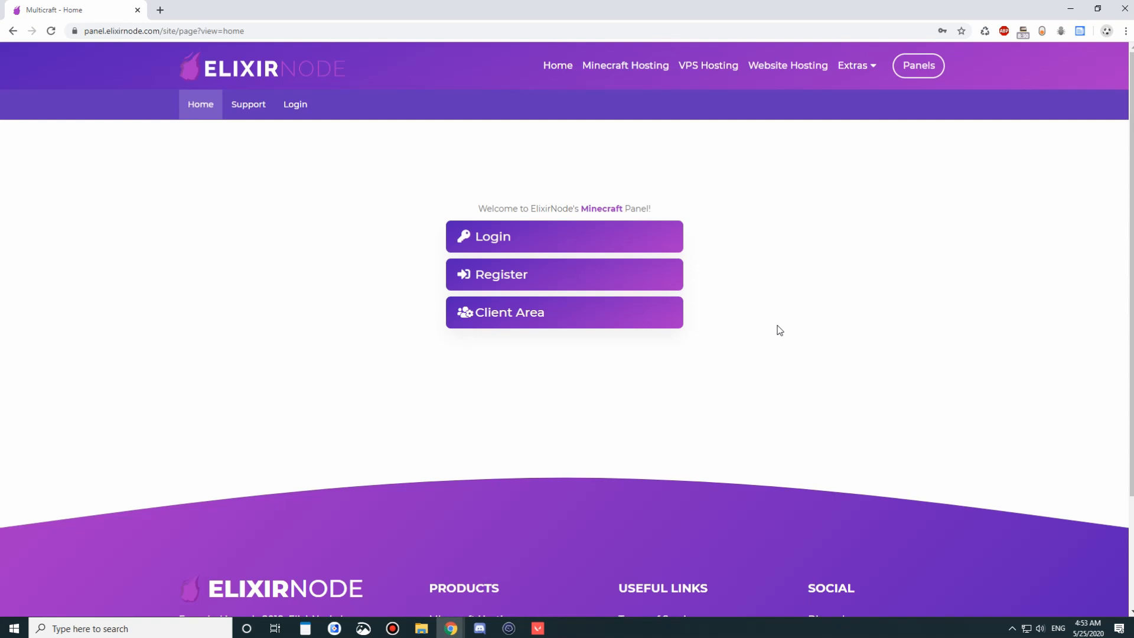
mouse_move(934, 99)
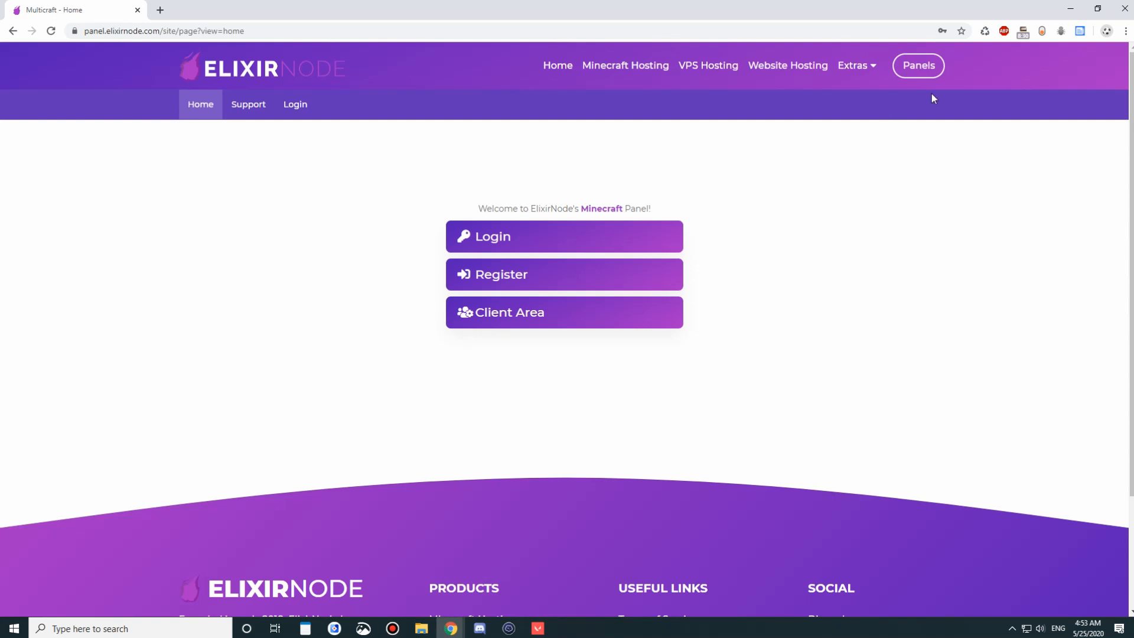
- Enter username 'reve' and the password on the login form, with 'Stay logged in' ticked
click(917, 65)
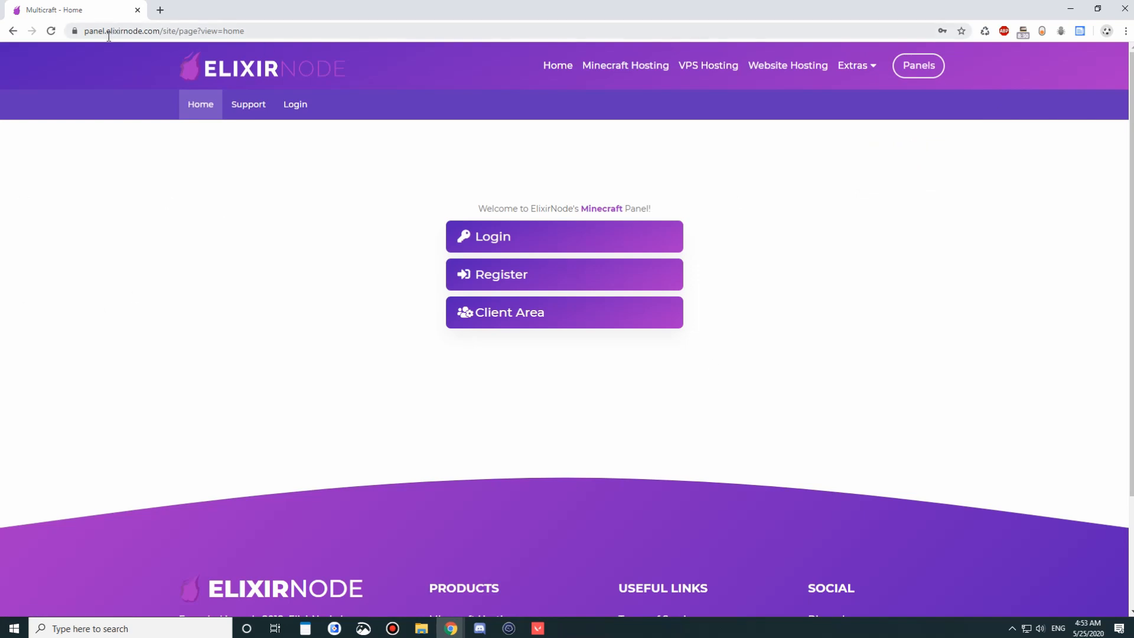
mouse_move(116, 65)
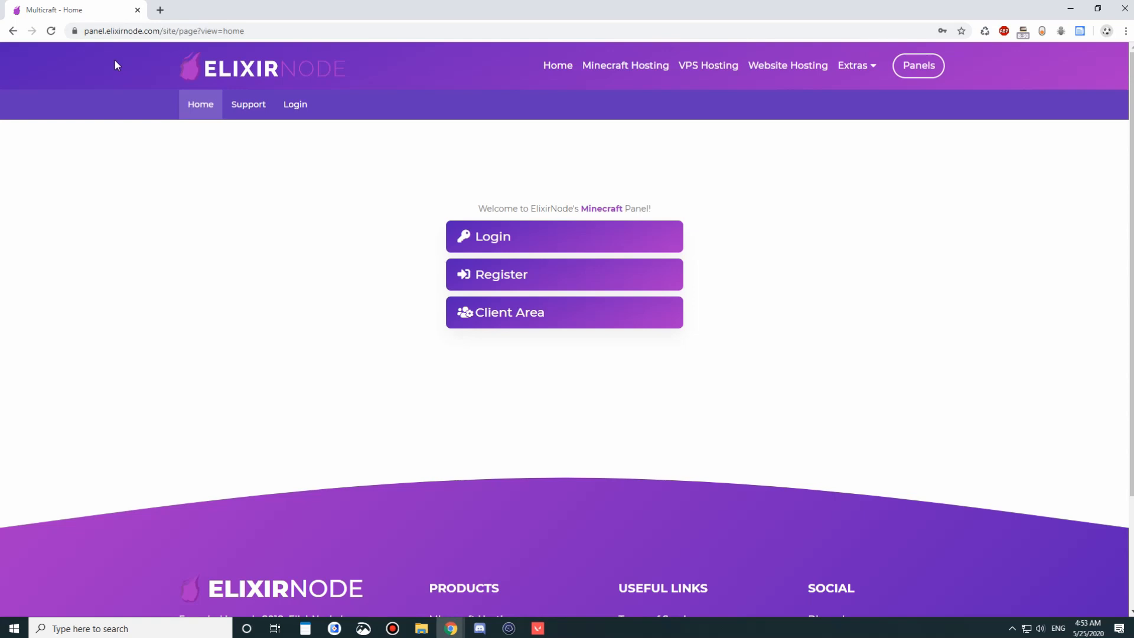
mouse_move(296, 161)
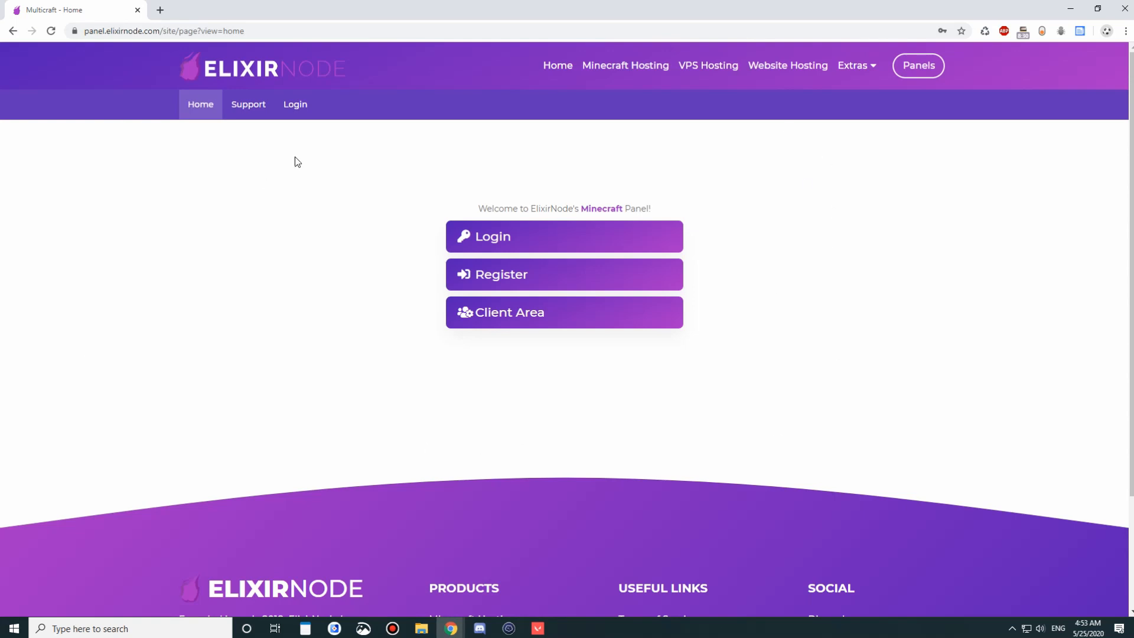
mouse_move(492, 237)
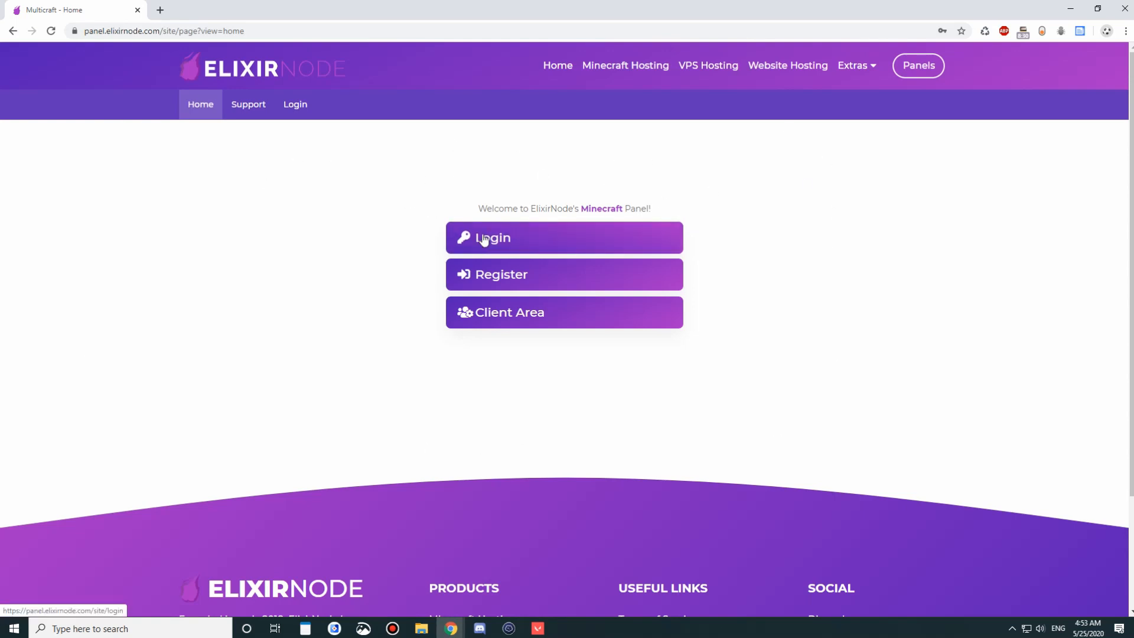
click(563, 238)
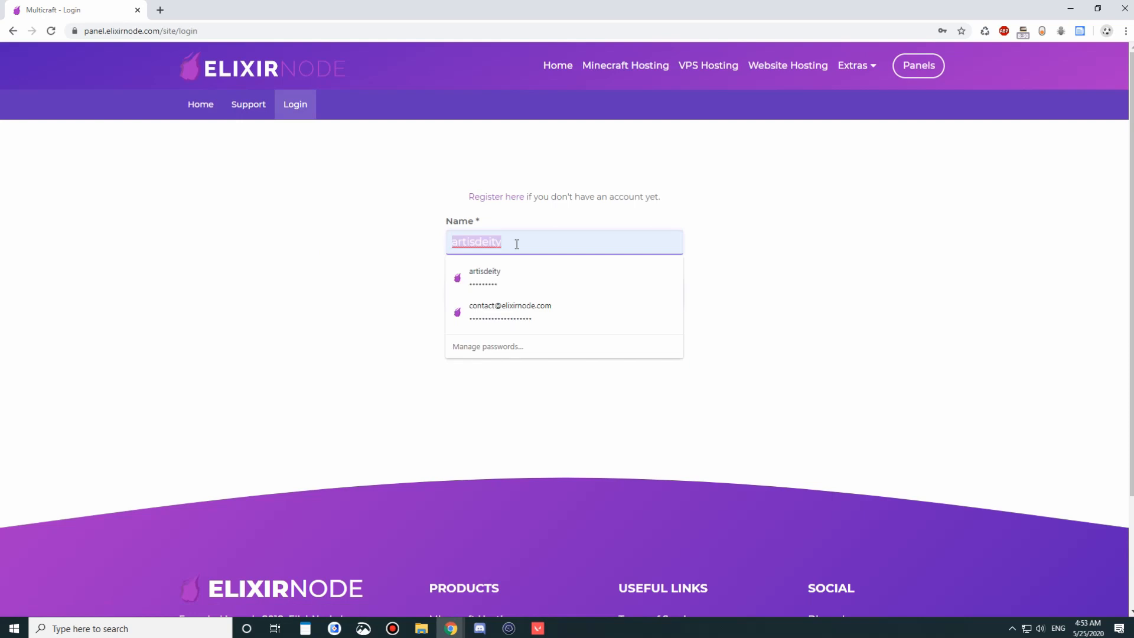
text(reveals)
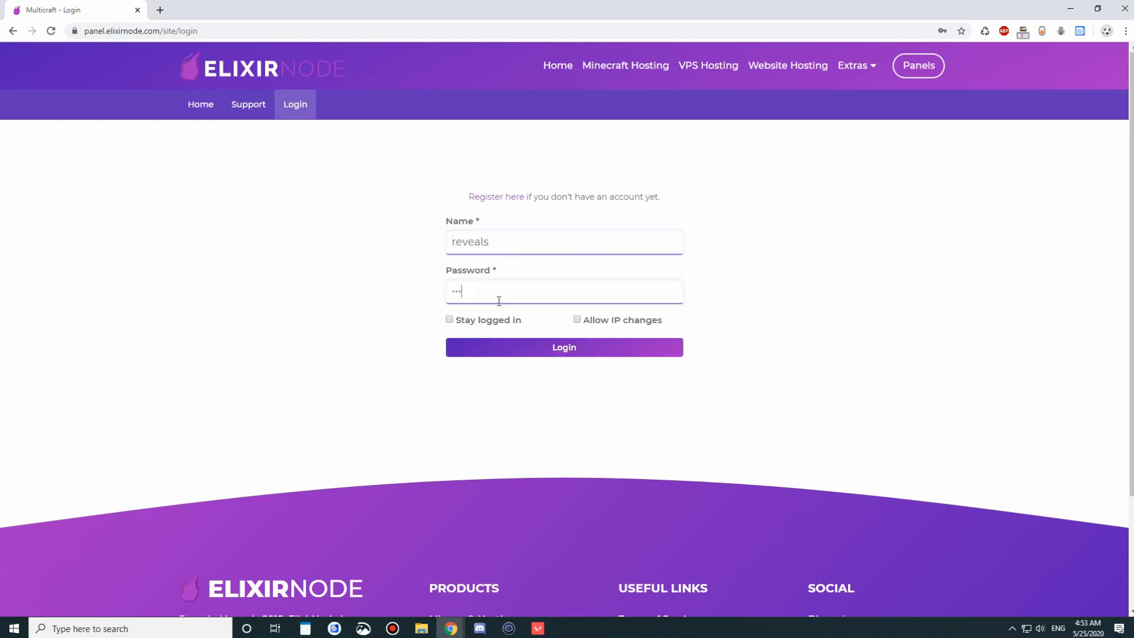
click(449, 319)
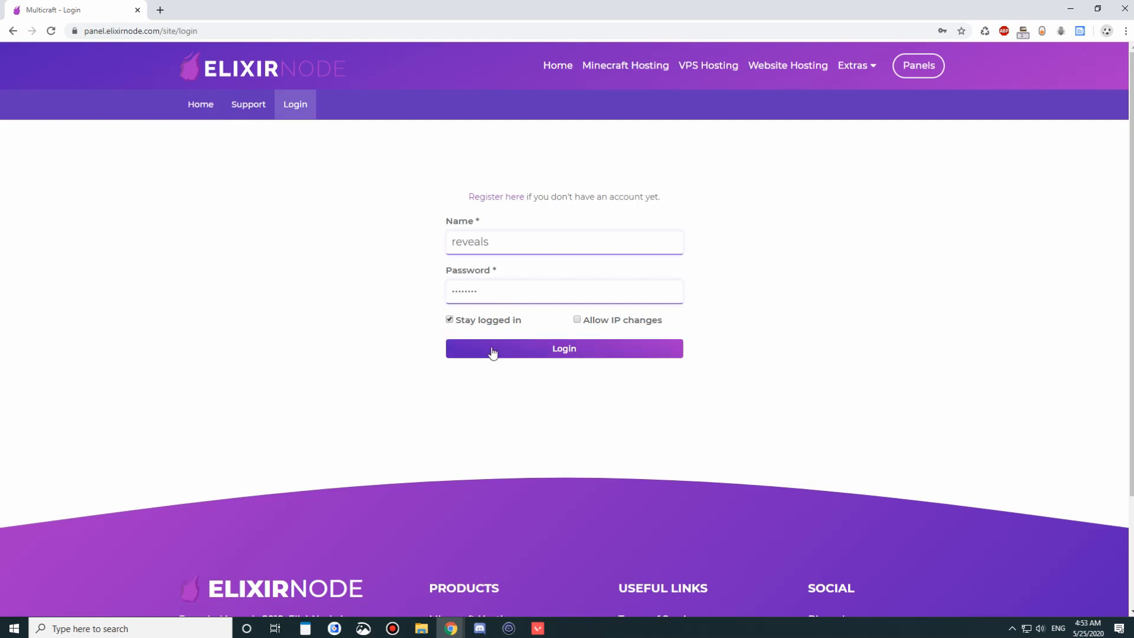
- Submit the login to reach the Reveals's Elixir Pile server overview
click(563, 348)
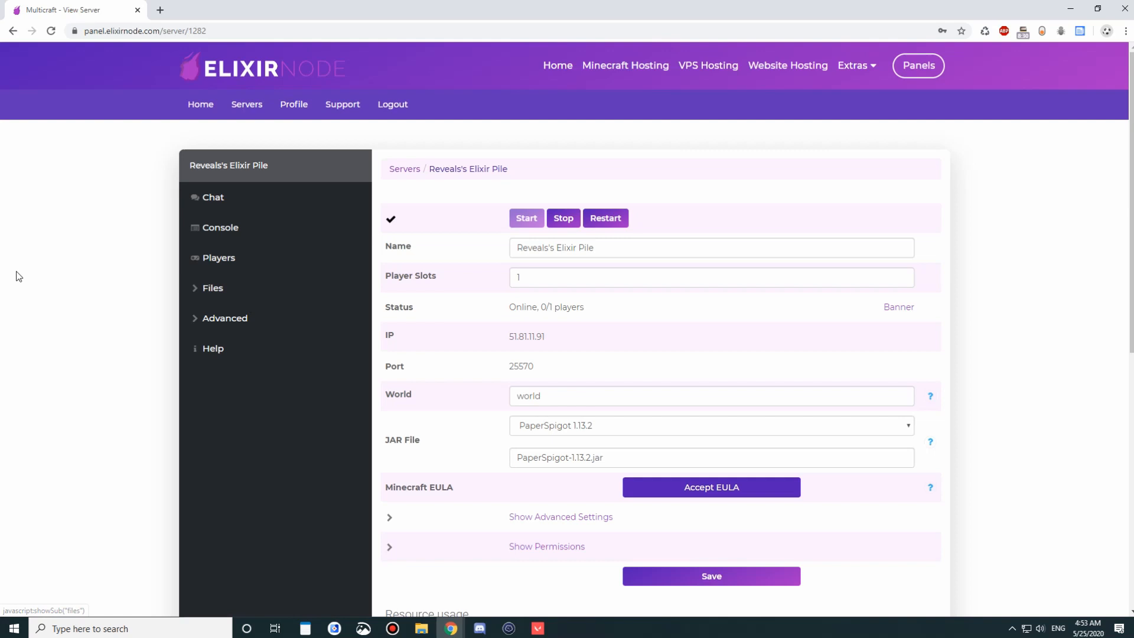
mouse_move(410, 129)
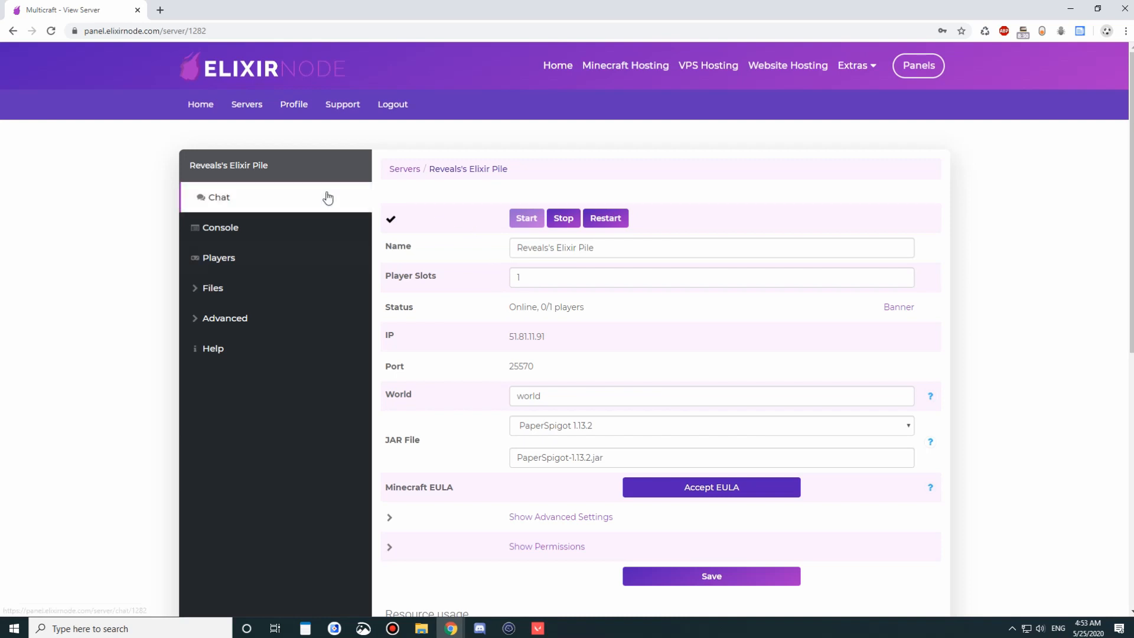
- Send the chat message 'ldkdhs', then go back to the server overview
click(219, 196)
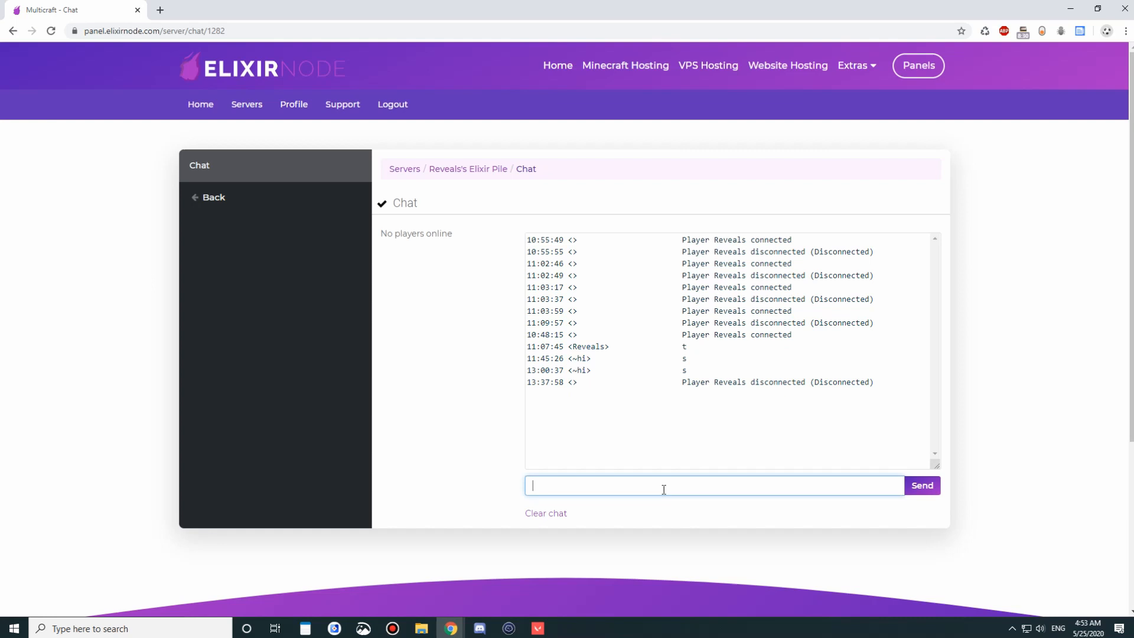
text(ldkdhs)
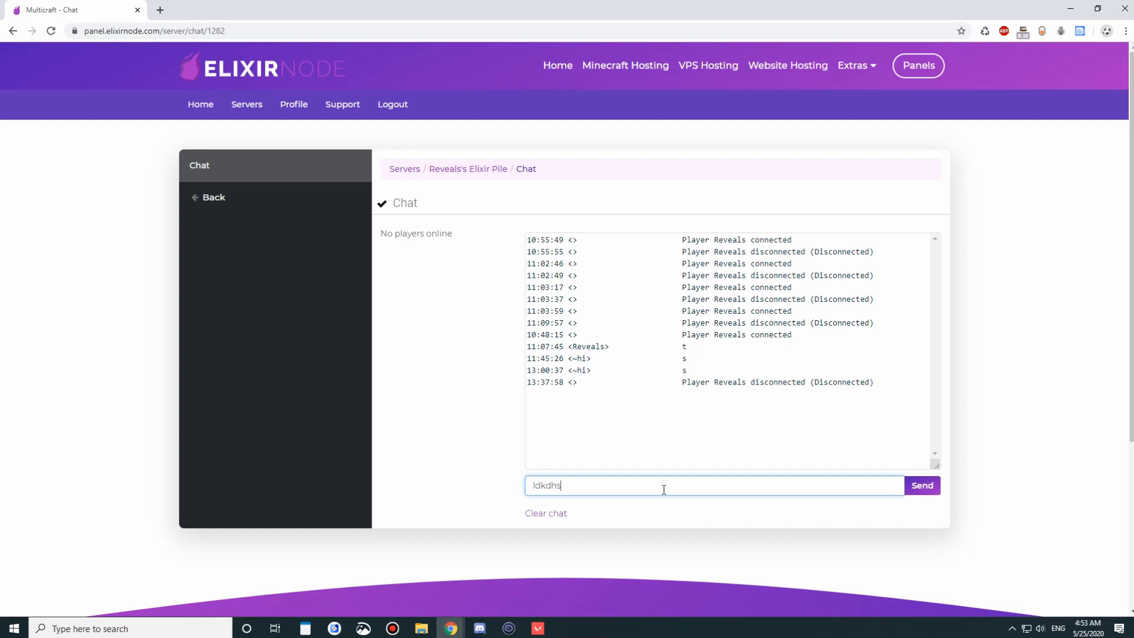
click(921, 486)
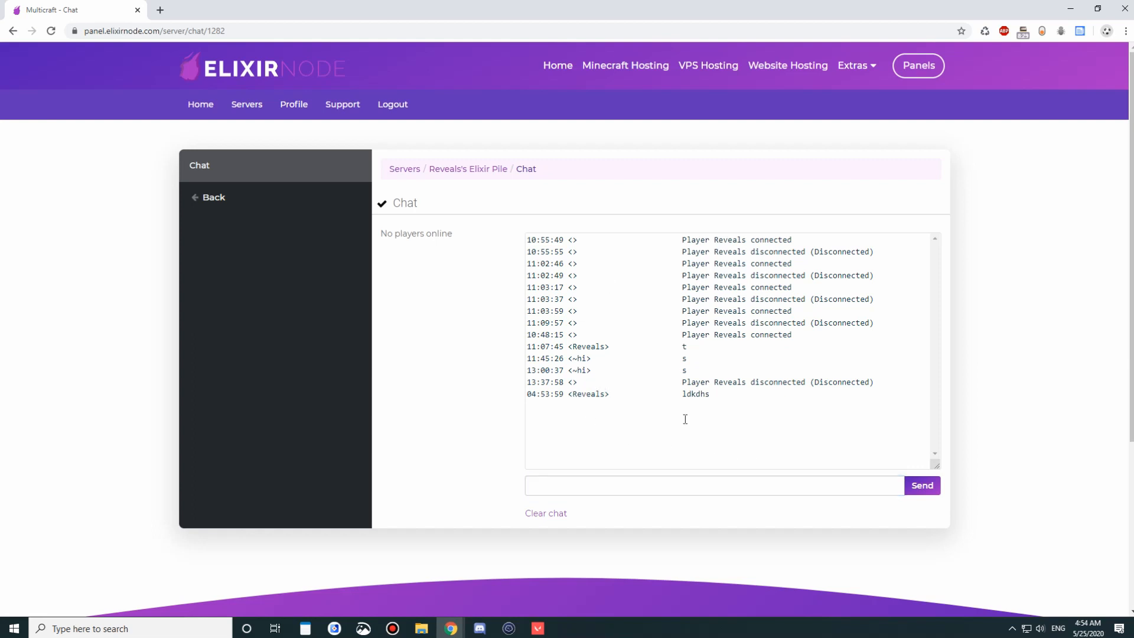
mouse_move(513, 417)
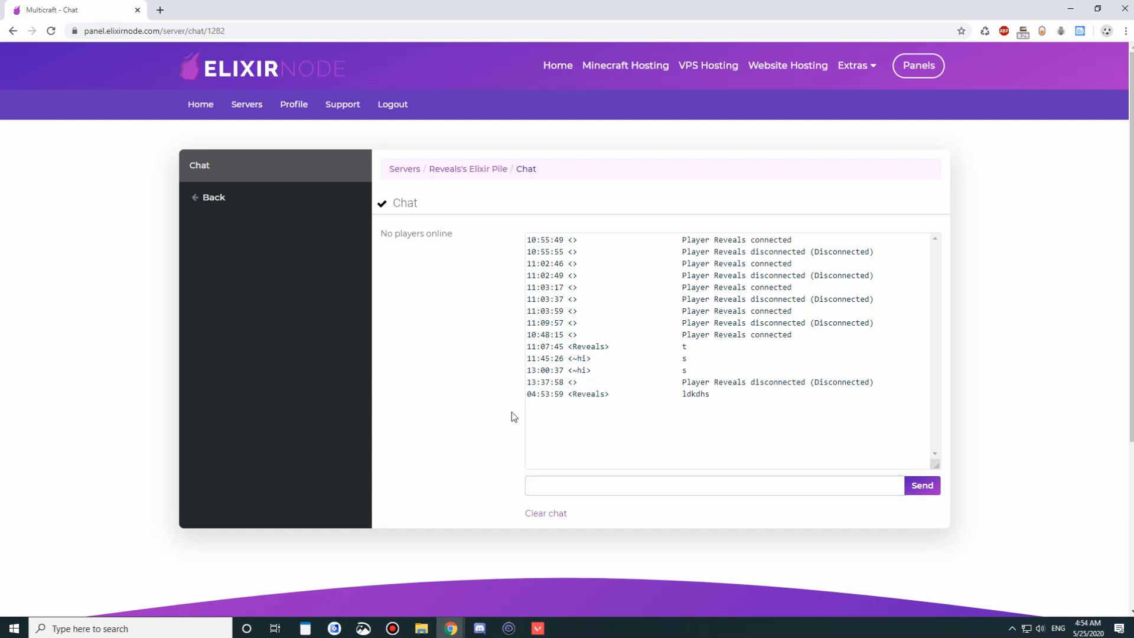
double_click(582, 394)
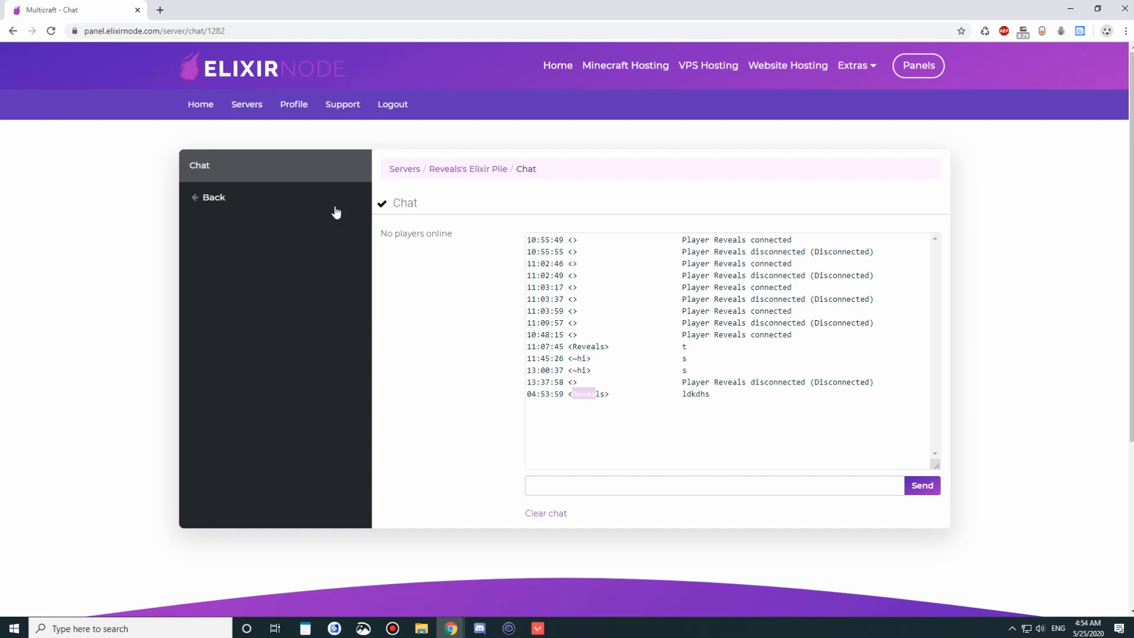
click(213, 197)
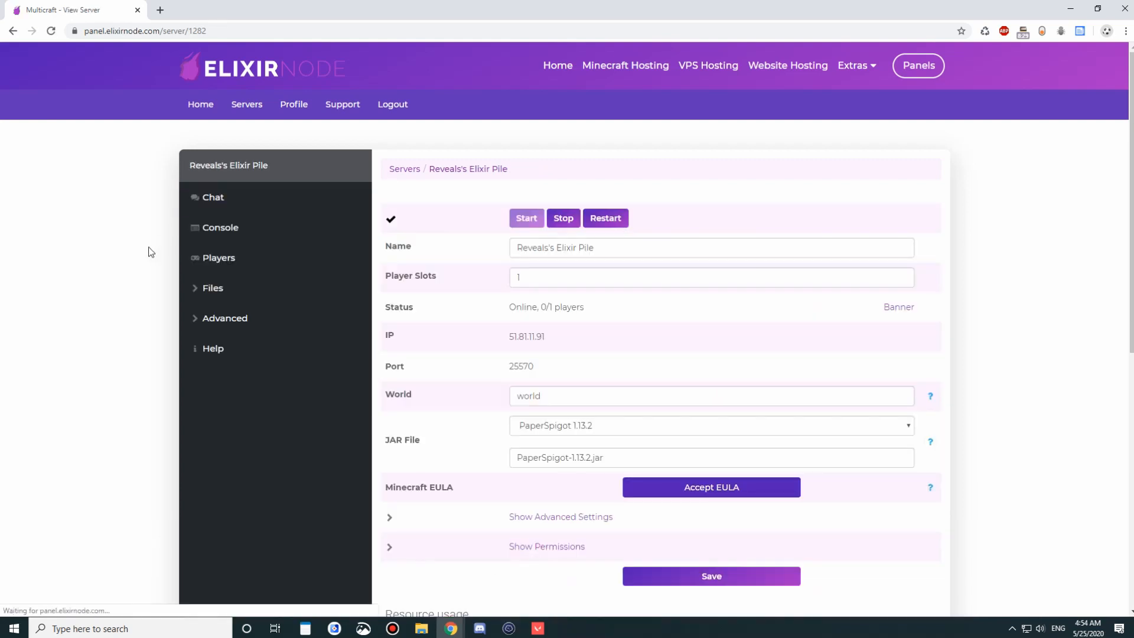
- Send the 'announce el' command from the console, then open the server's Players page
click(219, 227)
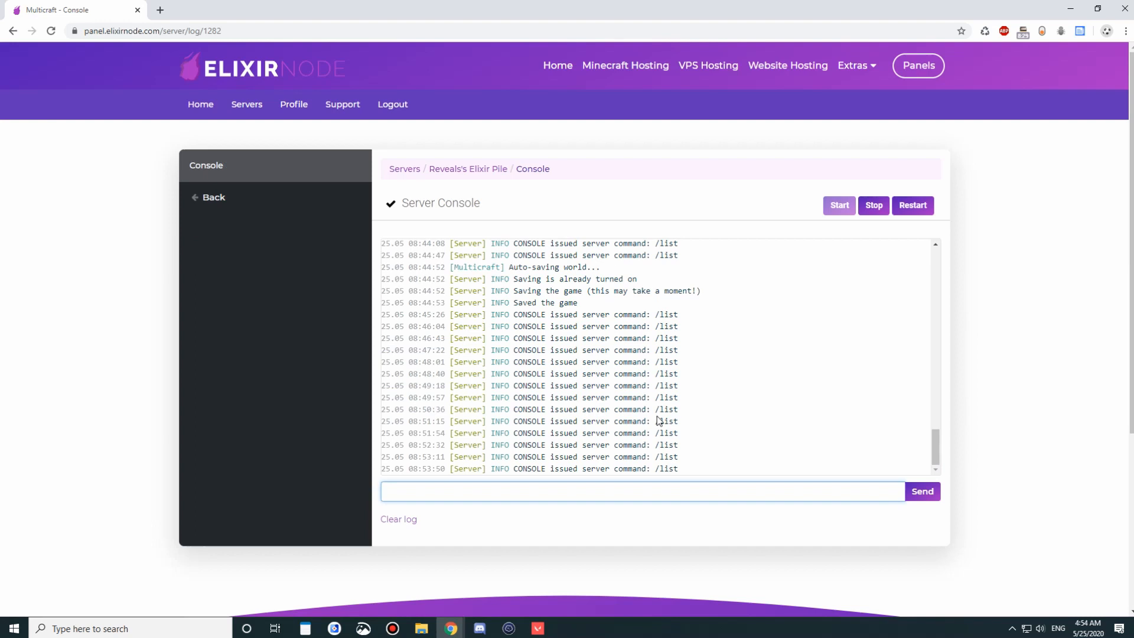
scroll(up, 3)
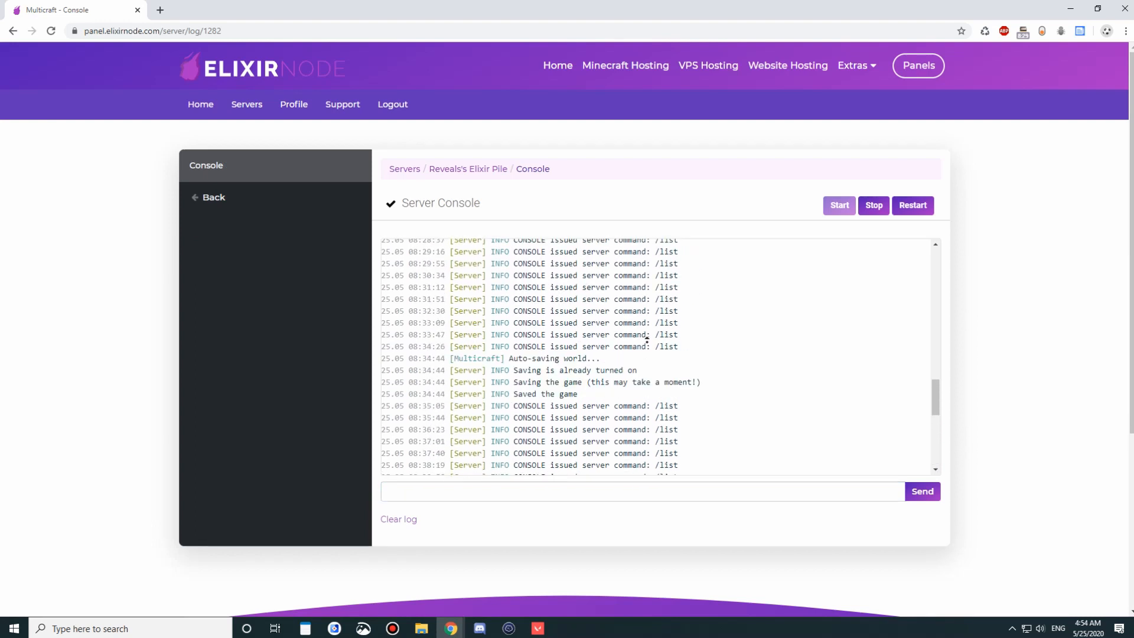
scroll(down, 3)
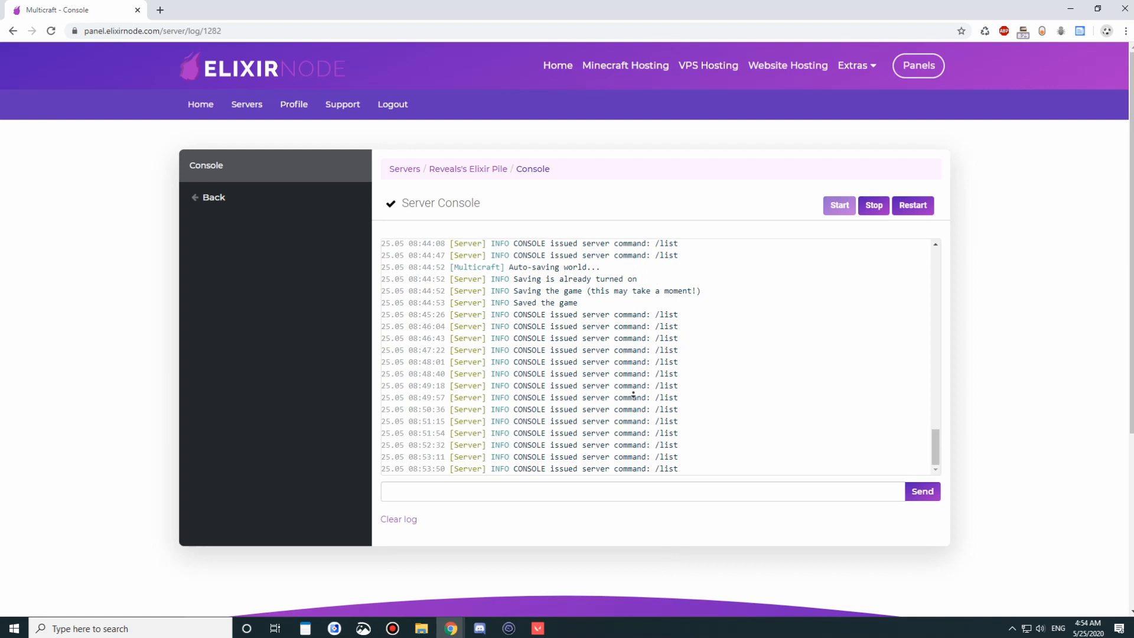
mouse_move(503, 482)
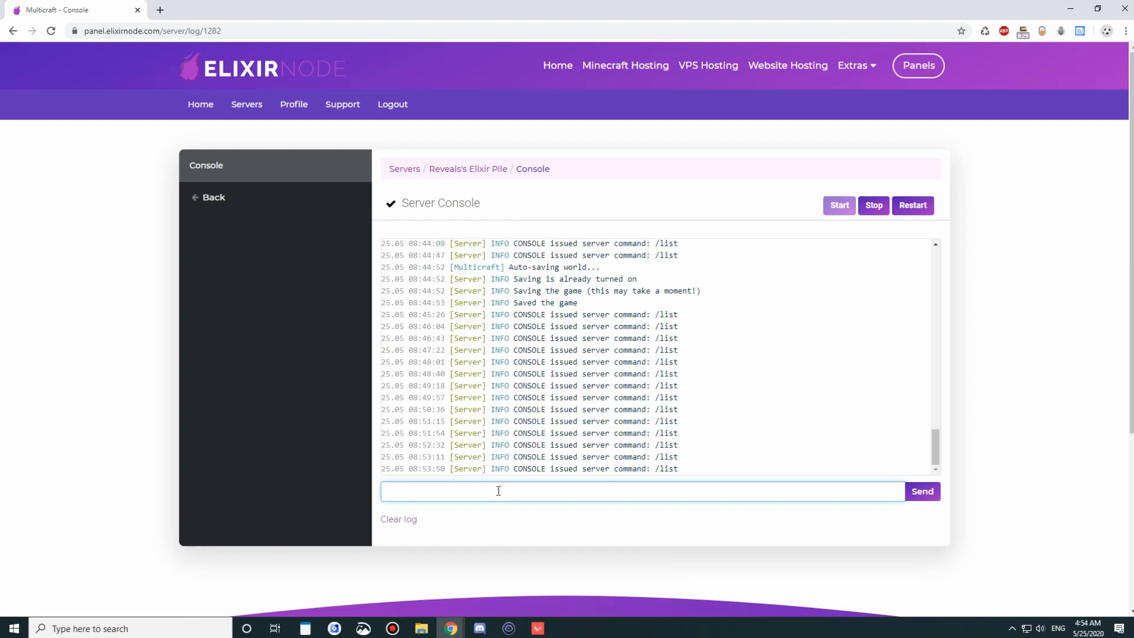
click(497, 490)
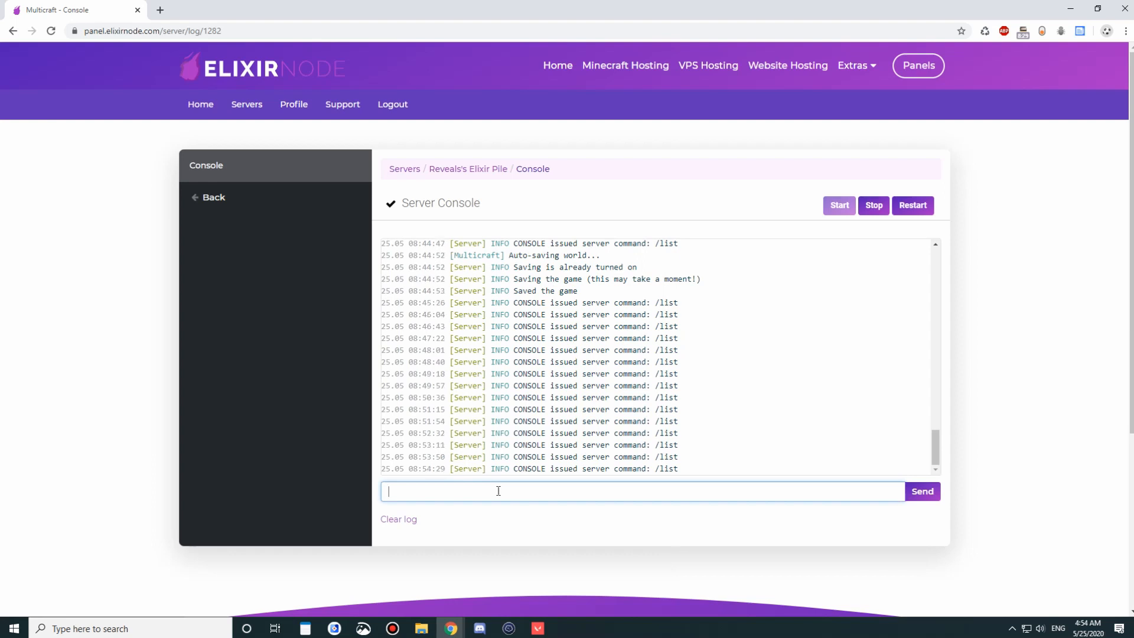
text(an)
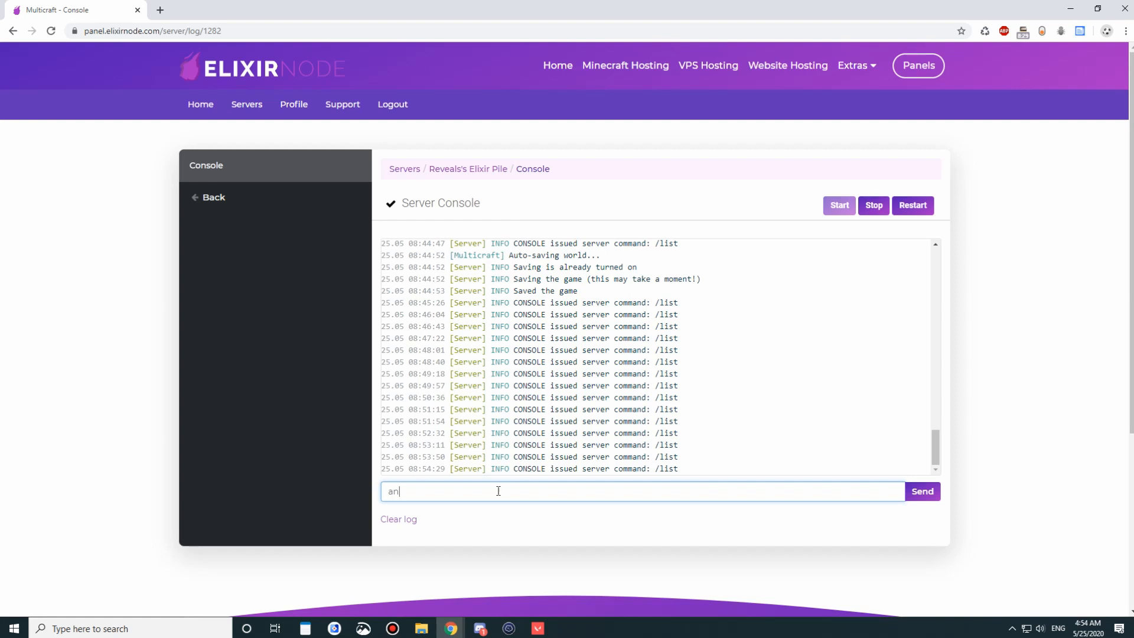
text(nounce el)
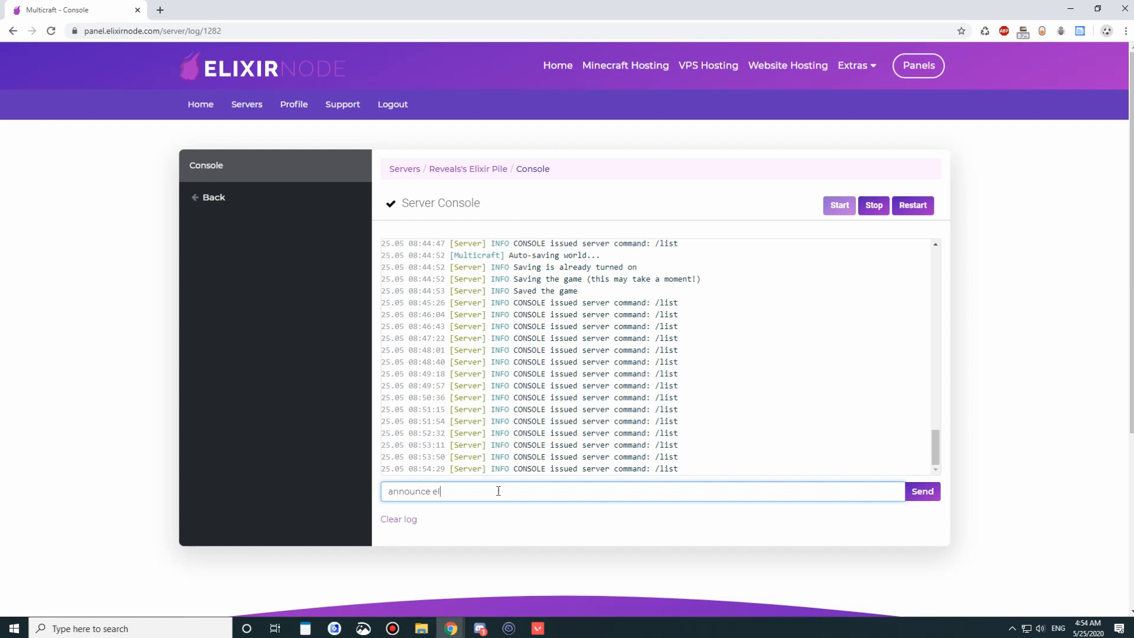
key(ctrl+a)
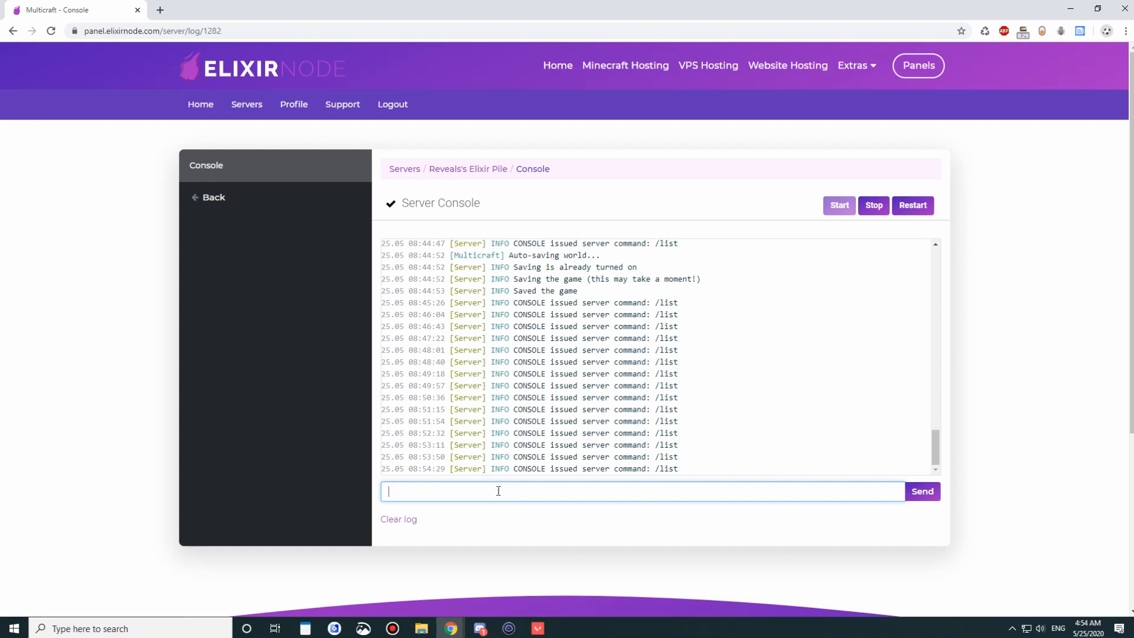
click(921, 490)
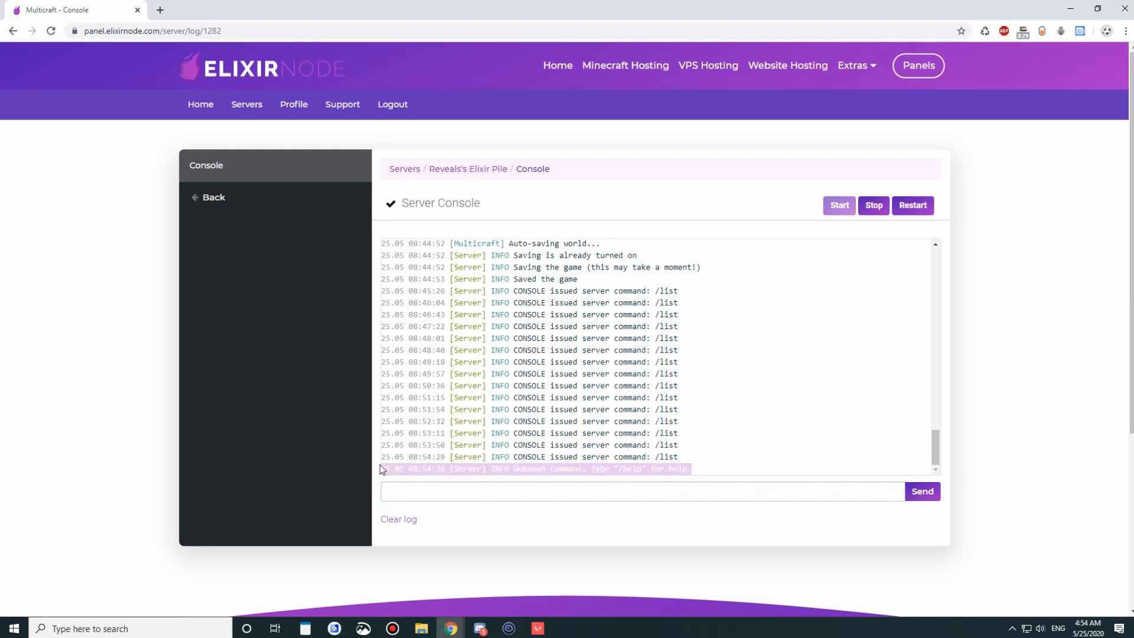
click(212, 197)
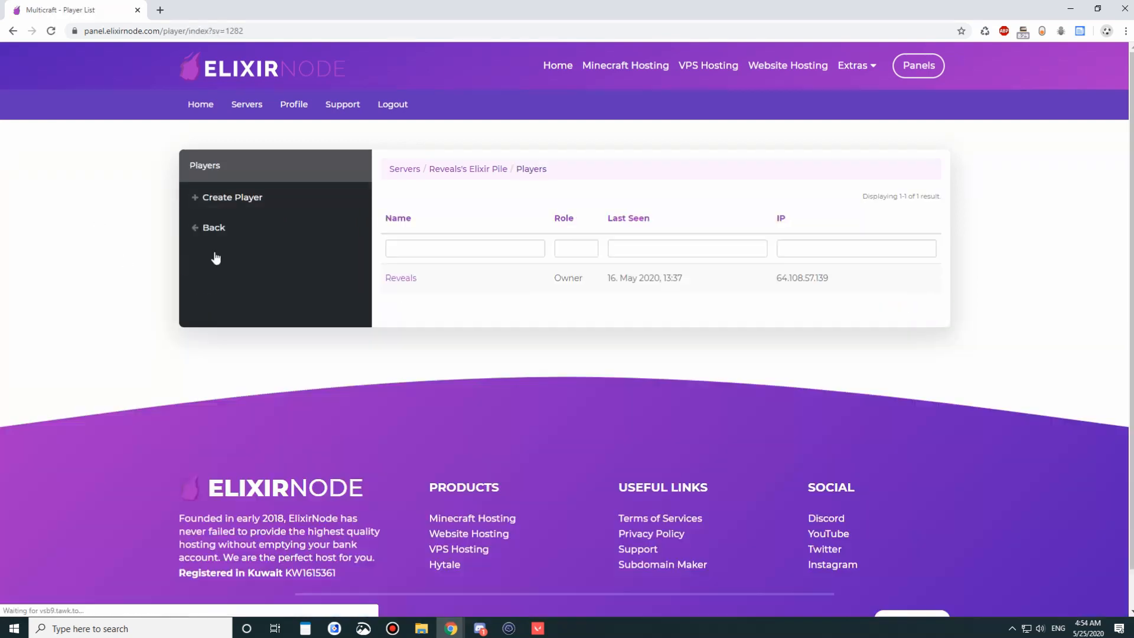
- View owner Reveals' player details, then navigate back through the player list to the overview
click(400, 278)
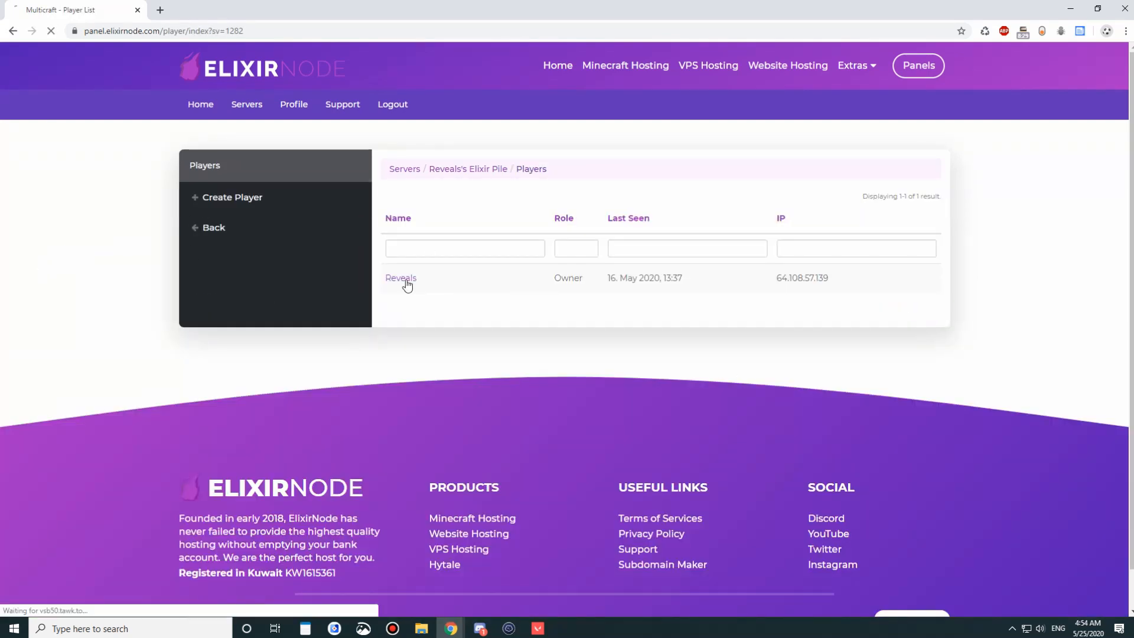
click(401, 278)
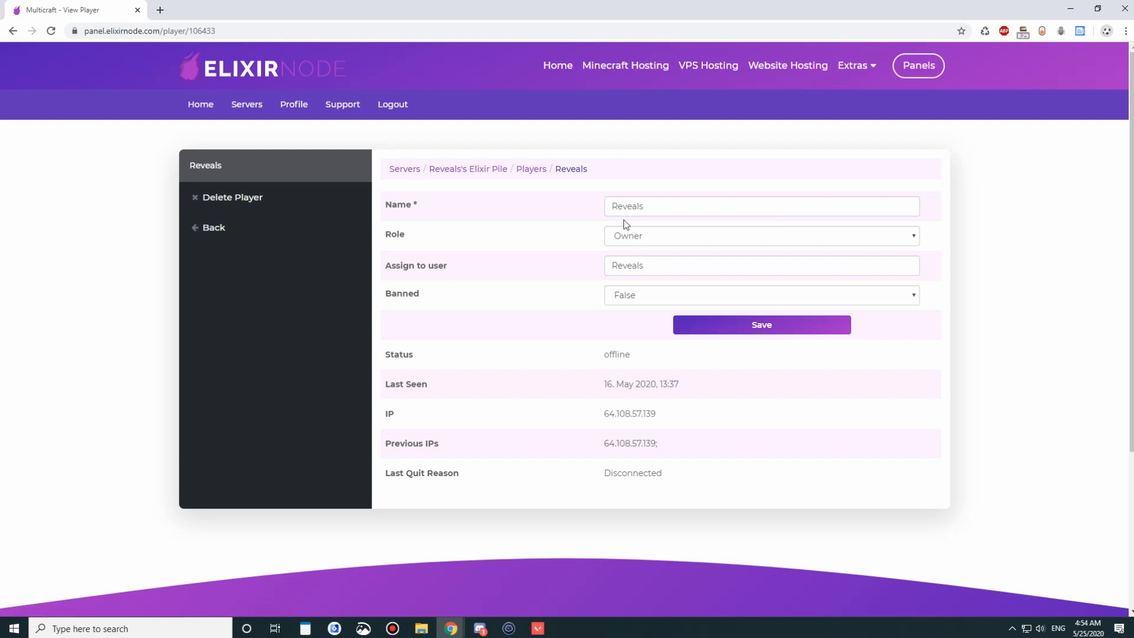
click(760, 235)
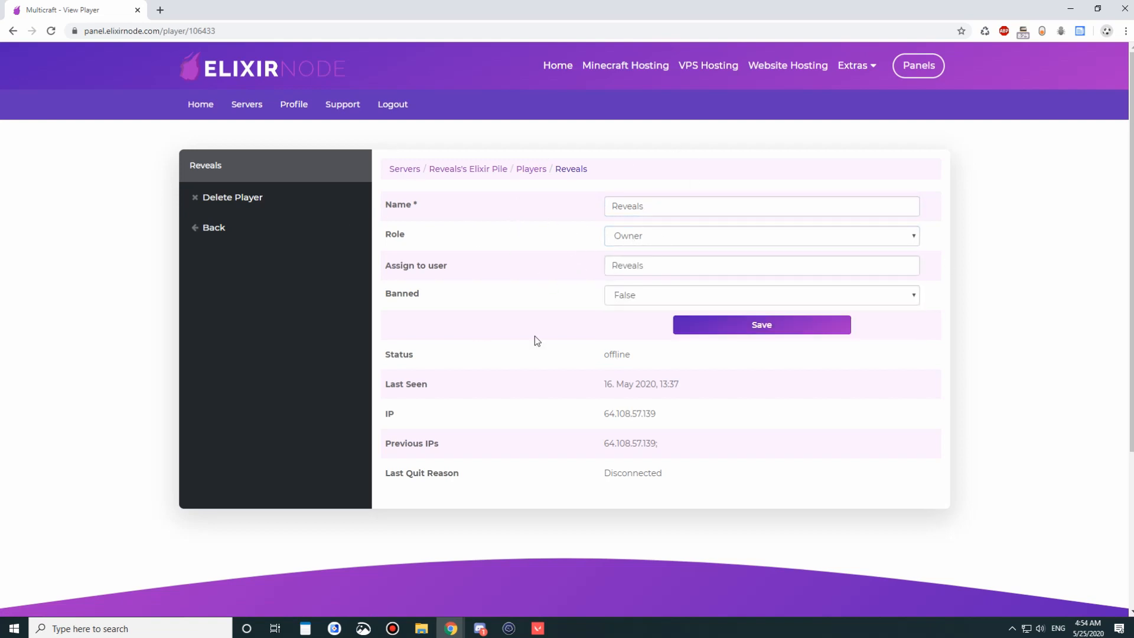
click(760, 235)
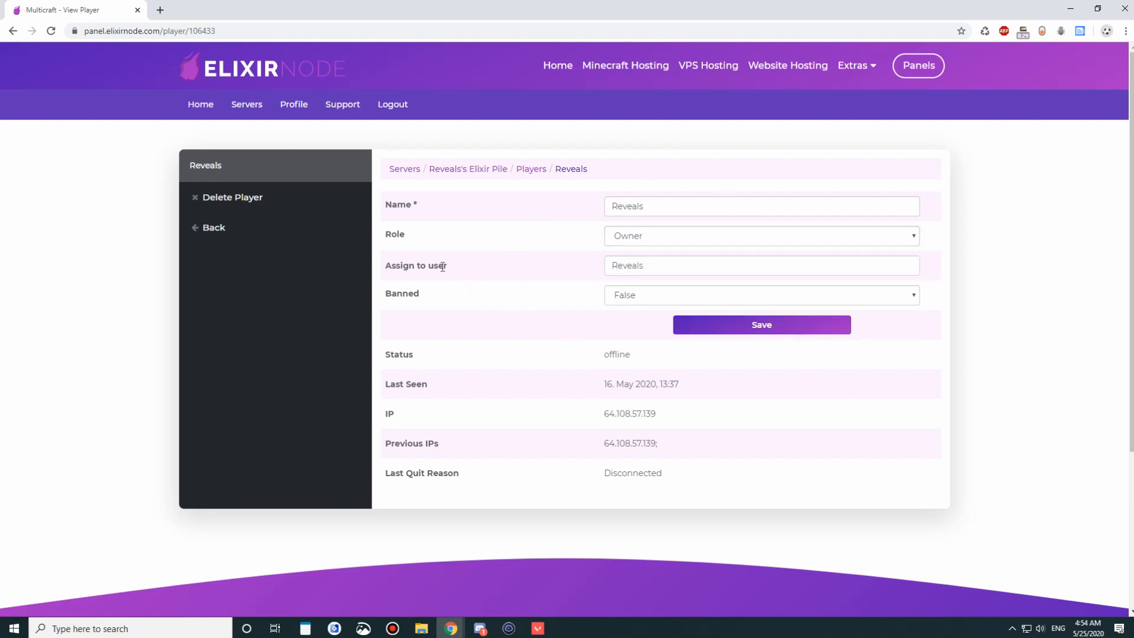
click(760, 295)
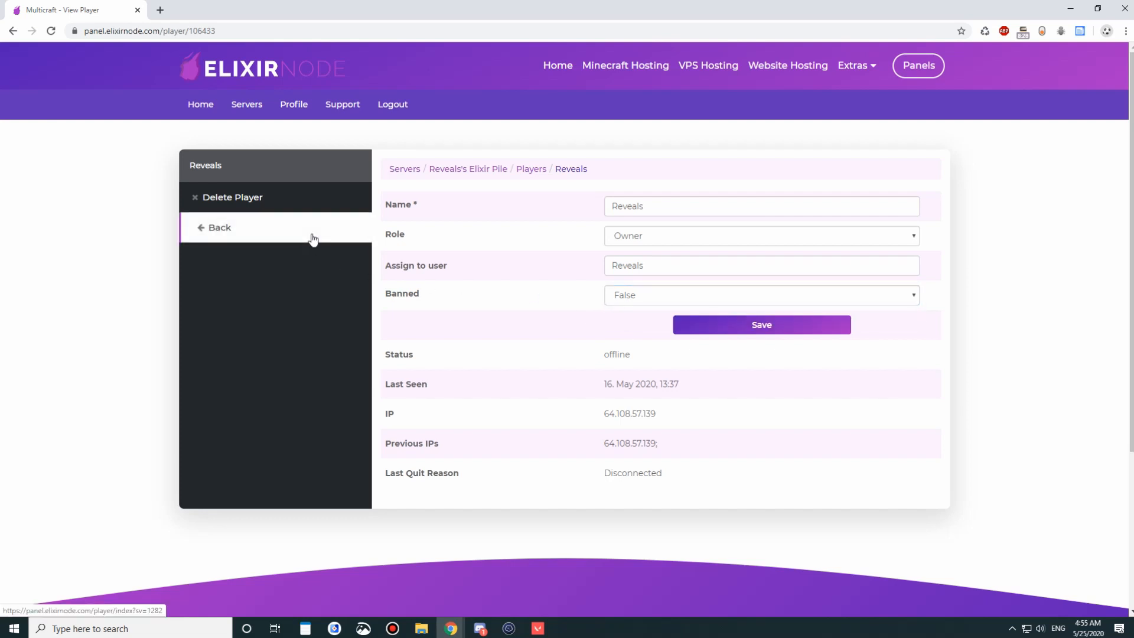
mouse_move(262, 209)
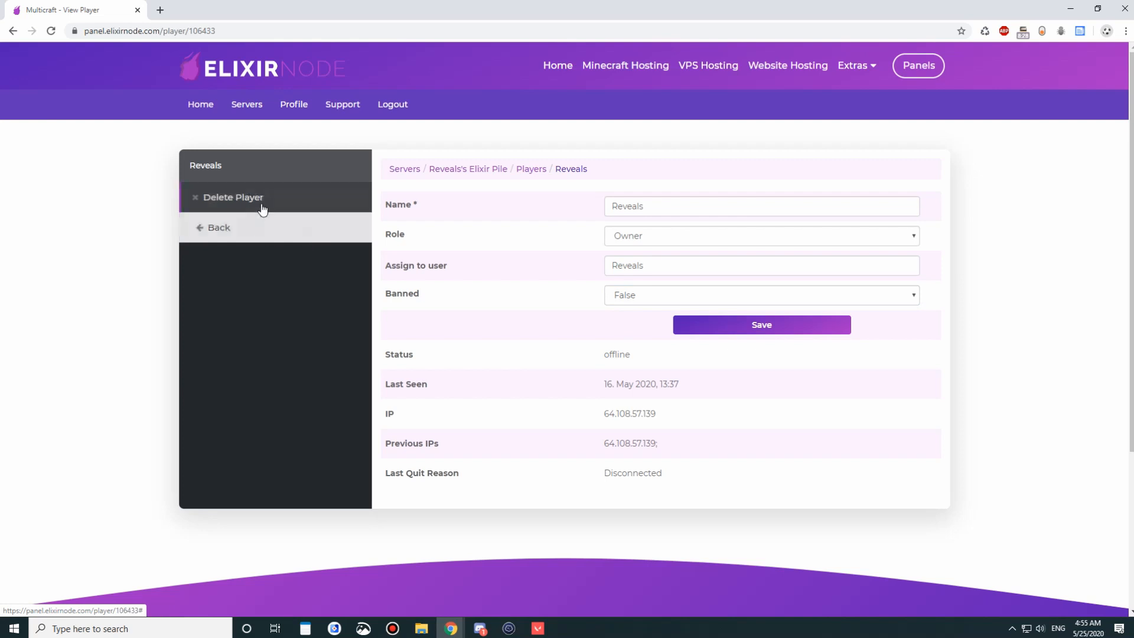
click(218, 227)
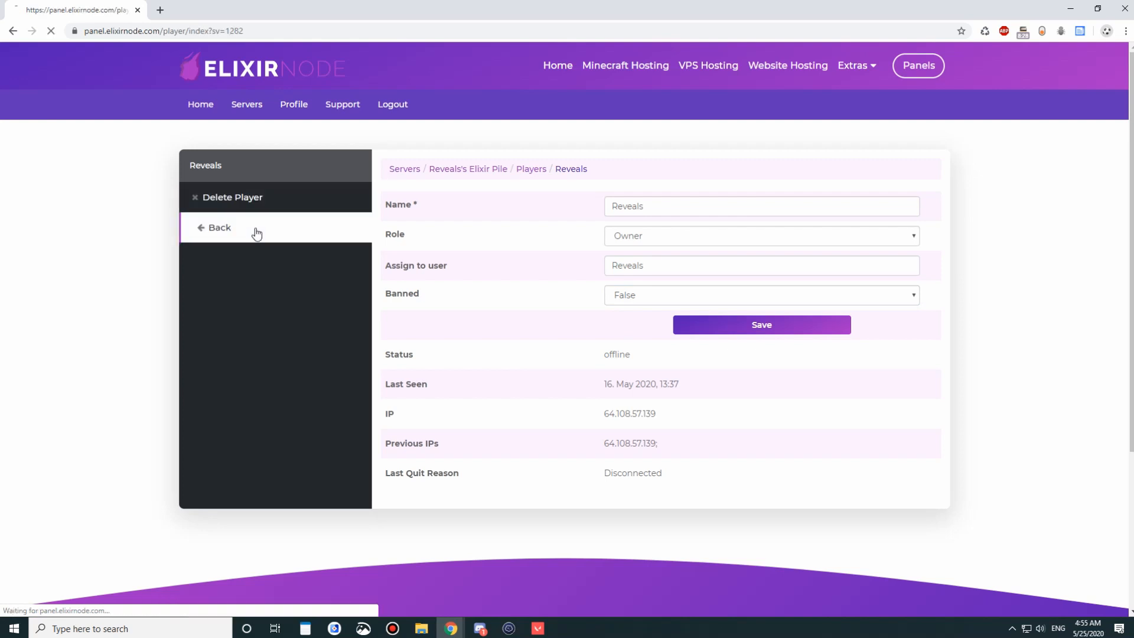
click(219, 226)
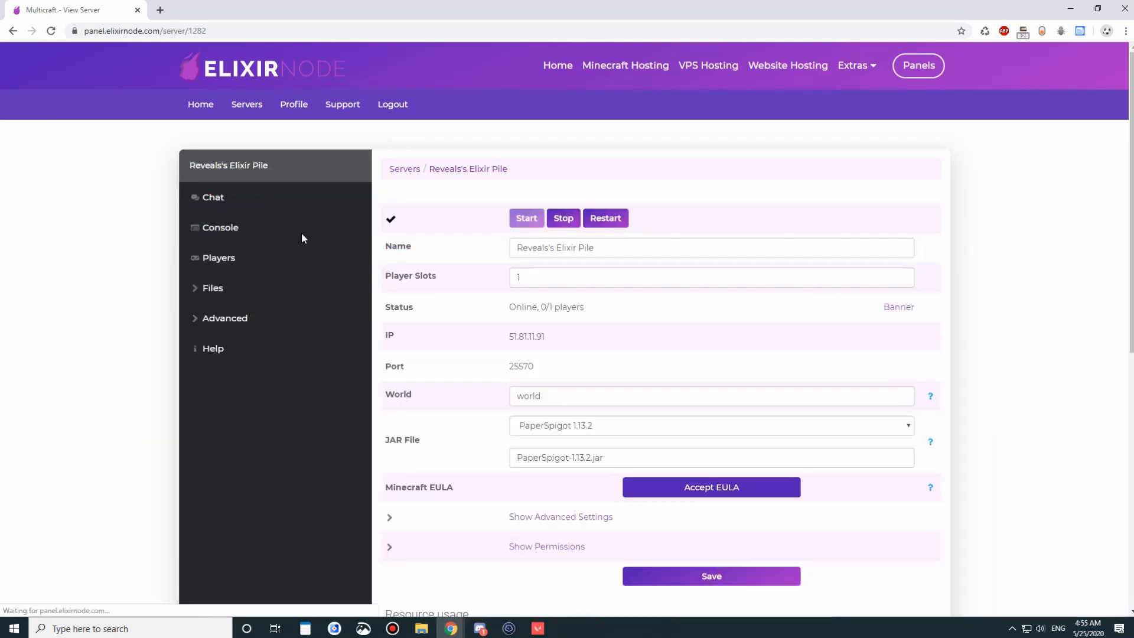
- Open Files > Config Files and browse pages 2 and 1 of the list
click(212, 288)
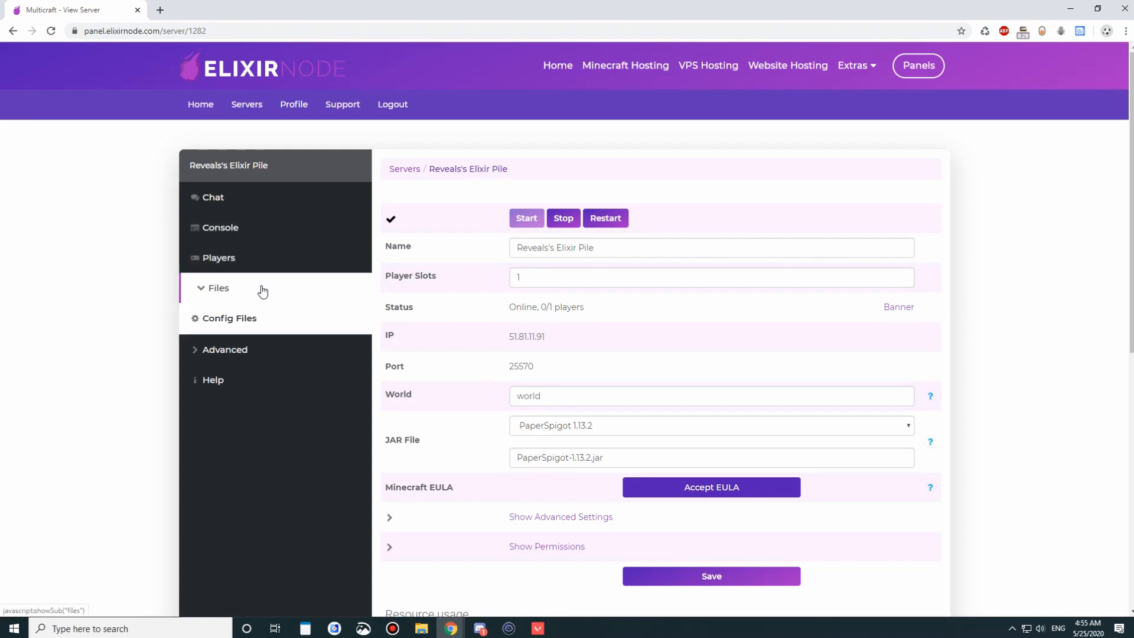
click(213, 287)
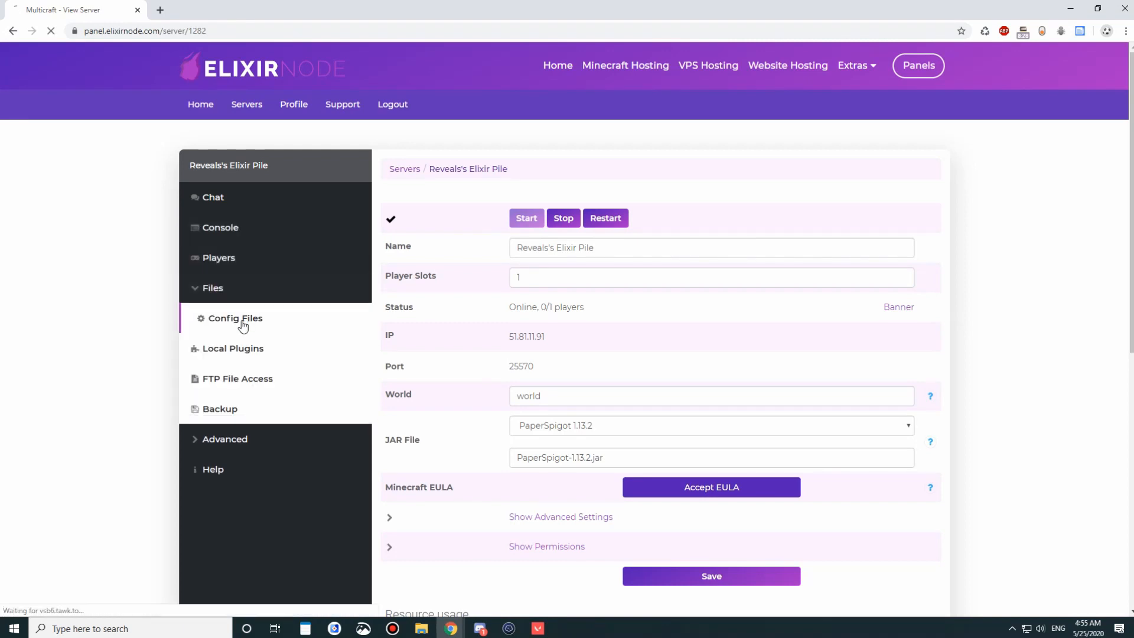
click(234, 318)
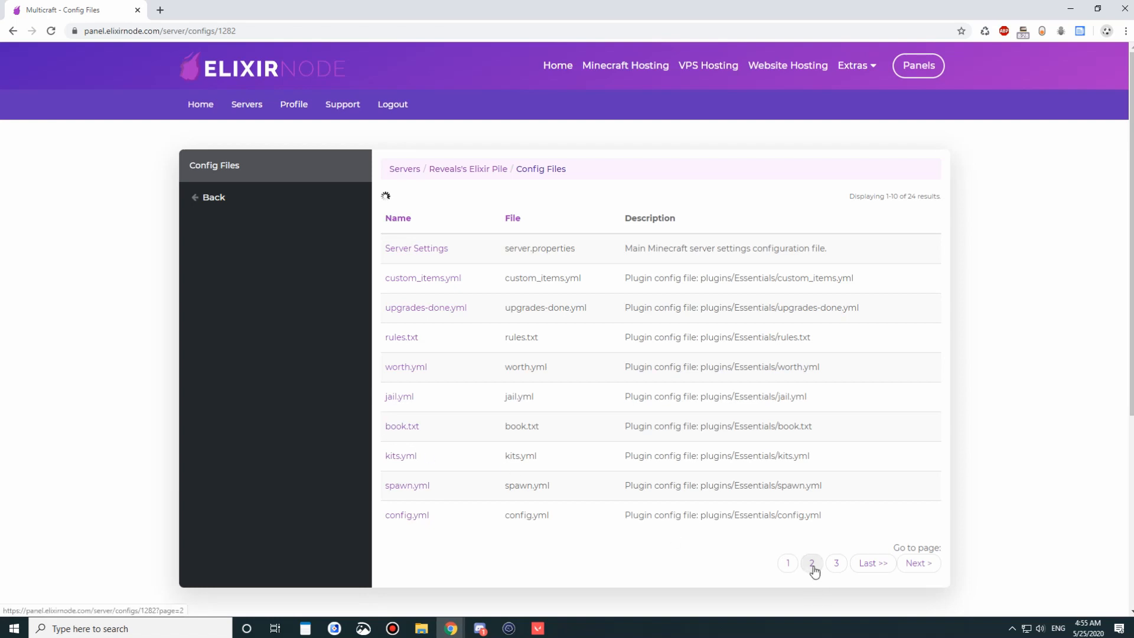
click(810, 563)
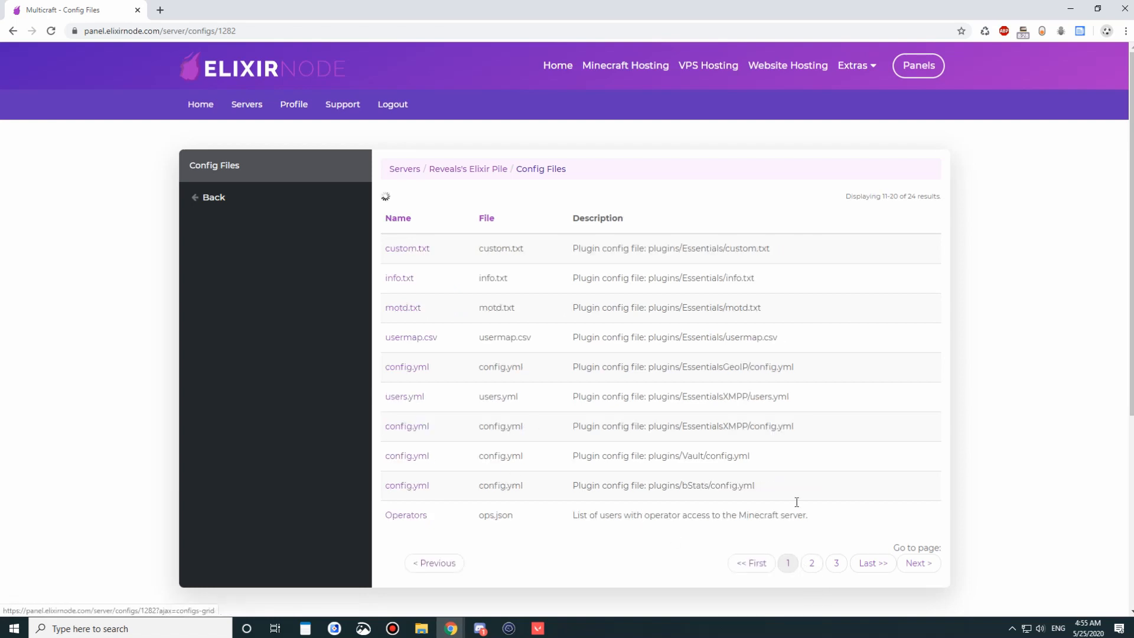
click(787, 563)
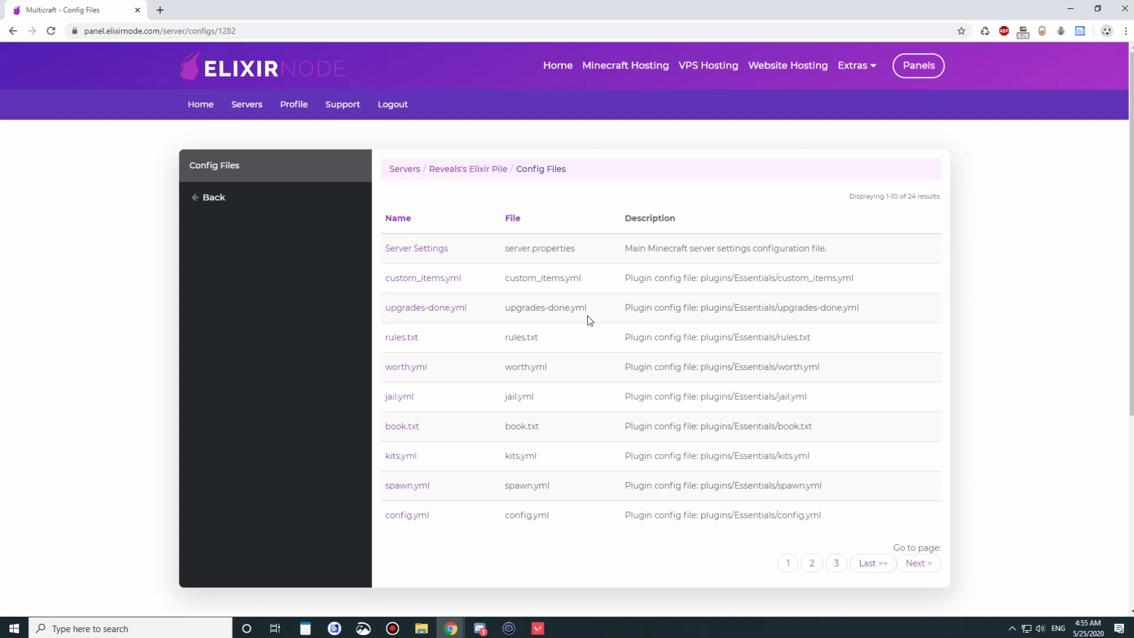
mouse_move(646, 277)
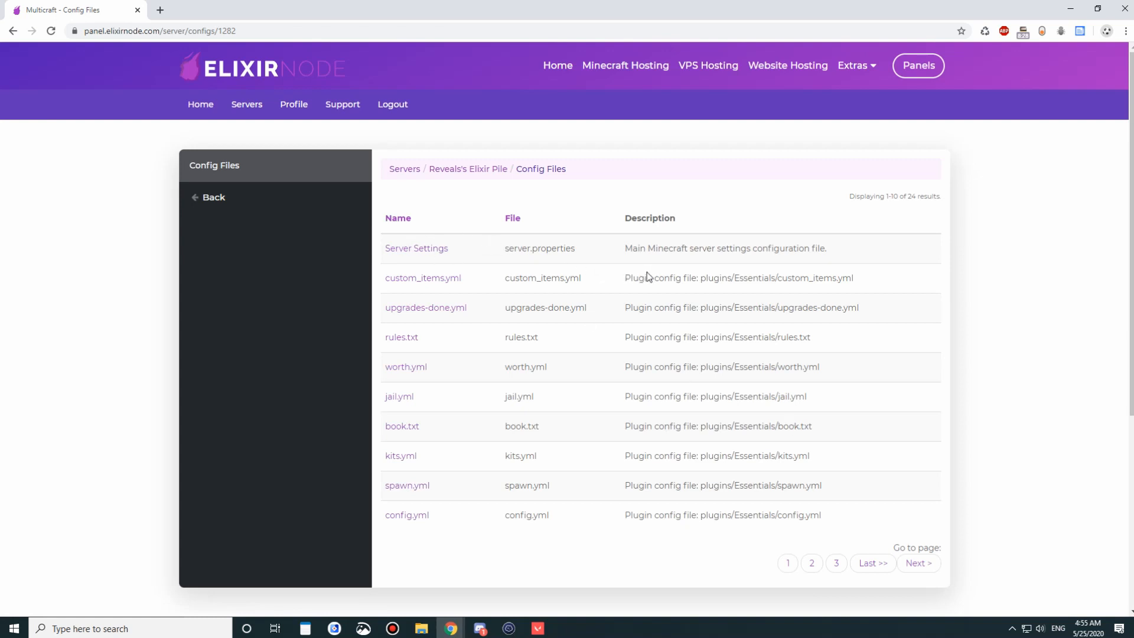
mouse_move(492, 258)
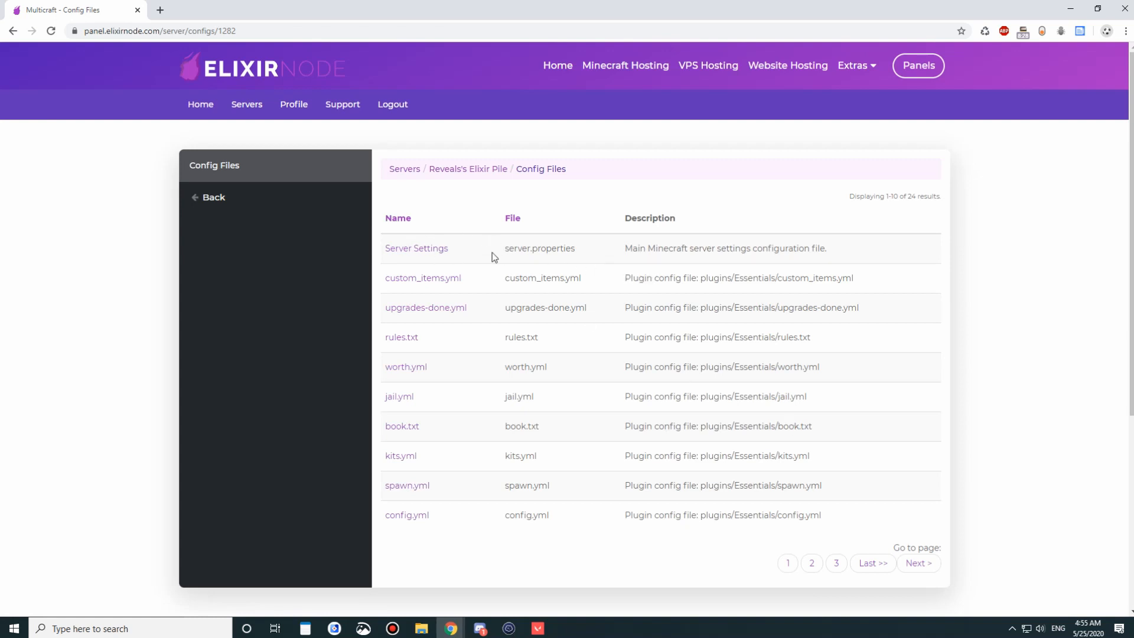
mouse_move(470, 250)
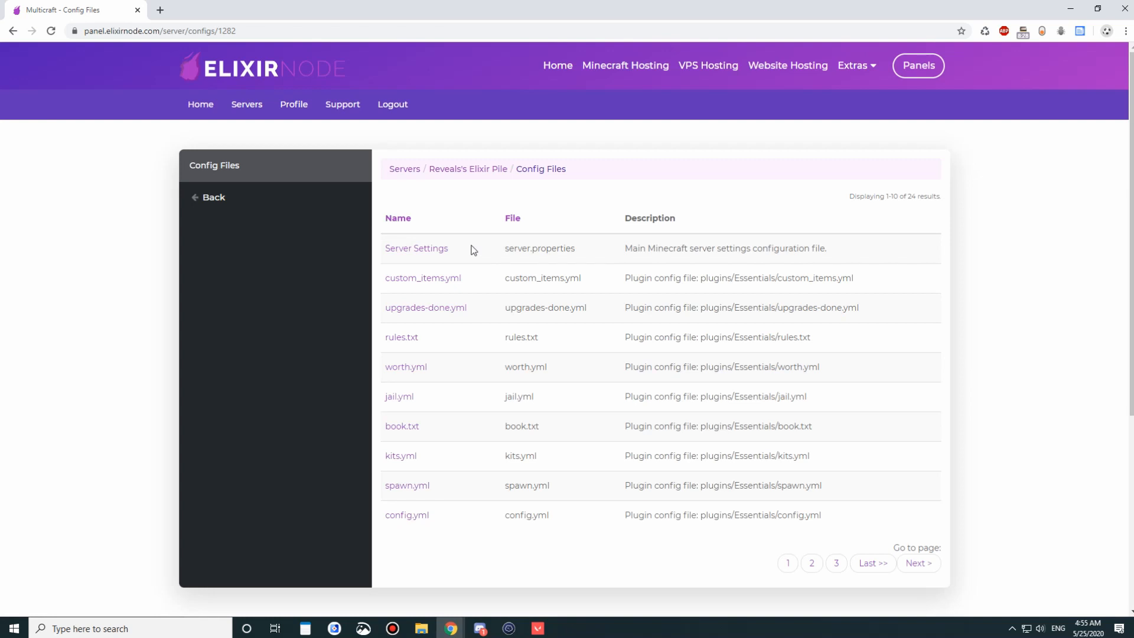
- Edit custom_items.yml and save it
click(423, 278)
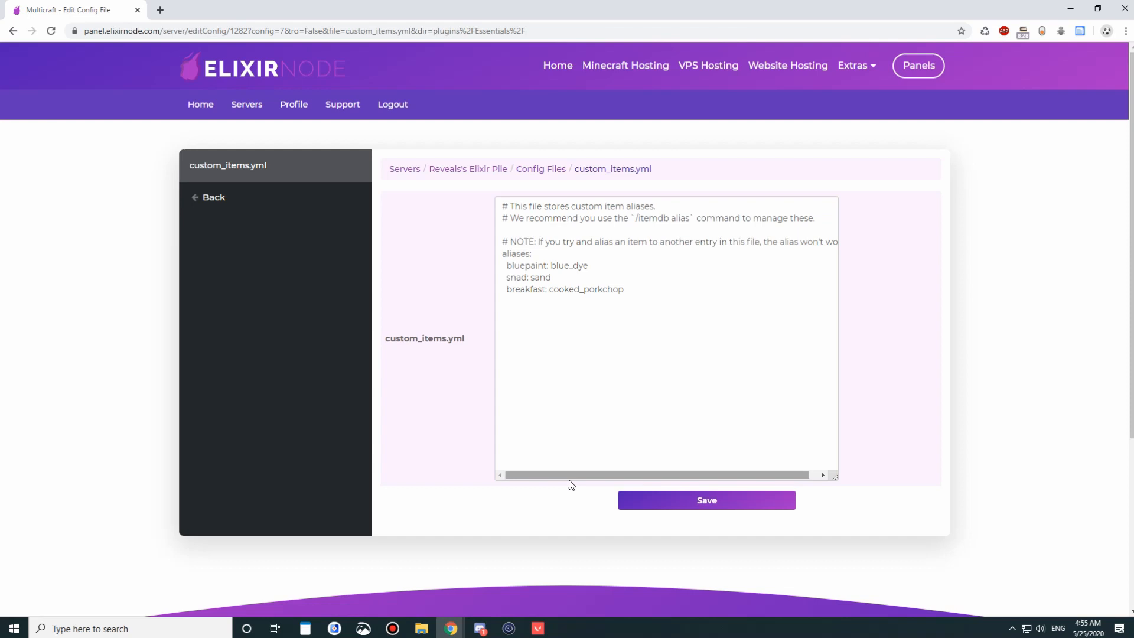
click(614, 289)
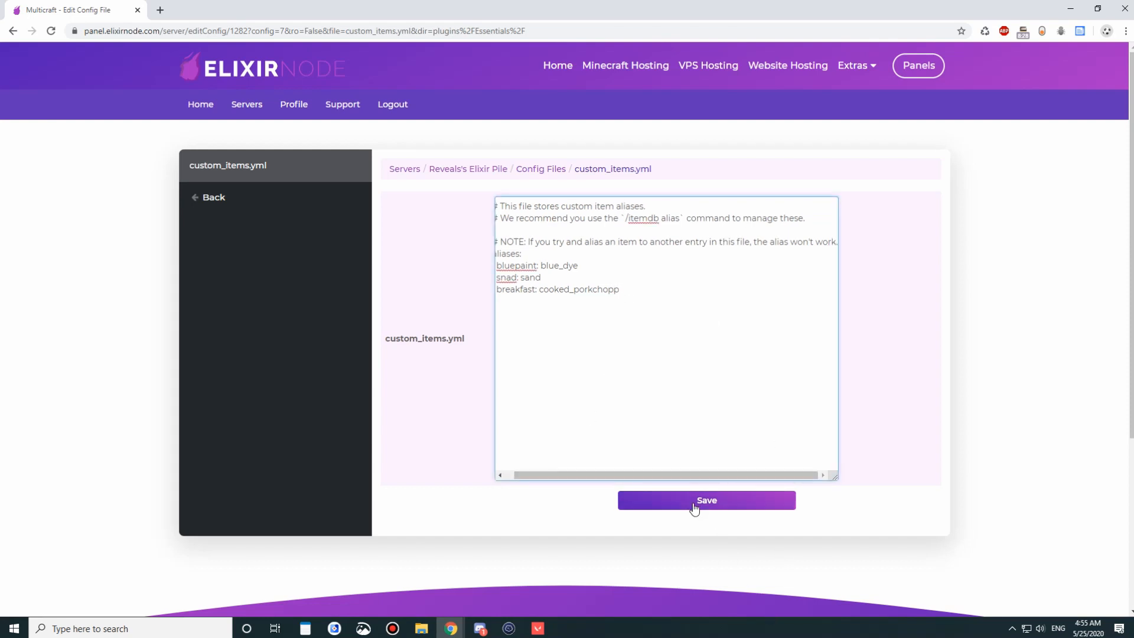
click(705, 500)
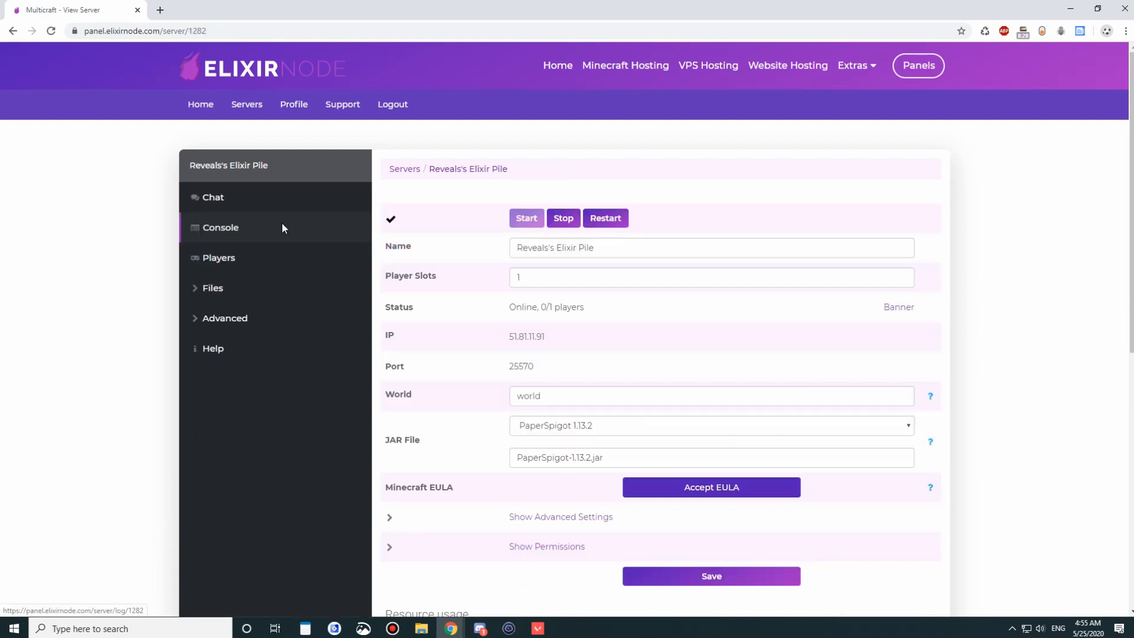
- Filter Files > Local Plugins by 'vau' so only Vault.jar is listed
click(212, 288)
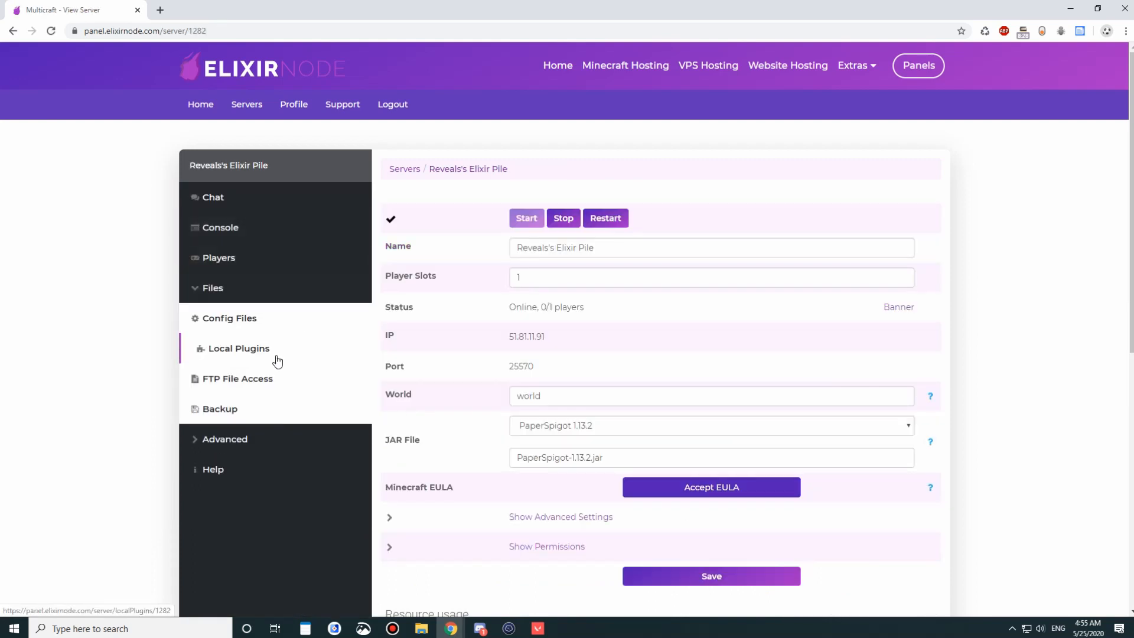
click(237, 347)
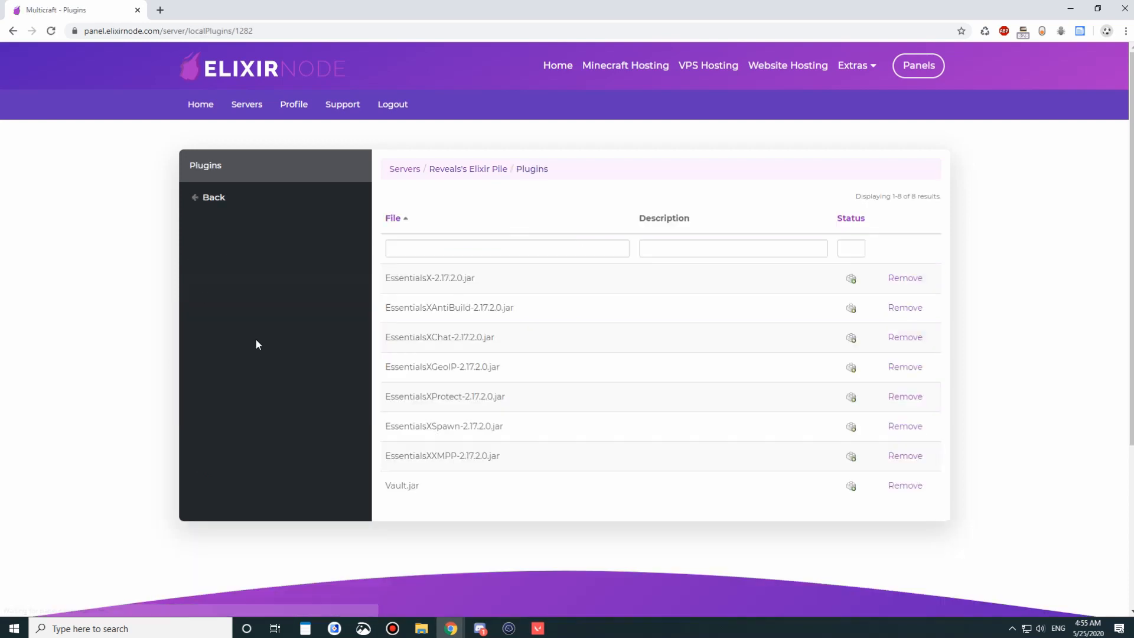
mouse_move(707, 194)
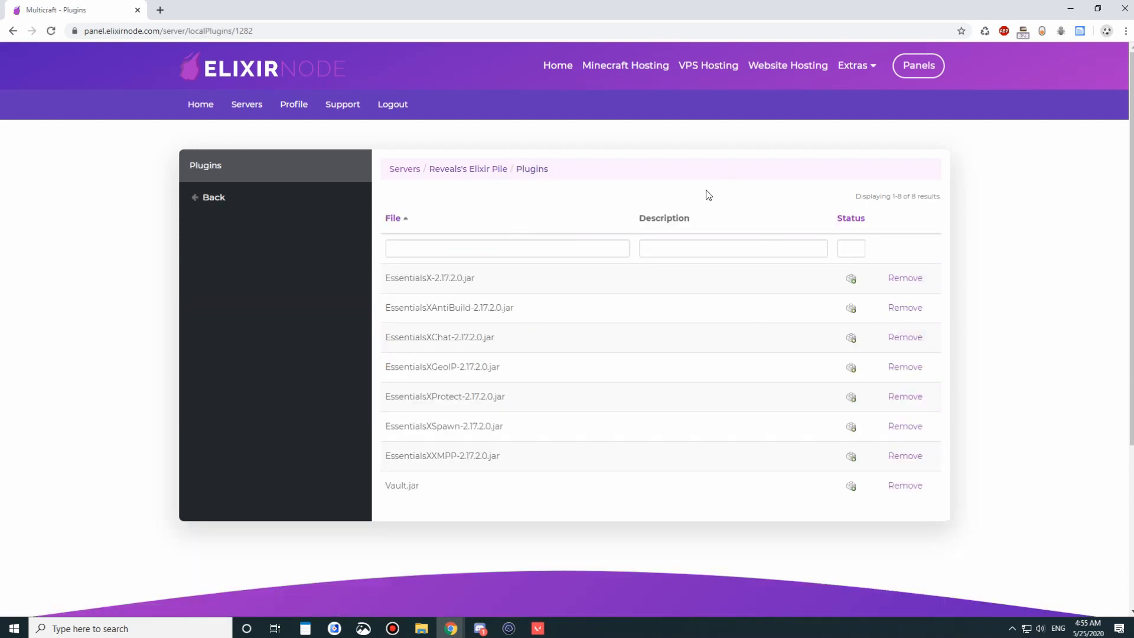
mouse_move(467, 289)
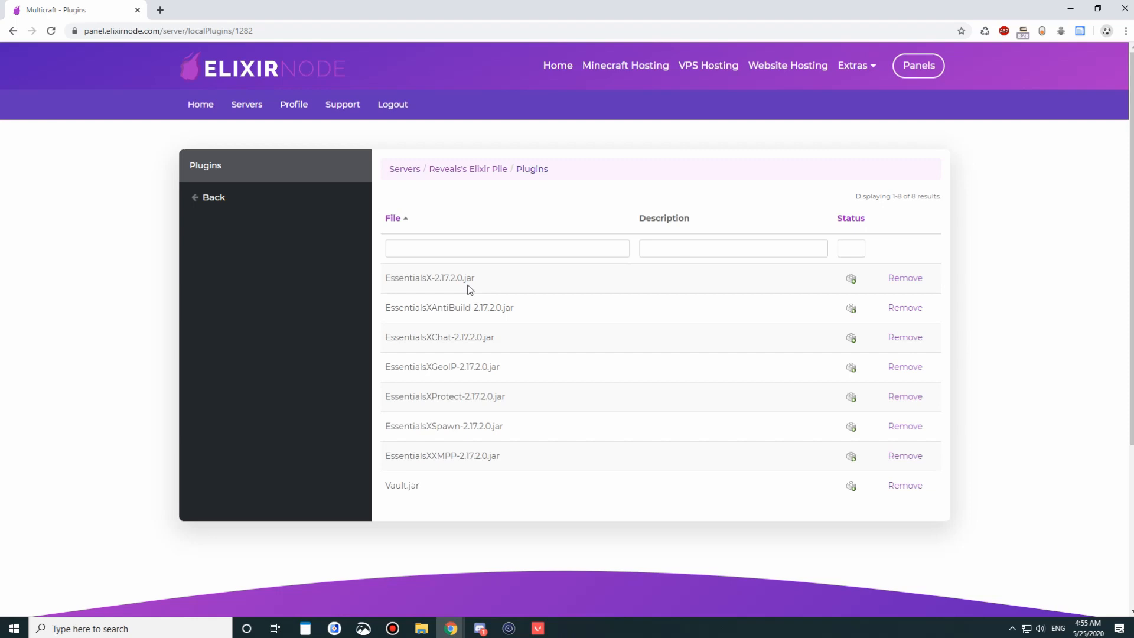
click(506, 247)
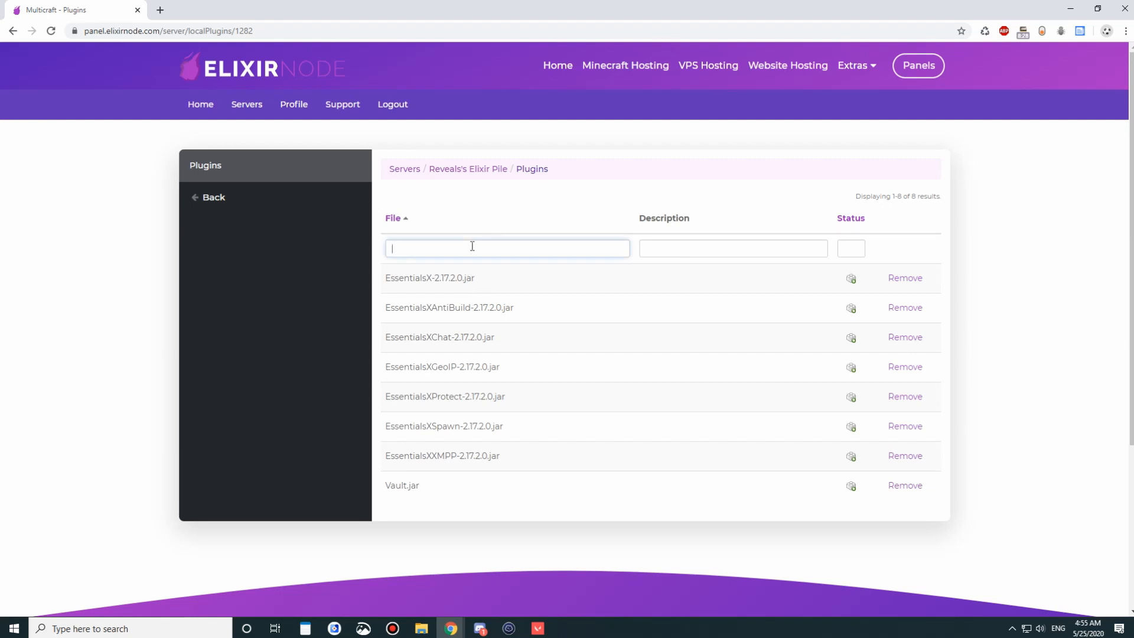
text(vault)
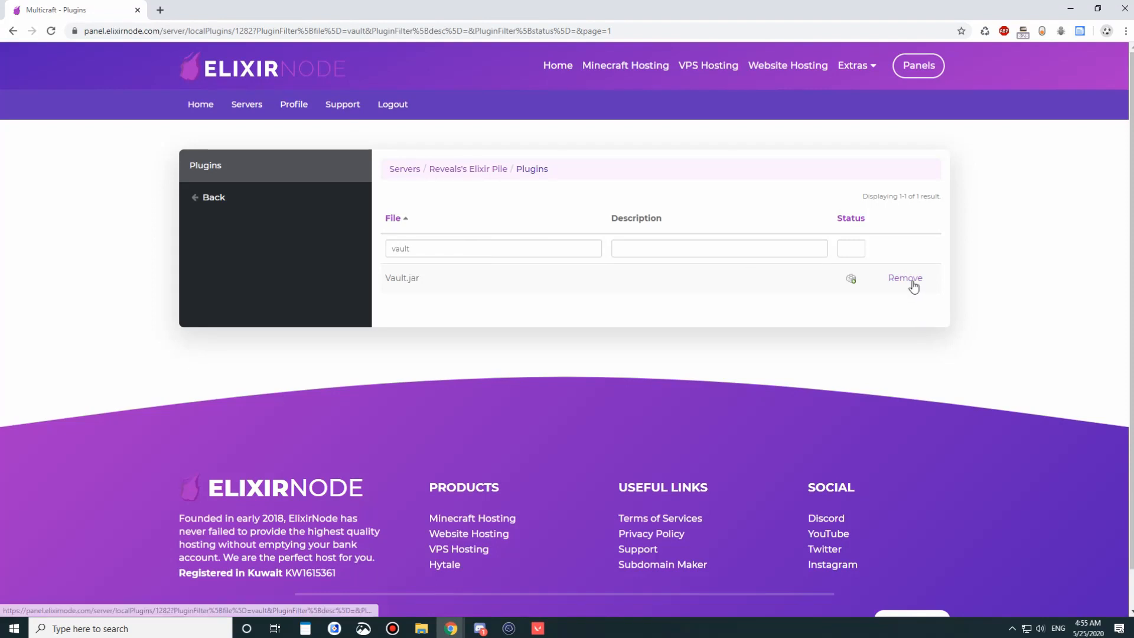
mouse_move(519, 240)
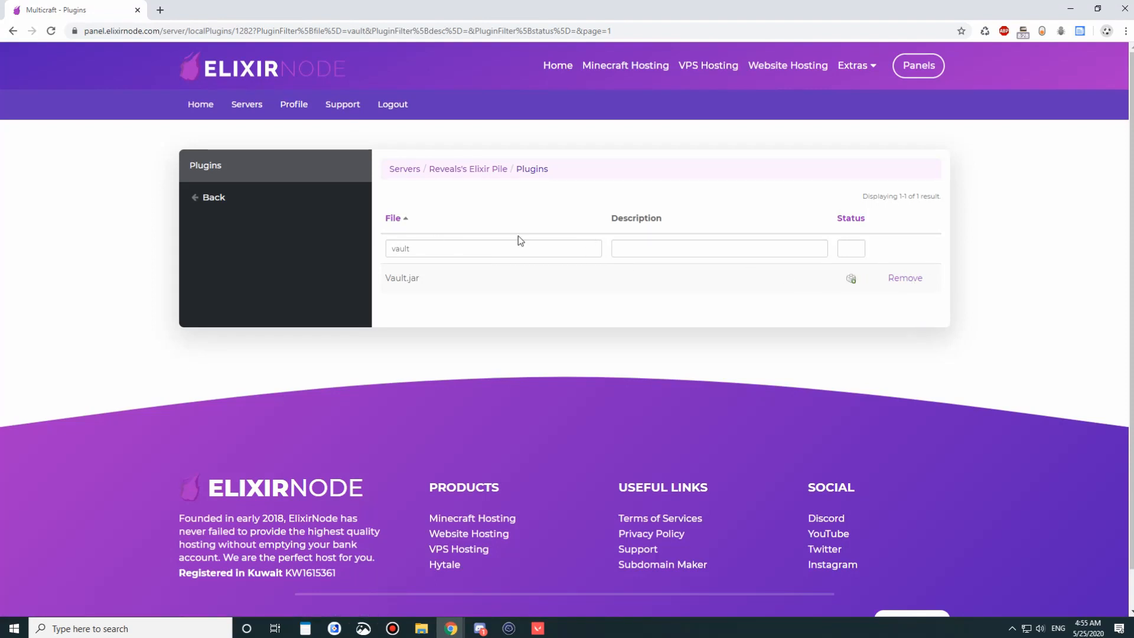
mouse_move(550, 277)
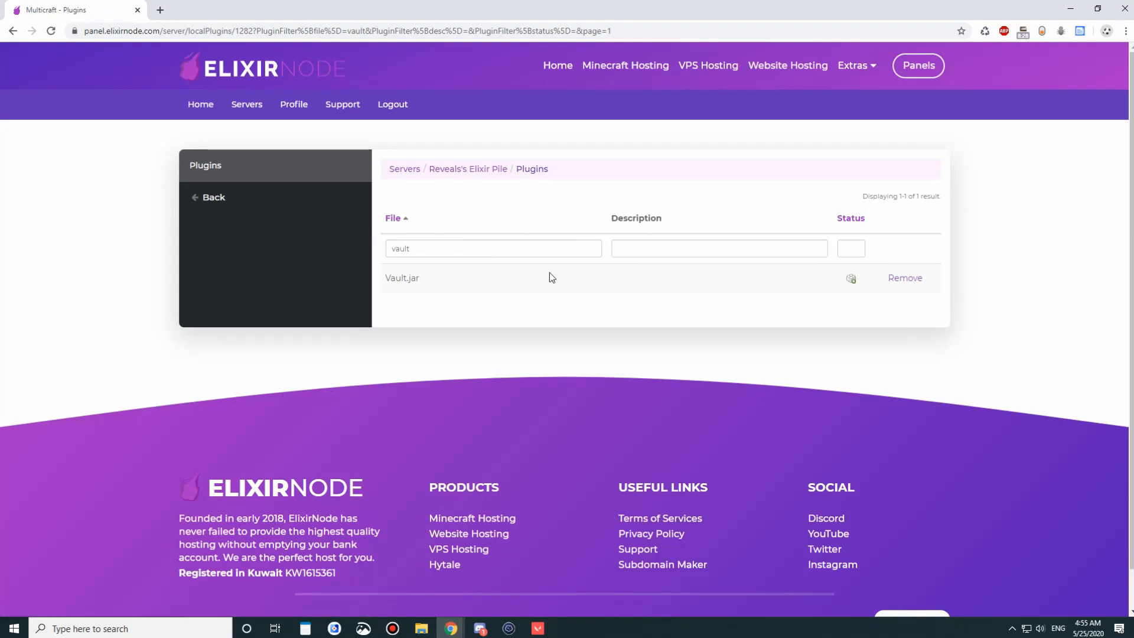
mouse_move(905, 278)
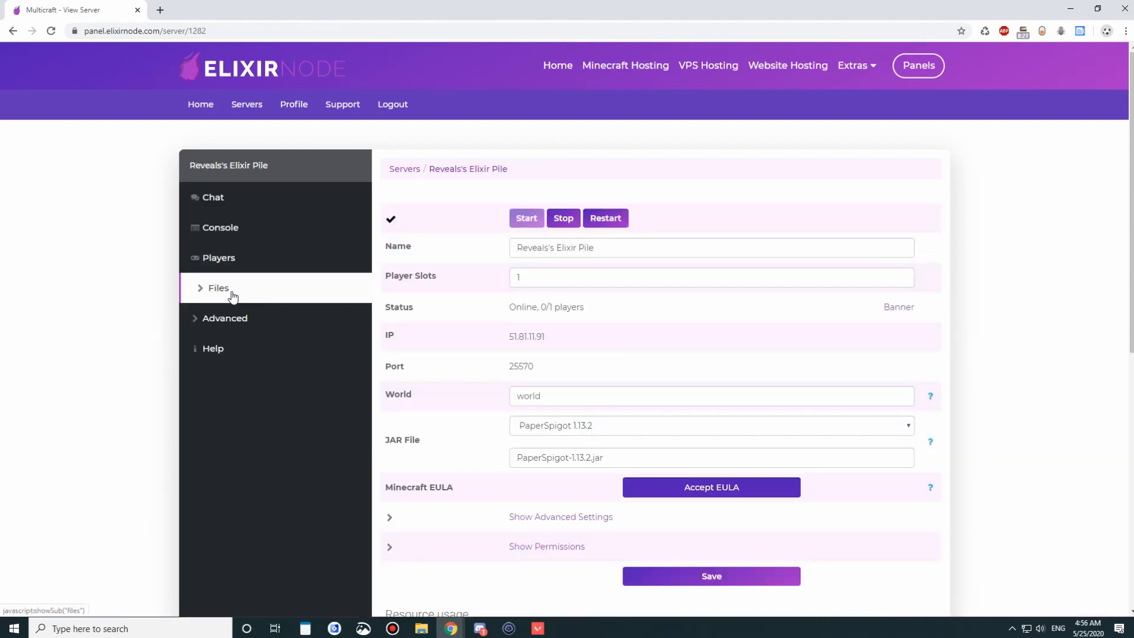
- Log in to Files > FTP File Access with the Multicraft password
click(218, 287)
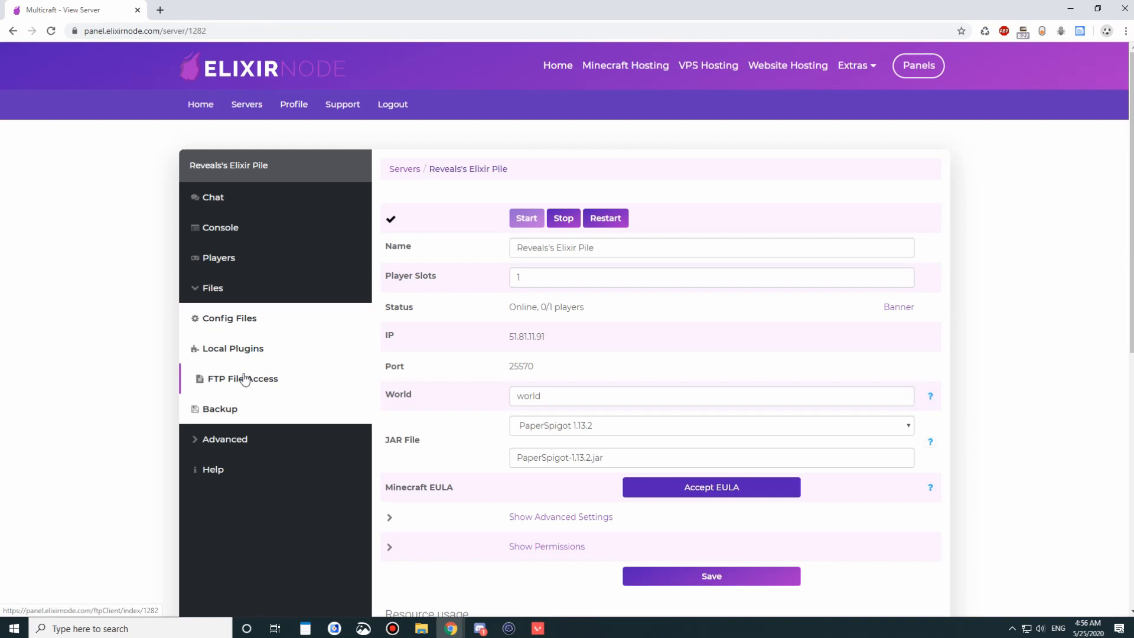
click(242, 378)
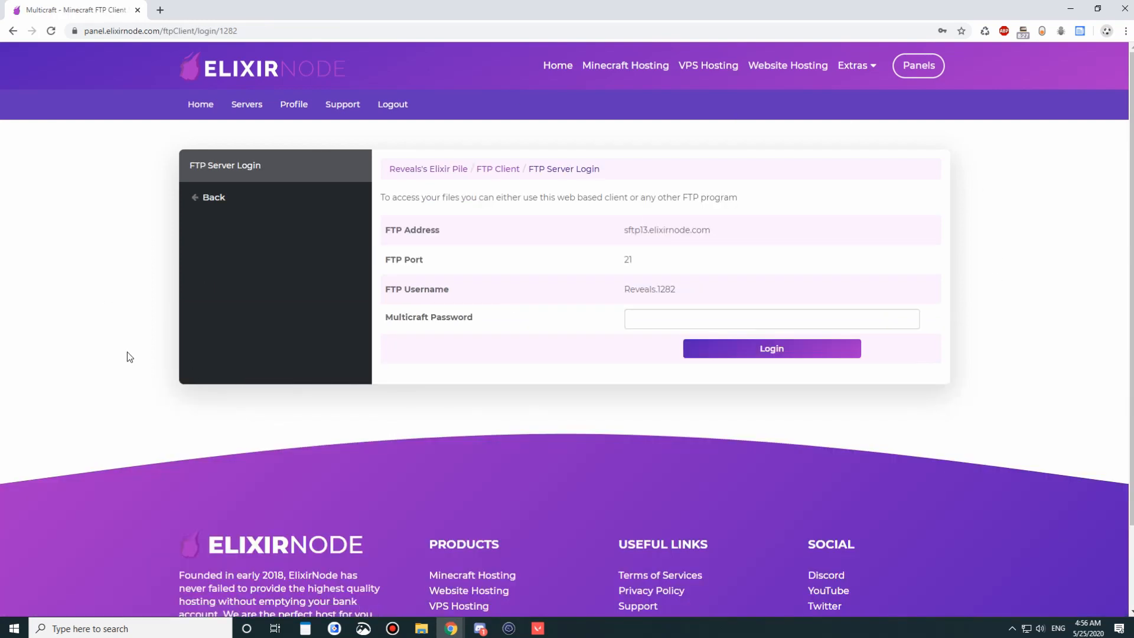
click(770, 318)
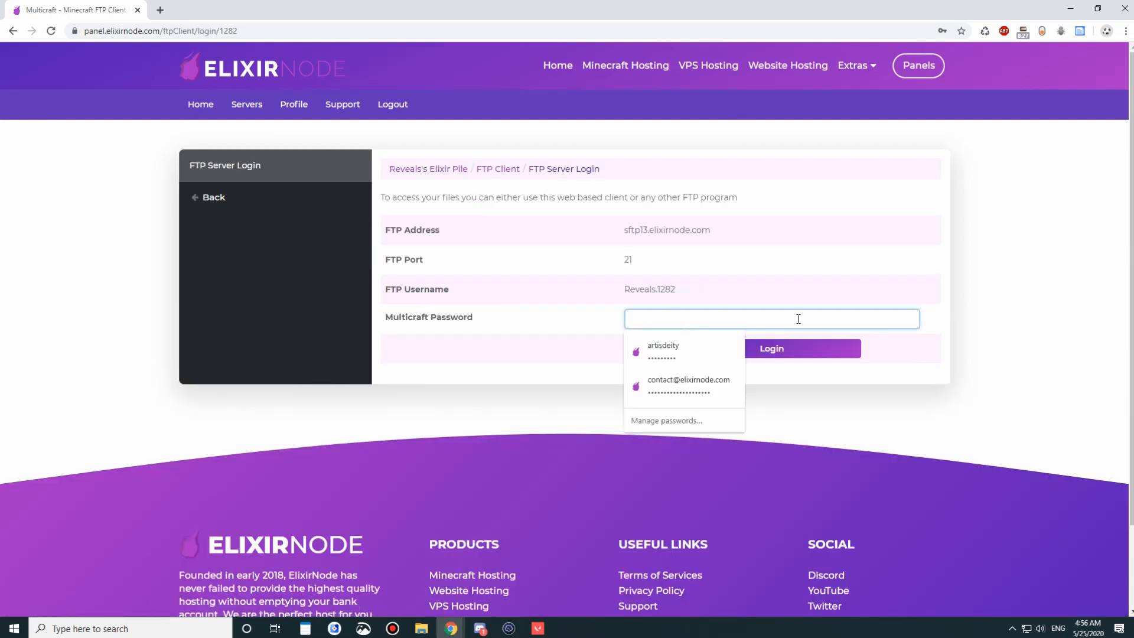
text(•)
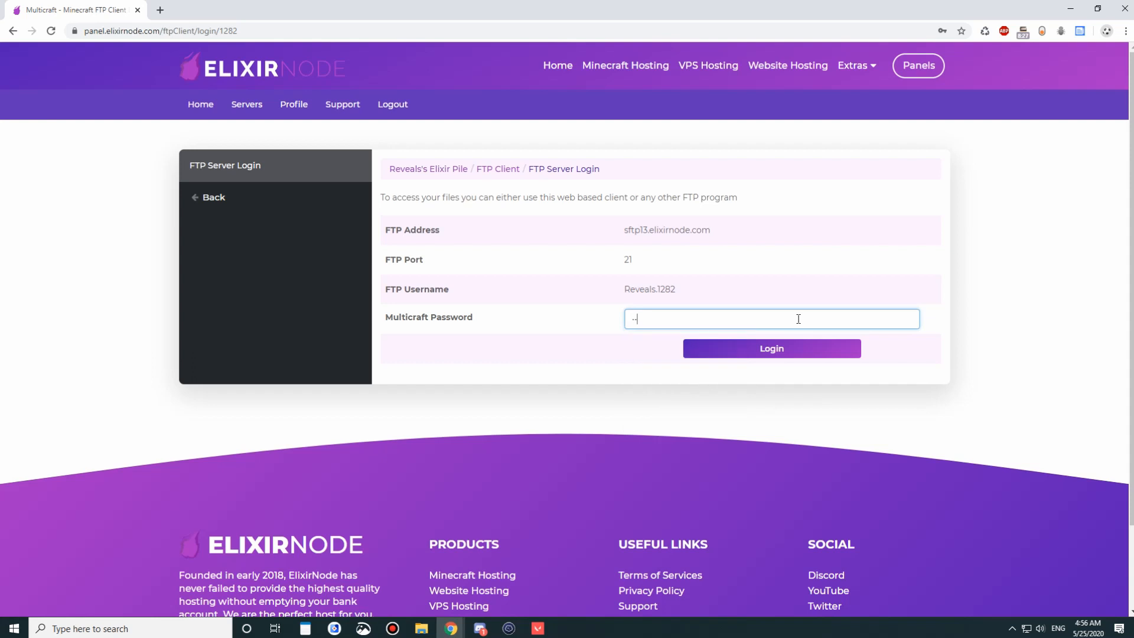
click(771, 347)
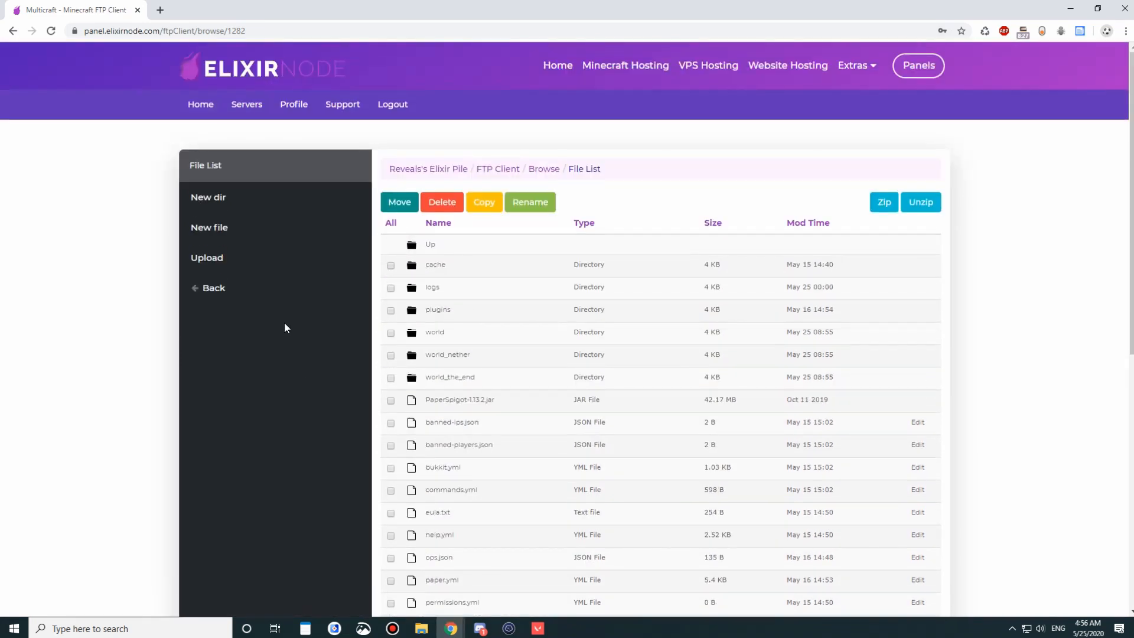
- Delete banned-ips.json in the FTP client and go back to the server page
click(207, 258)
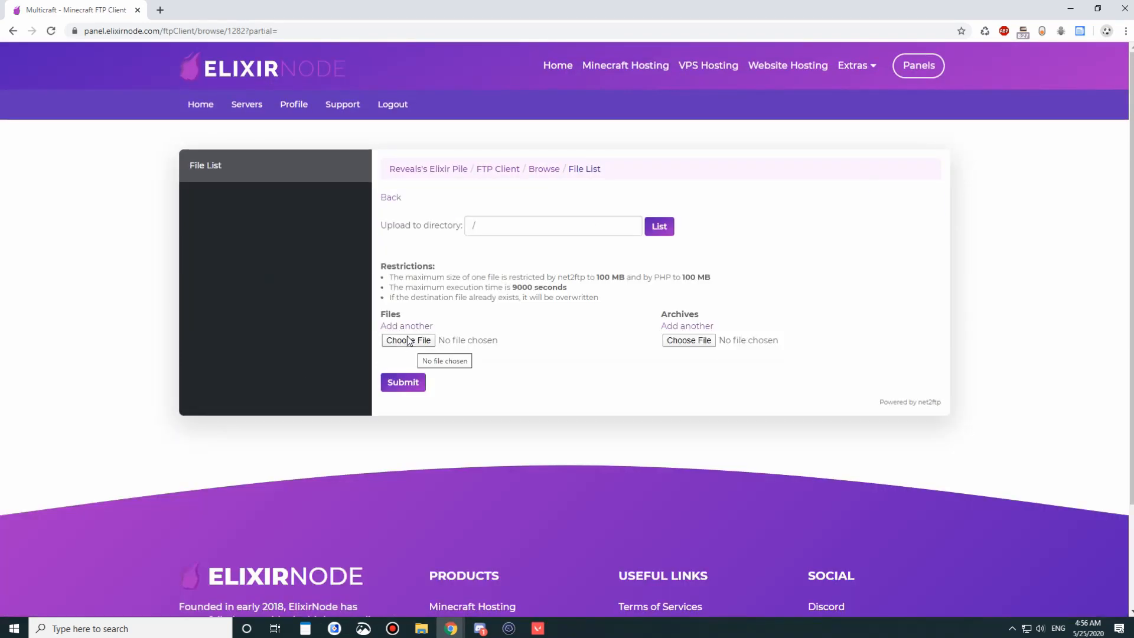
mouse_move(405, 235)
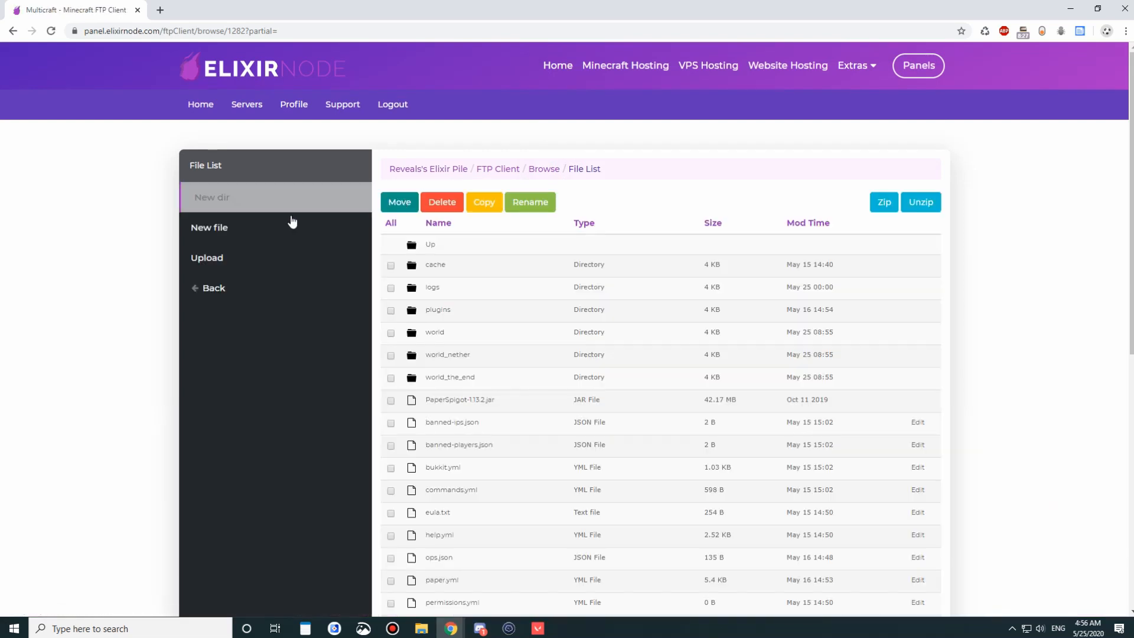
mouse_move(213, 197)
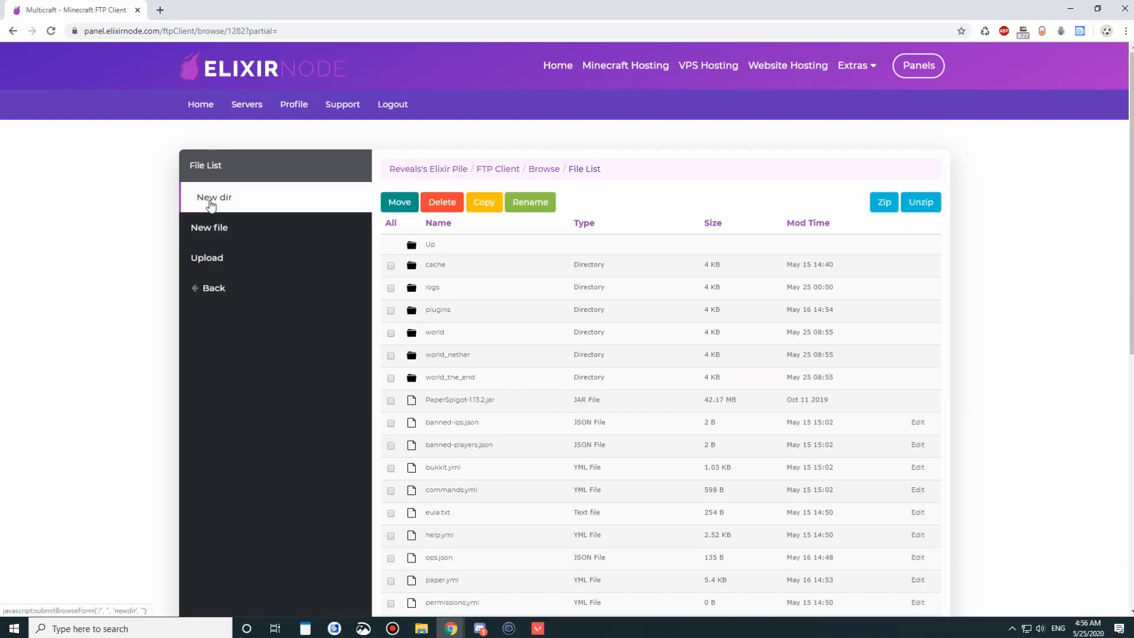
mouse_move(529, 201)
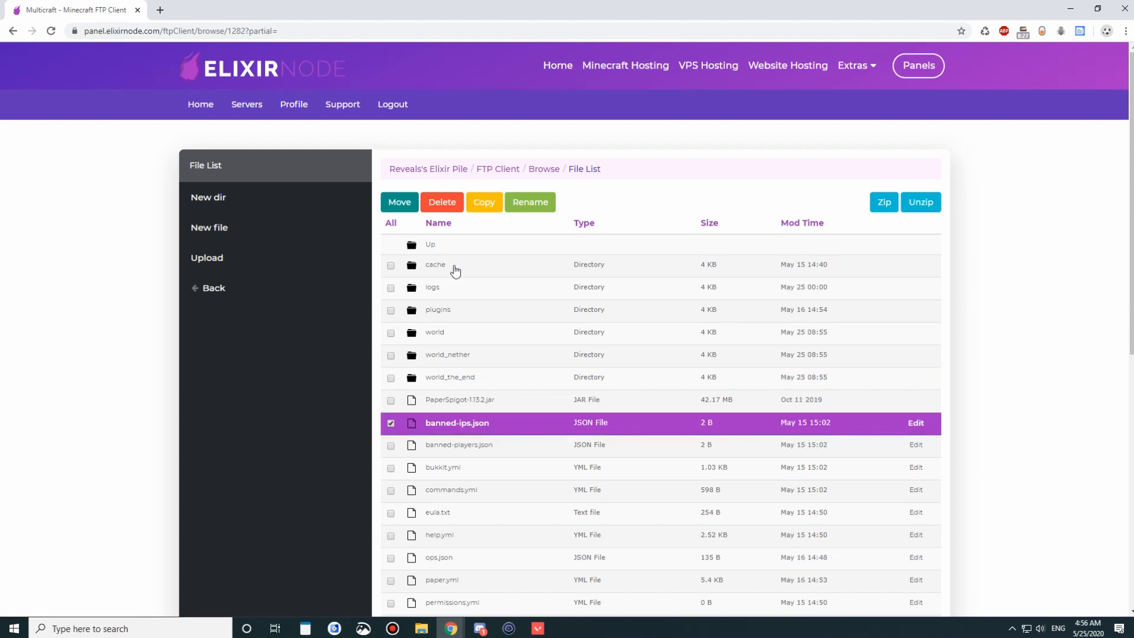
click(441, 202)
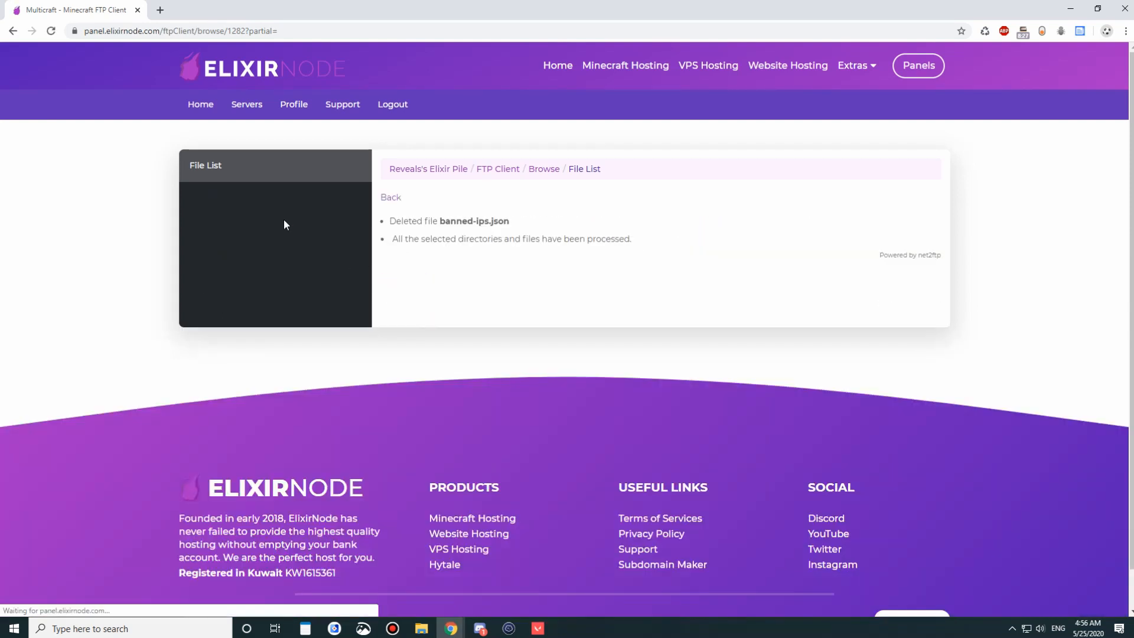
click(427, 169)
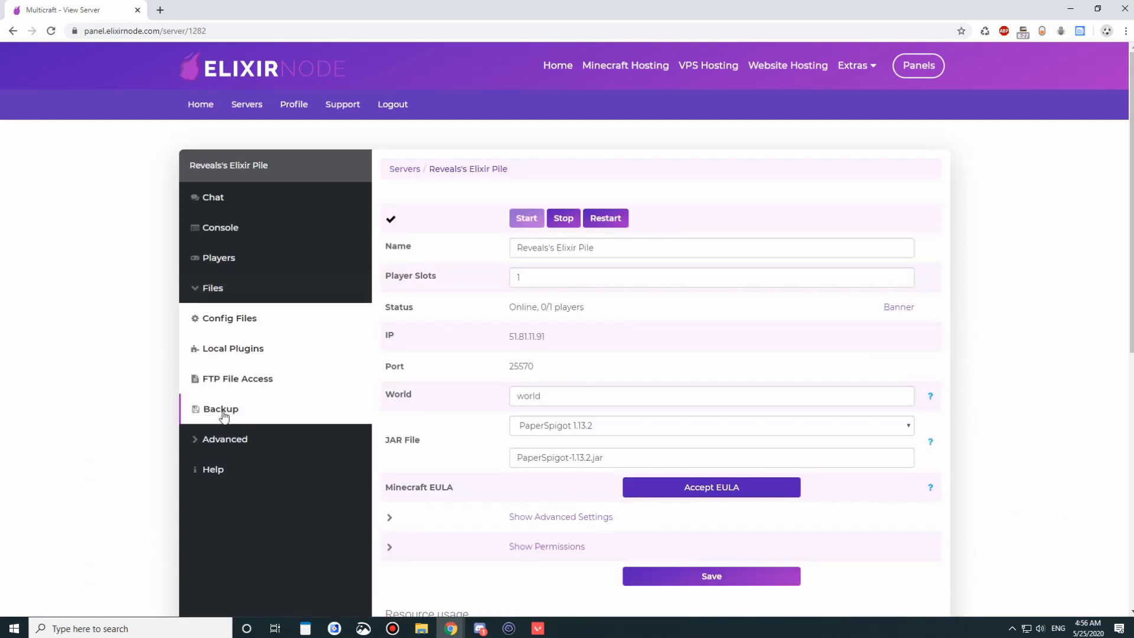
click(220, 409)
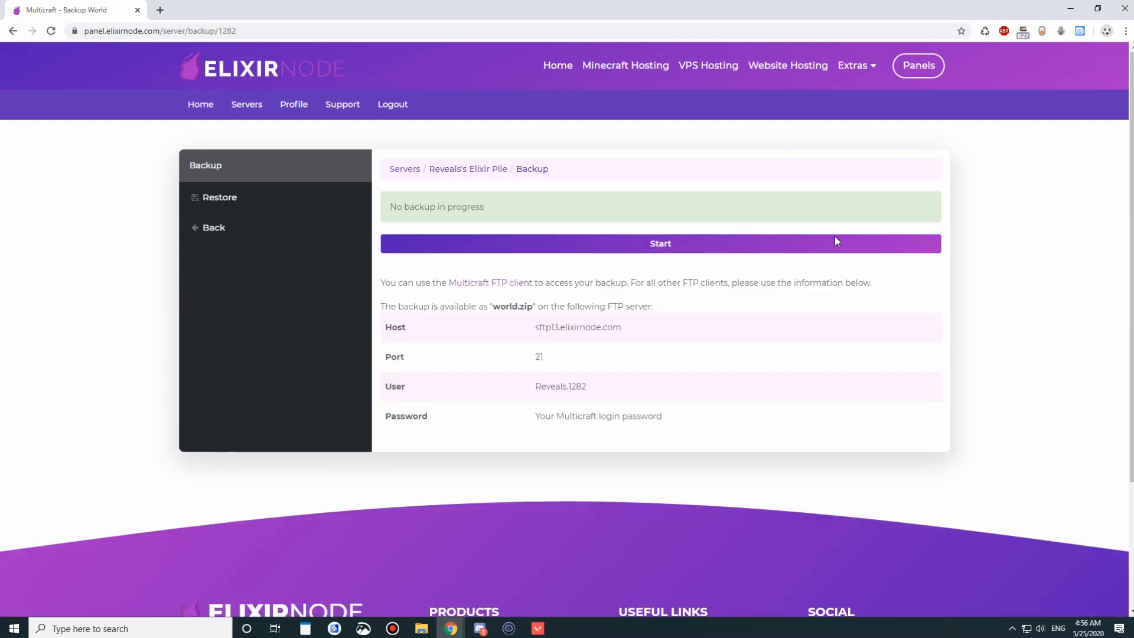
mouse_move(226, 165)
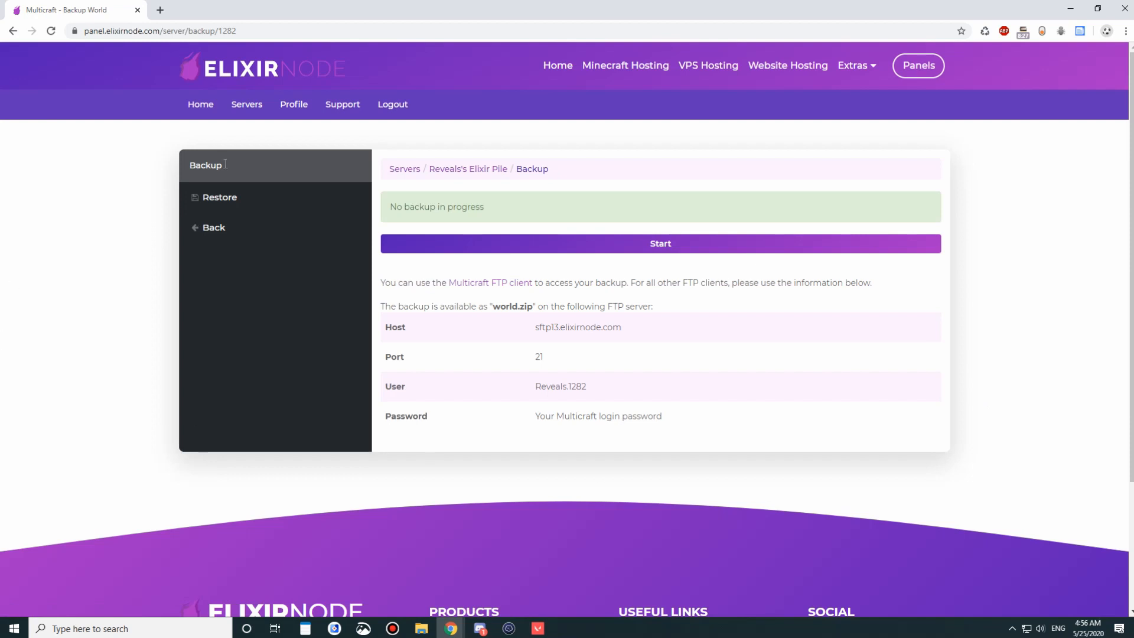
click(219, 196)
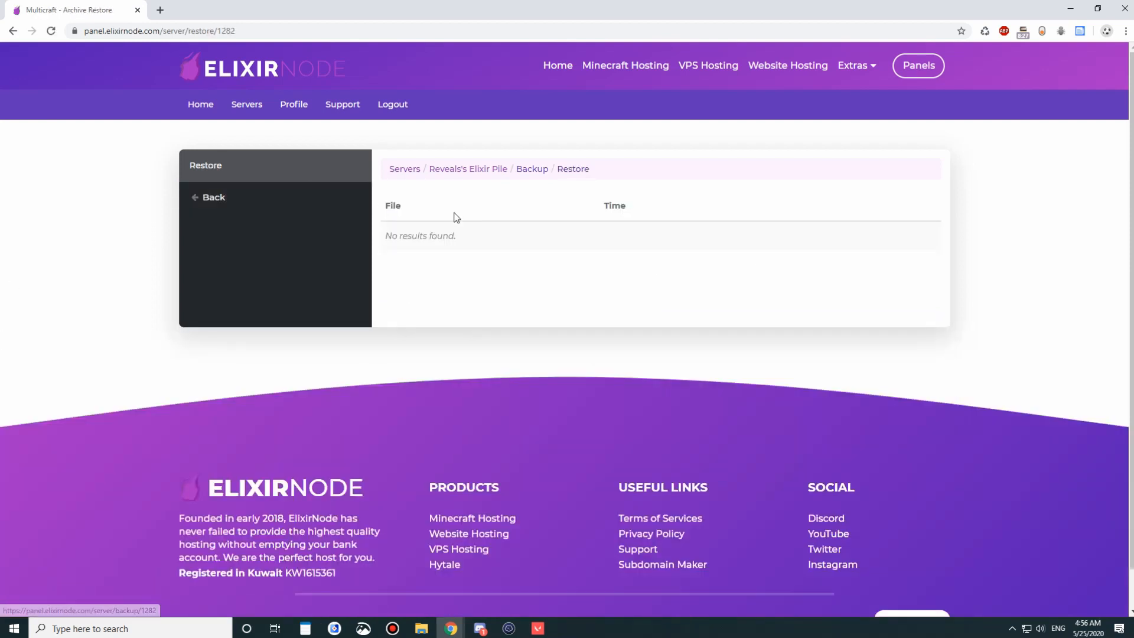
click(212, 196)
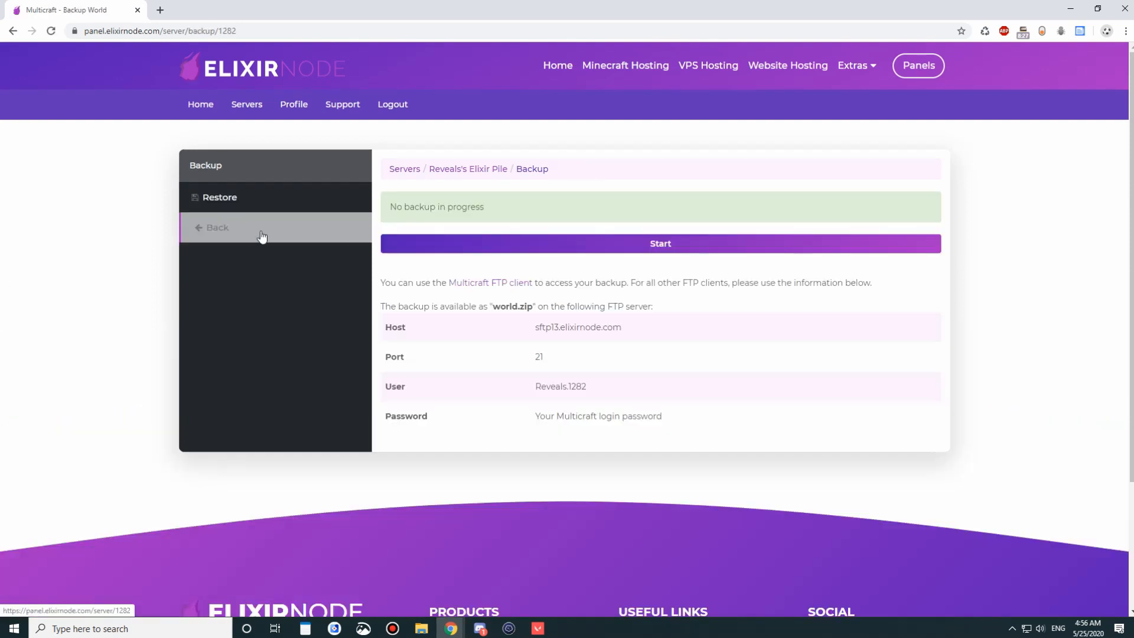
click(216, 227)
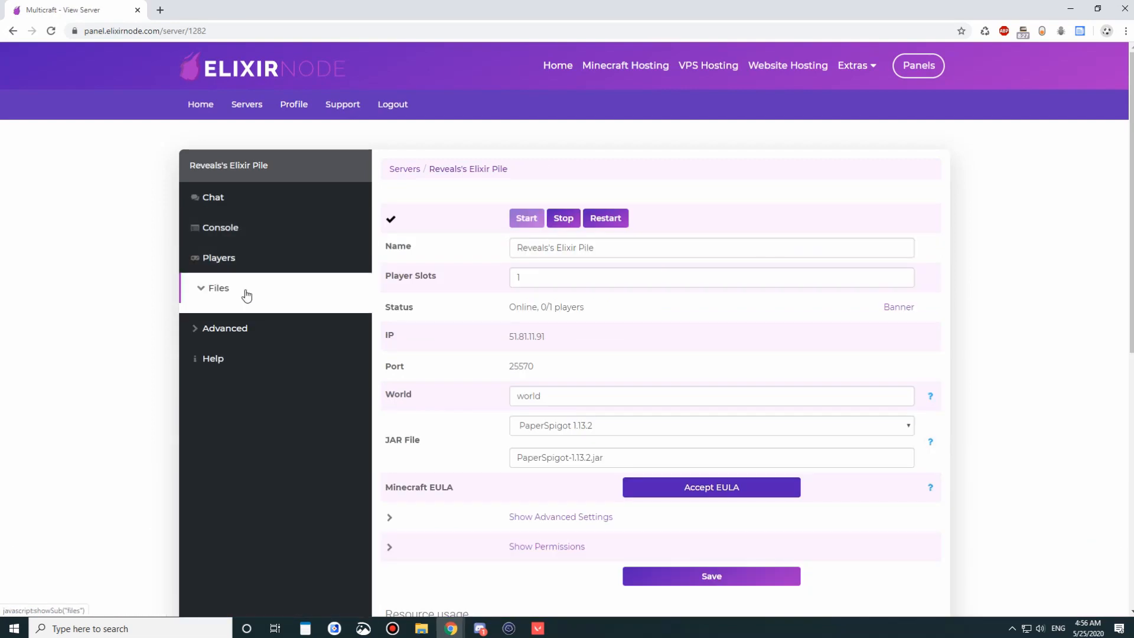
- View Advanced > Commands and its Create Command form without saving, then return to the overview
click(225, 328)
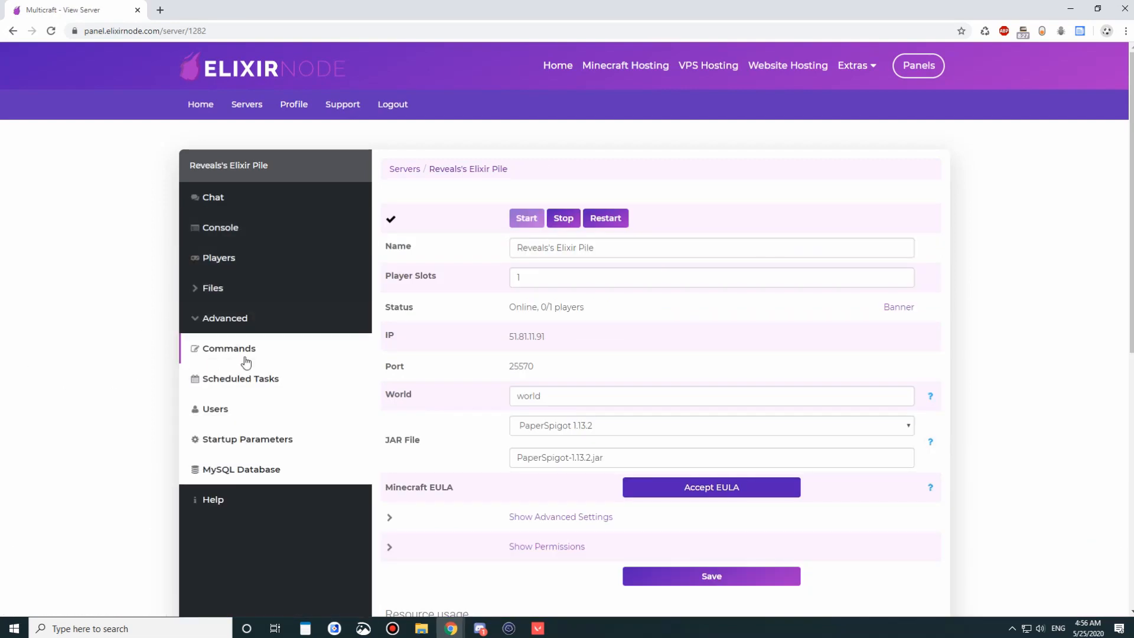
click(229, 347)
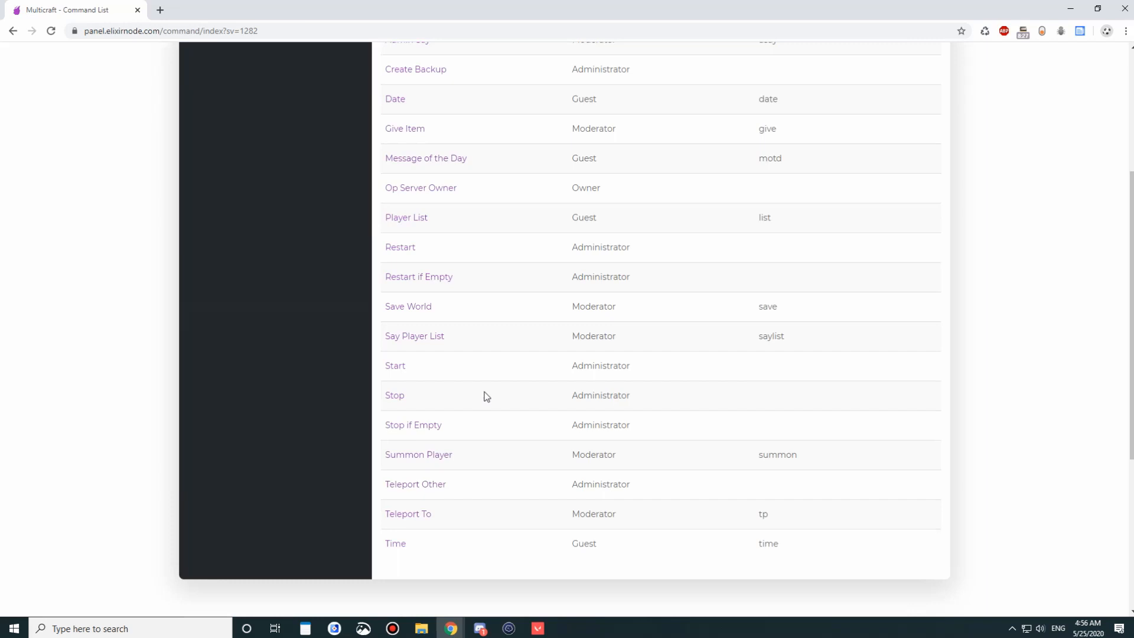
scroll(up, 3)
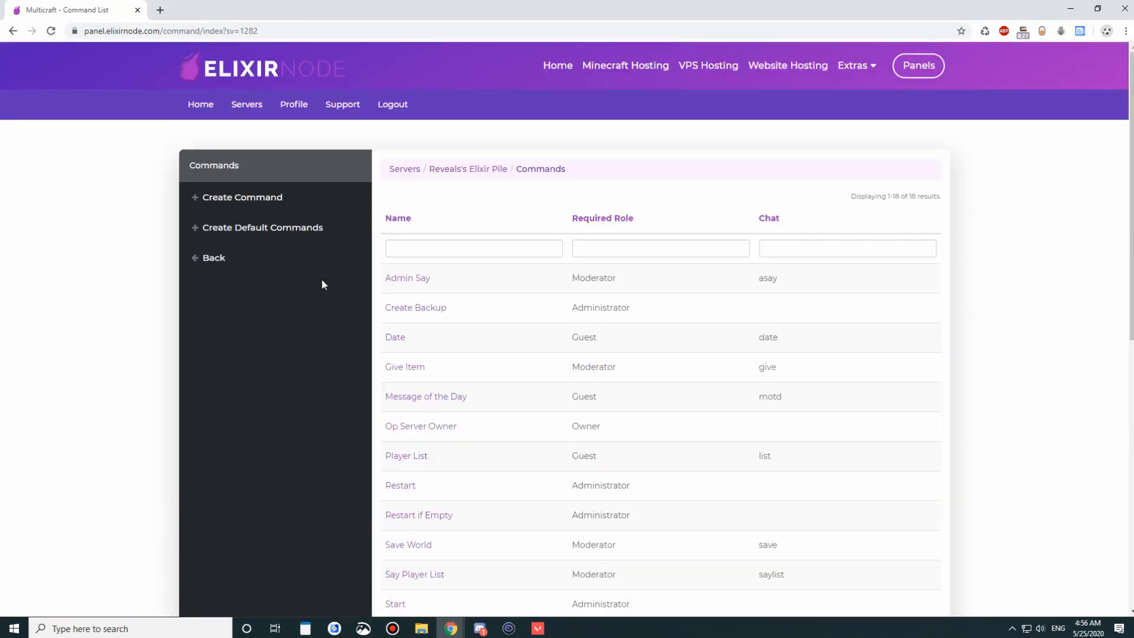
click(242, 197)
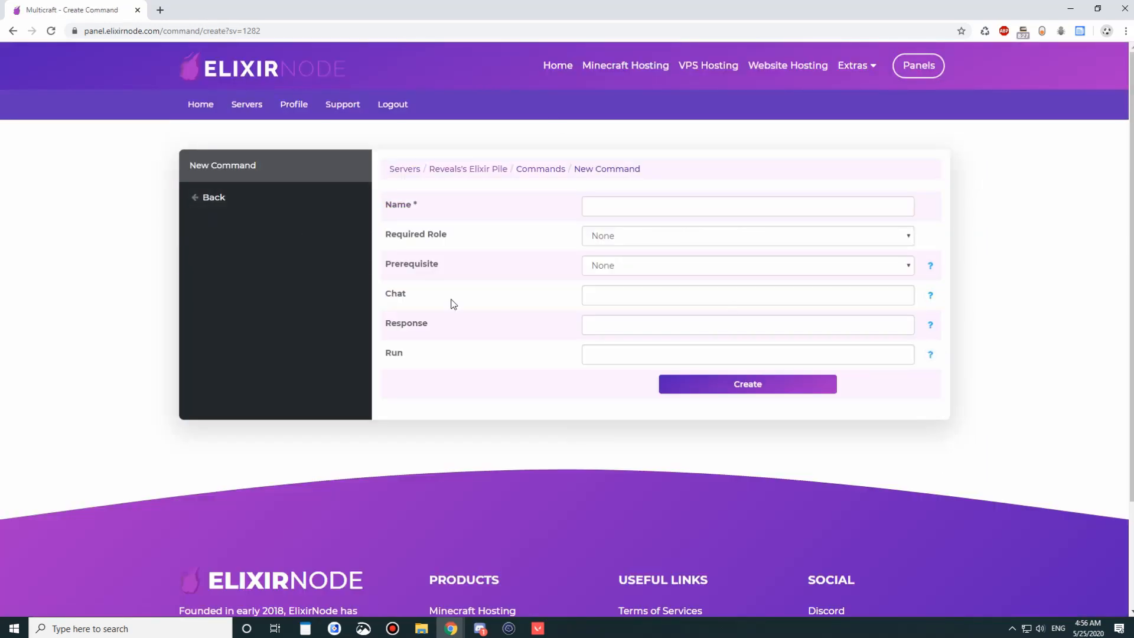
click(214, 196)
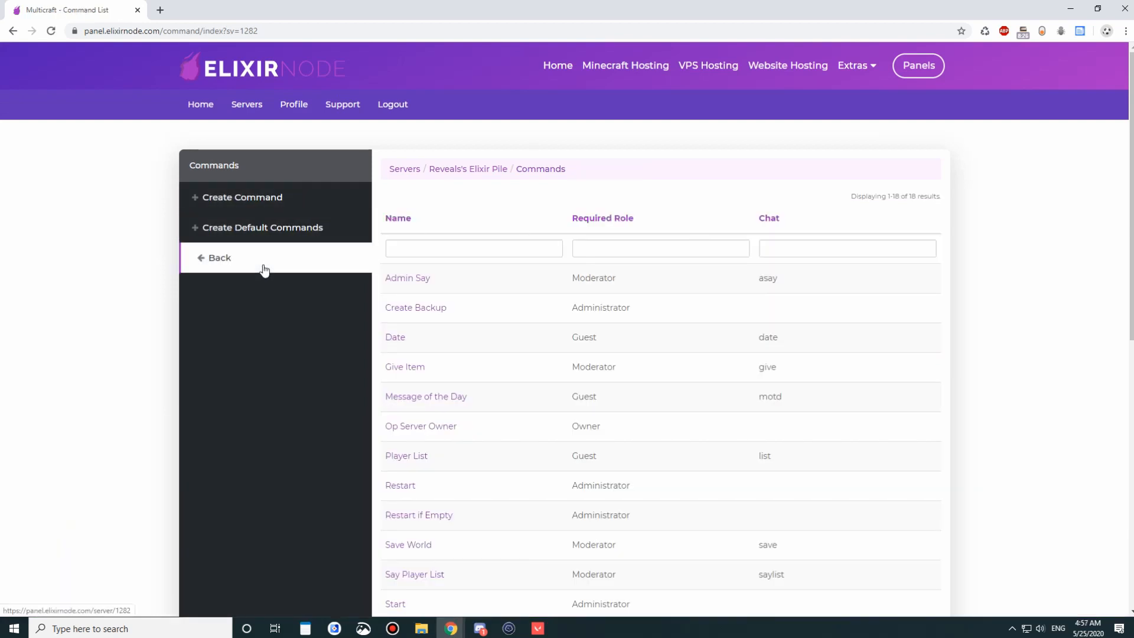
click(218, 258)
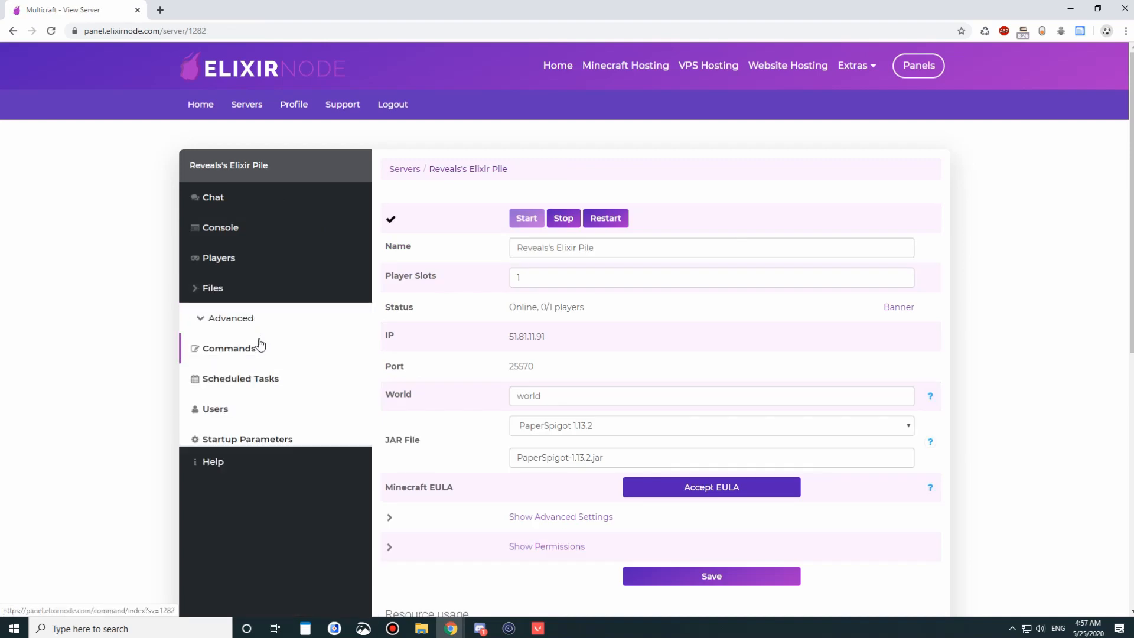
click(241, 378)
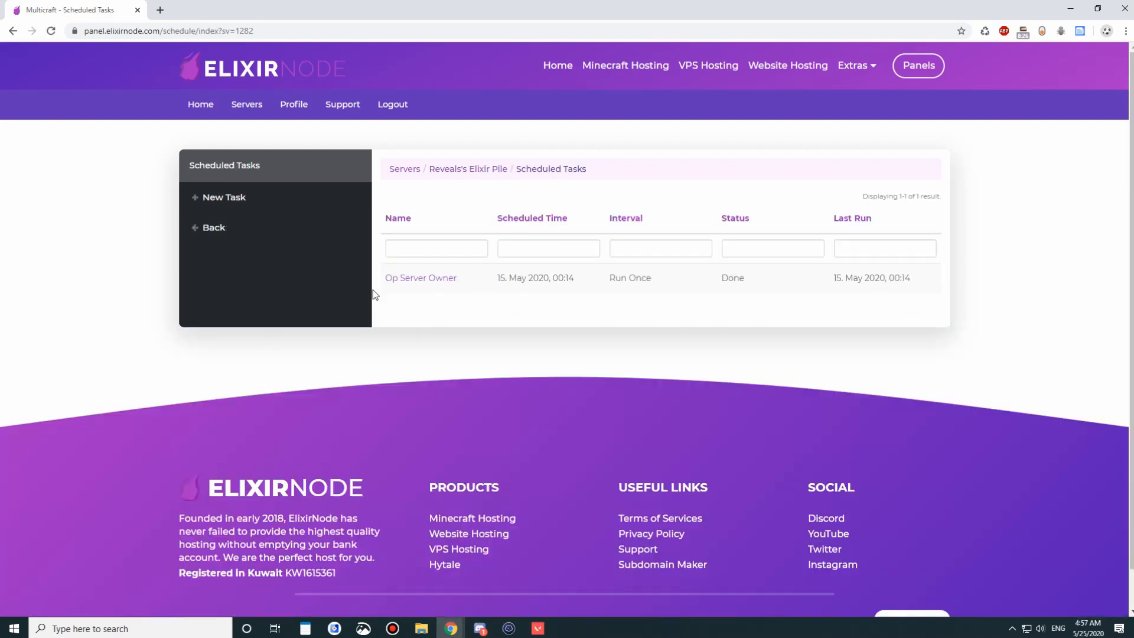
click(223, 196)
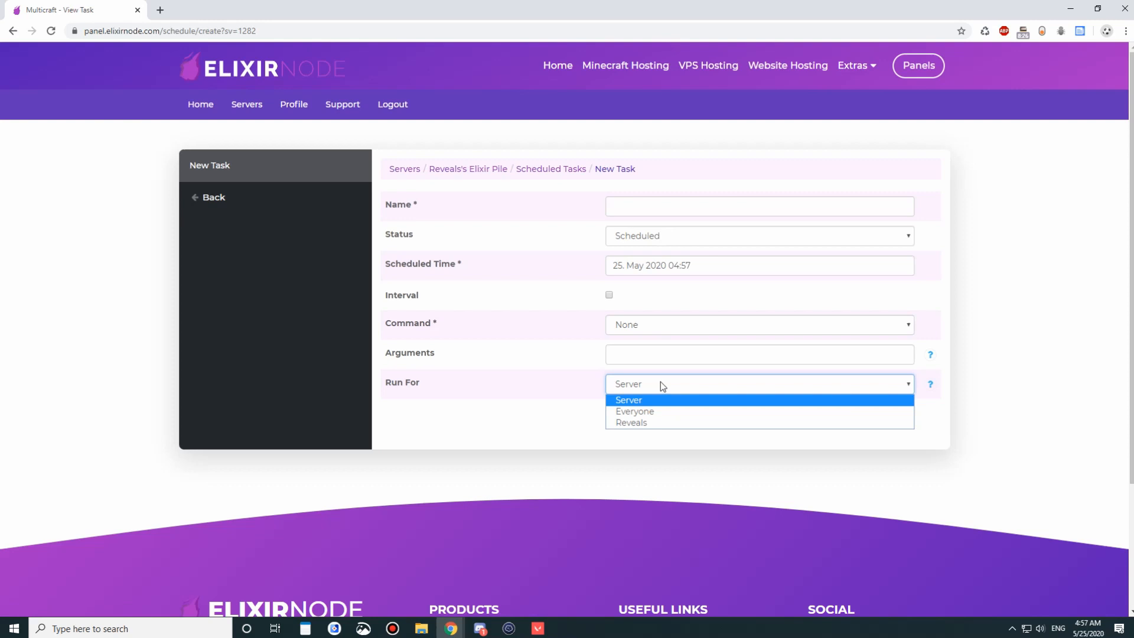
click(757, 324)
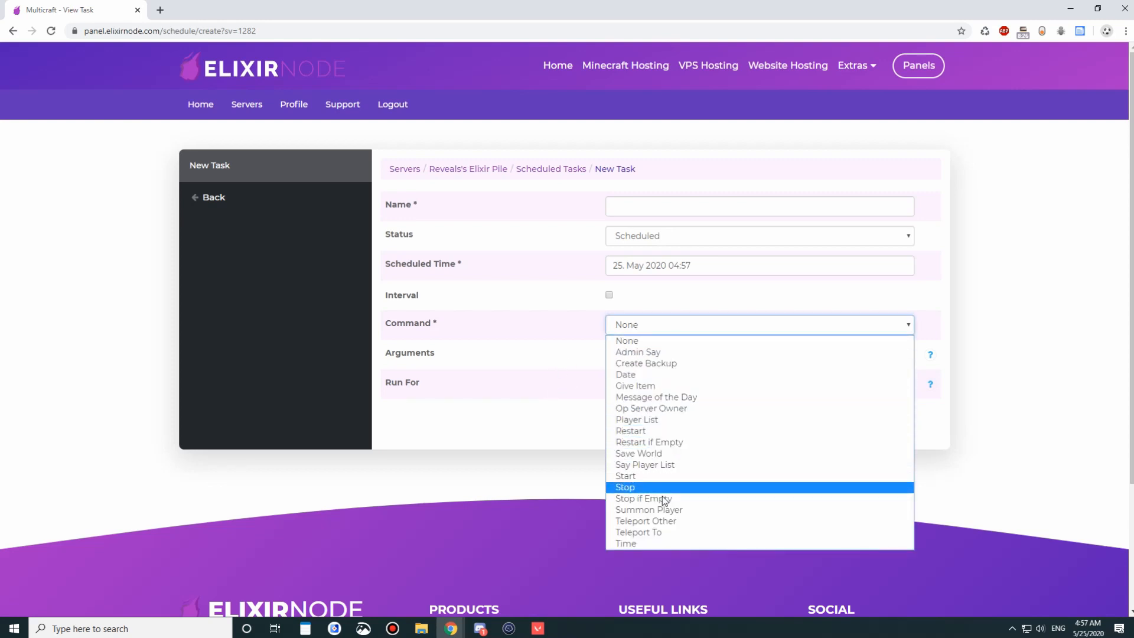
mouse_move(639, 431)
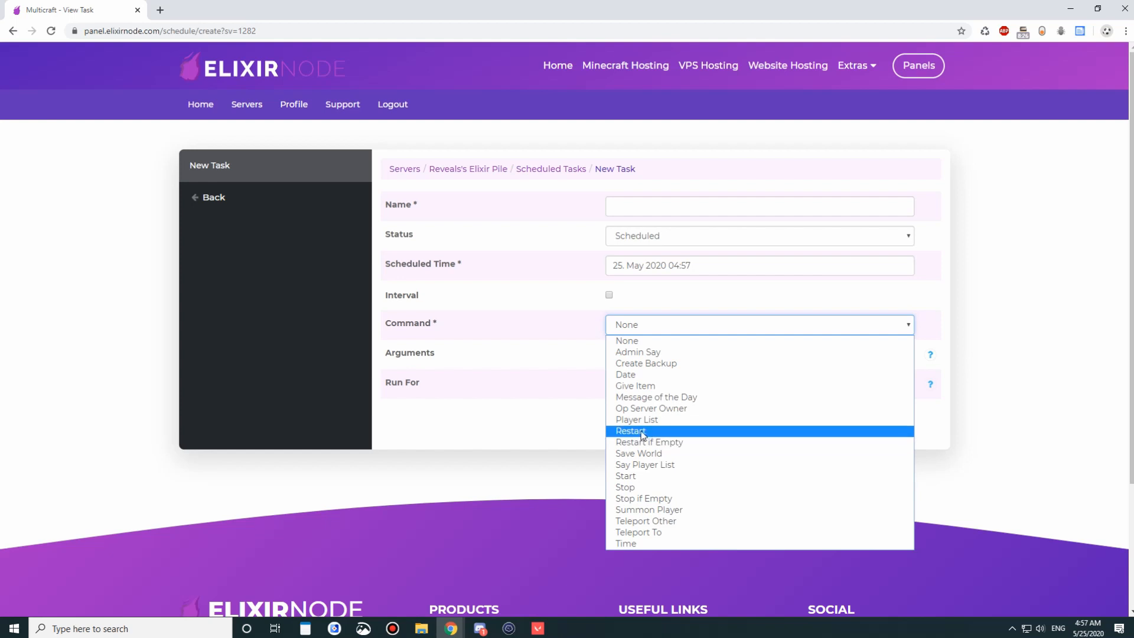
mouse_move(649, 441)
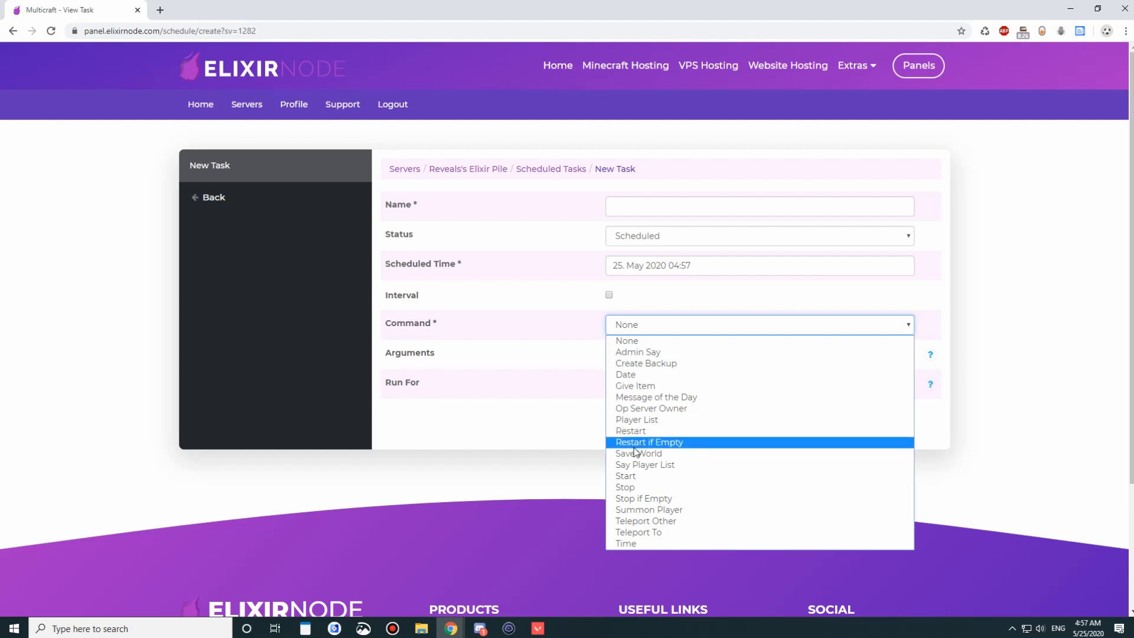
click(526, 251)
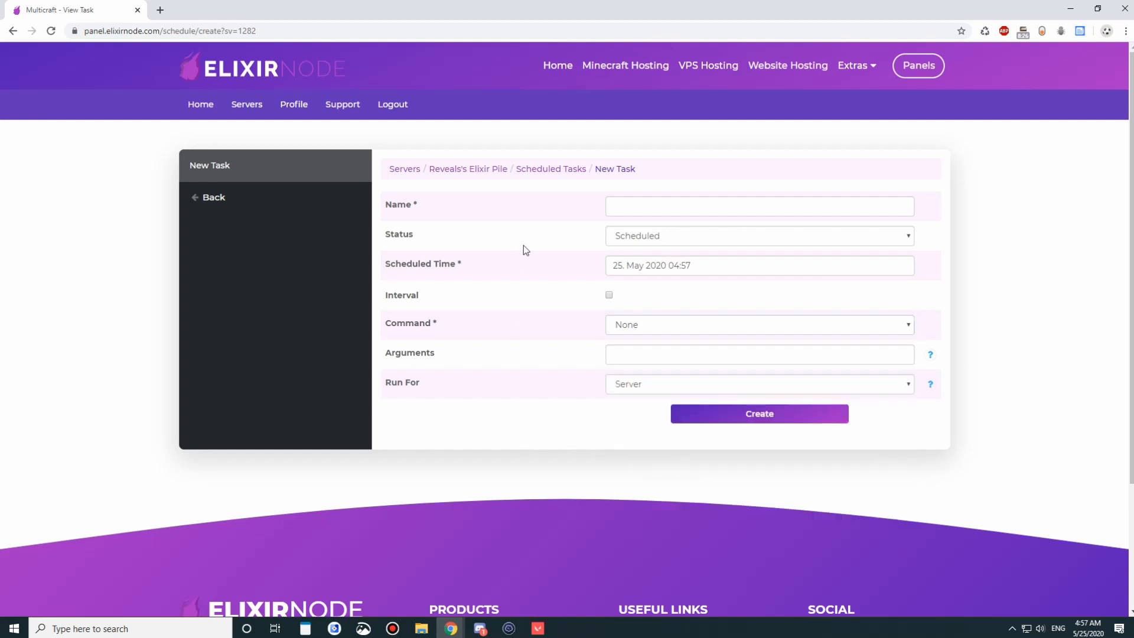
mouse_move(693, 413)
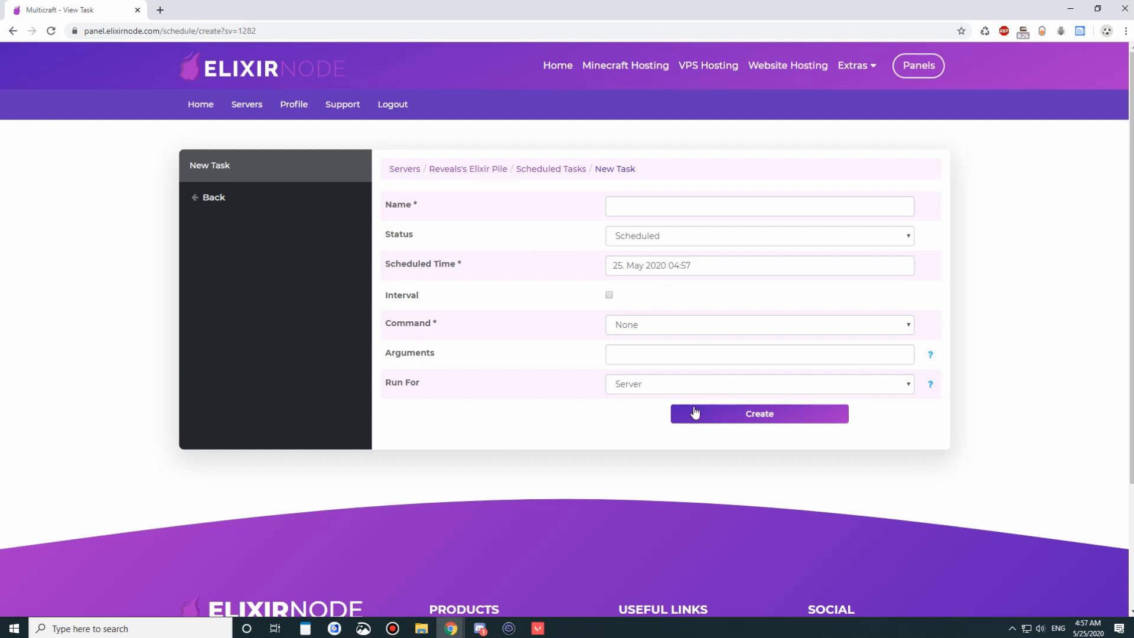
click(758, 413)
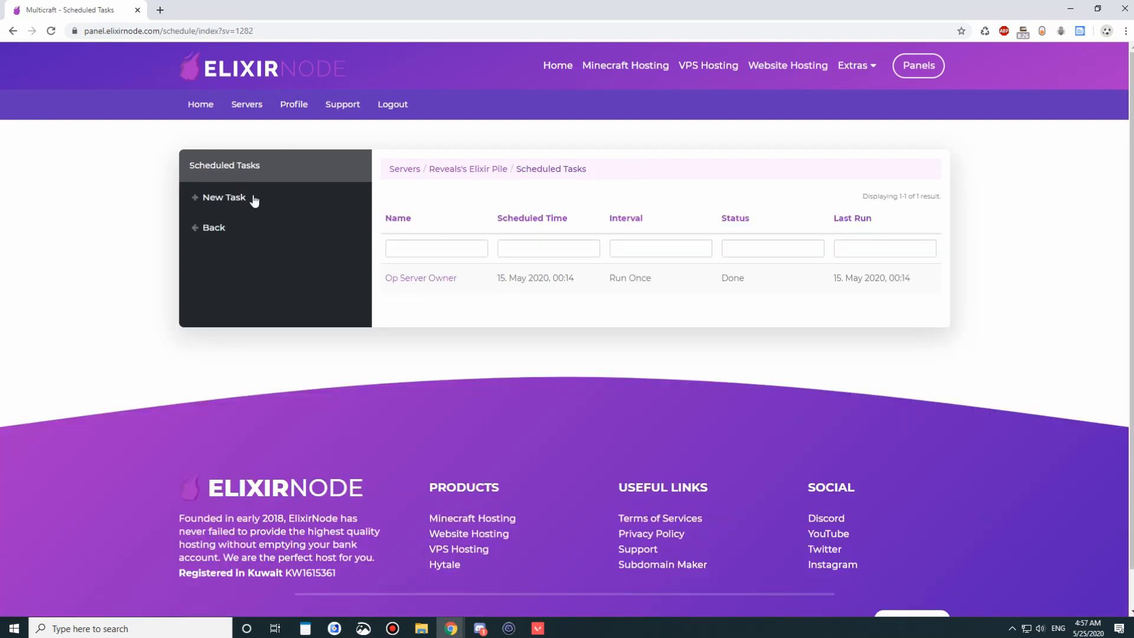
click(213, 226)
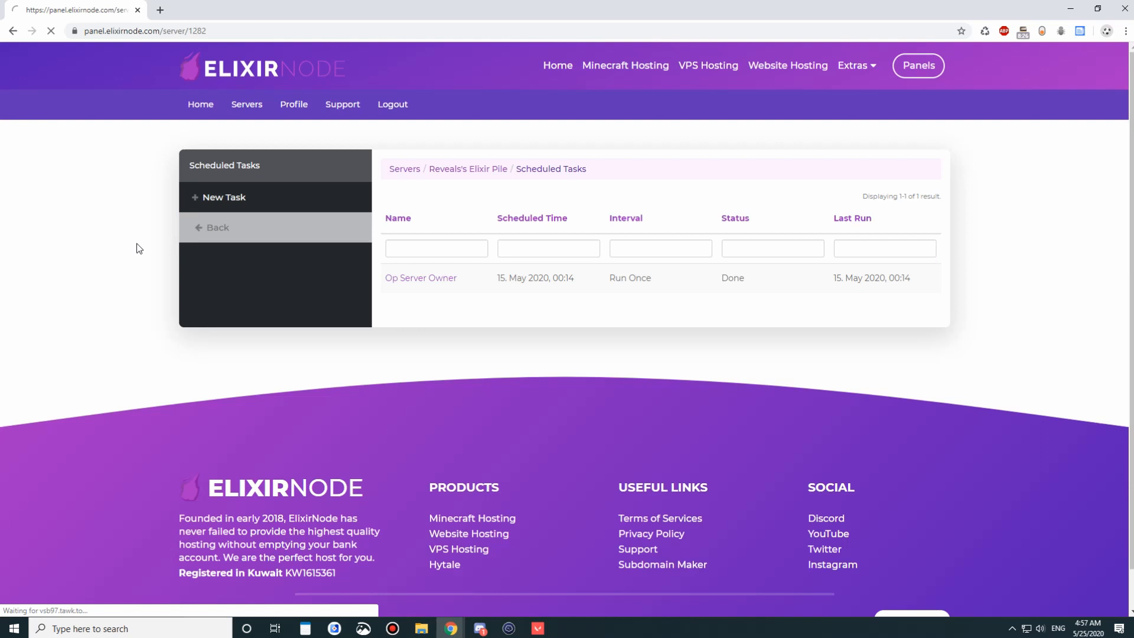
click(216, 227)
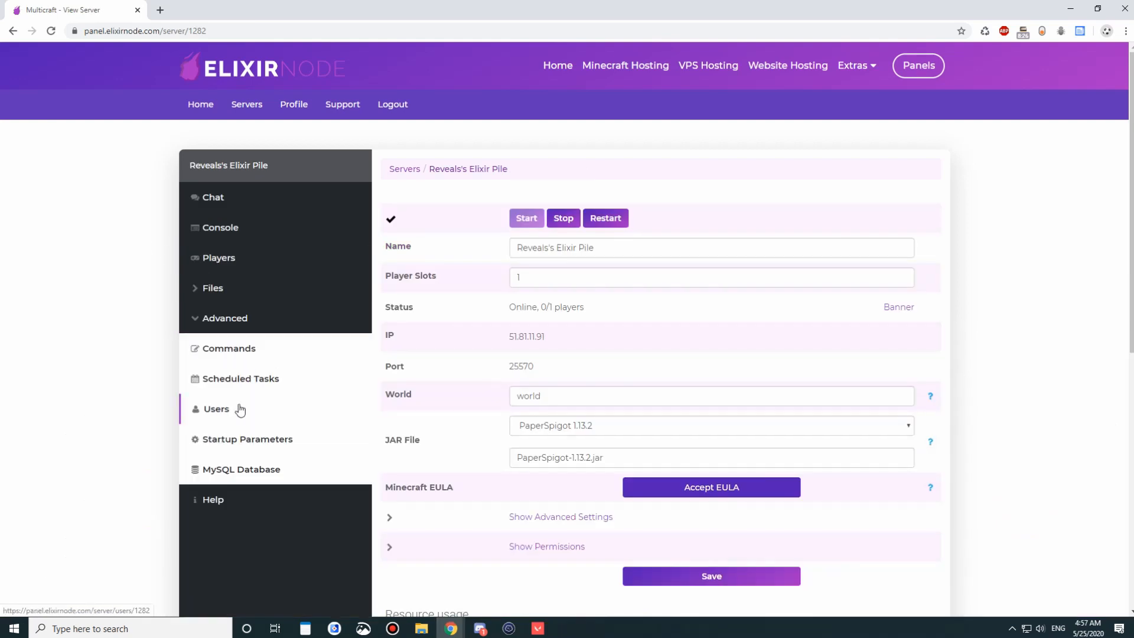
click(215, 409)
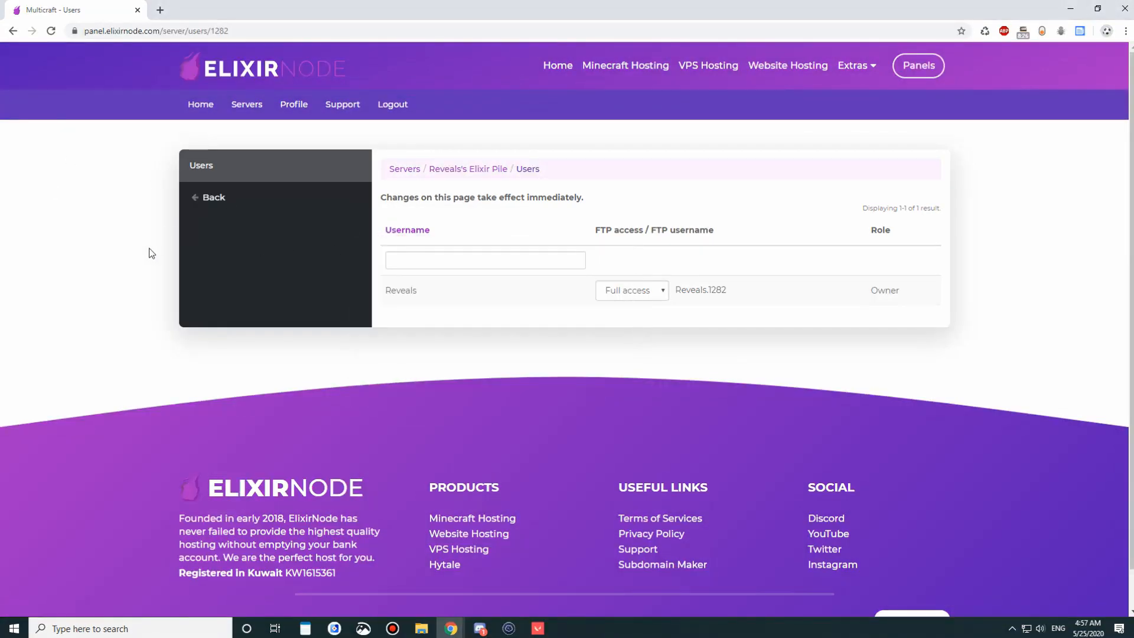
mouse_move(360, 322)
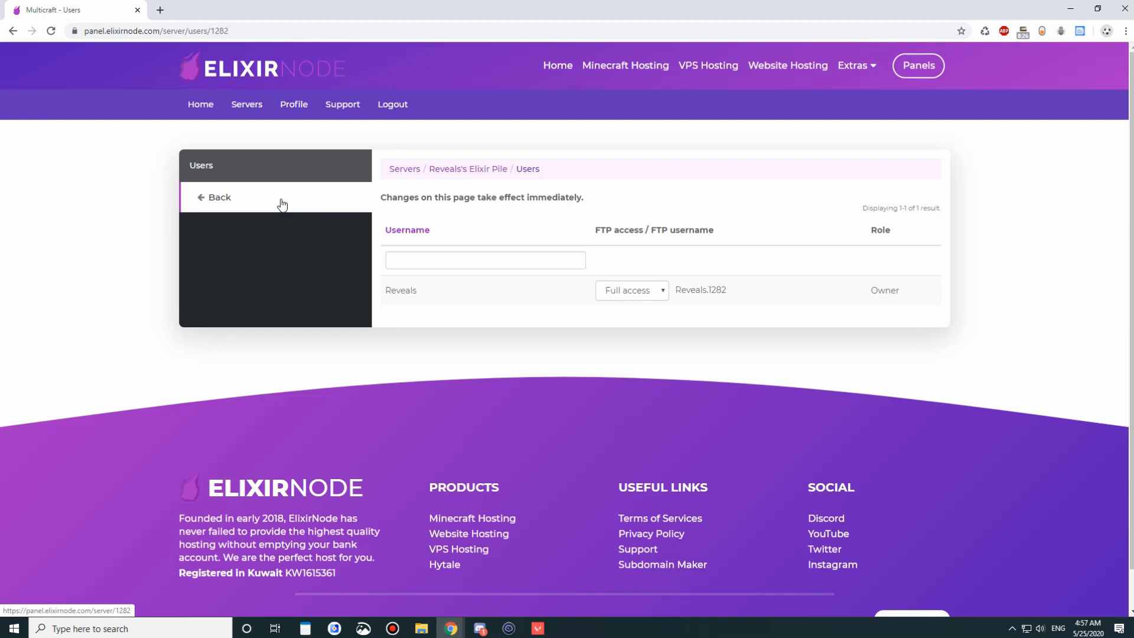
click(218, 197)
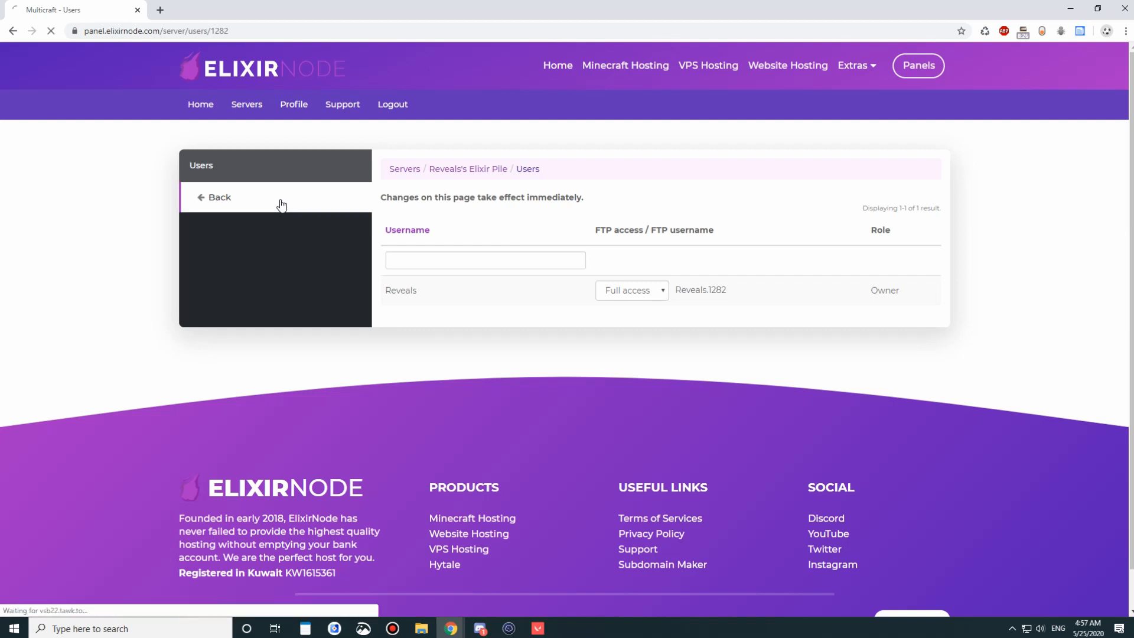
click(219, 197)
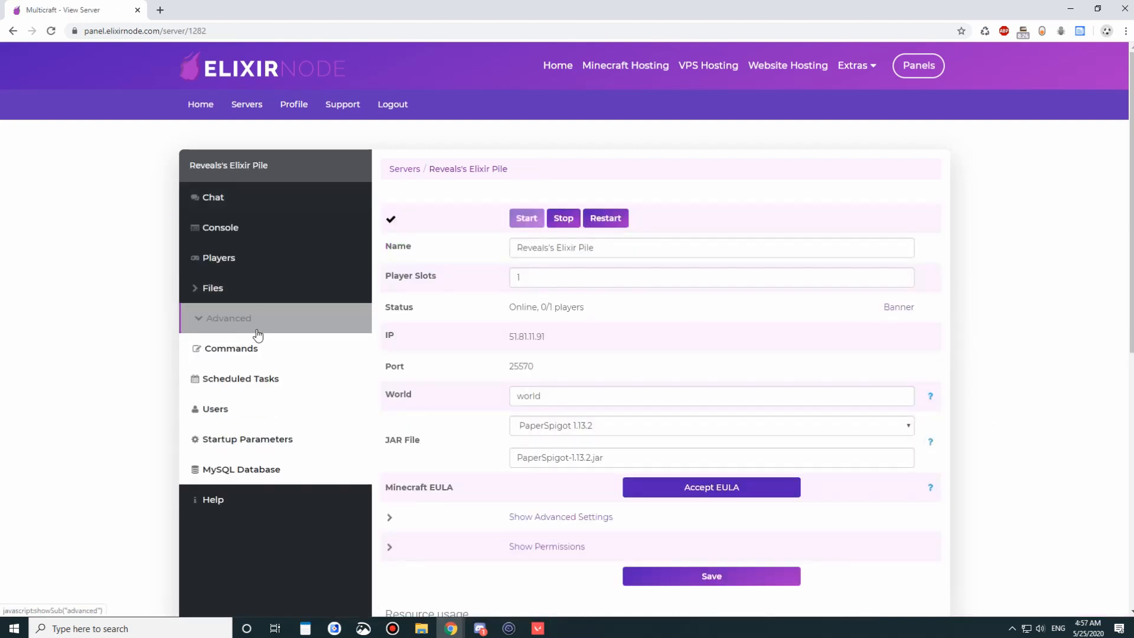
click(247, 439)
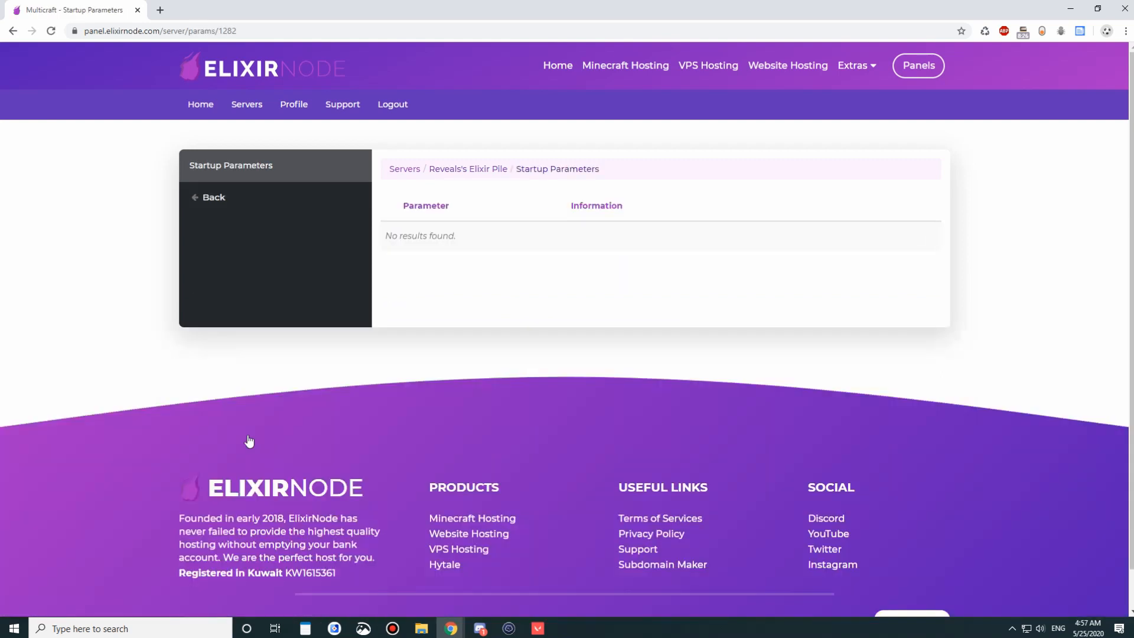
mouse_move(218, 197)
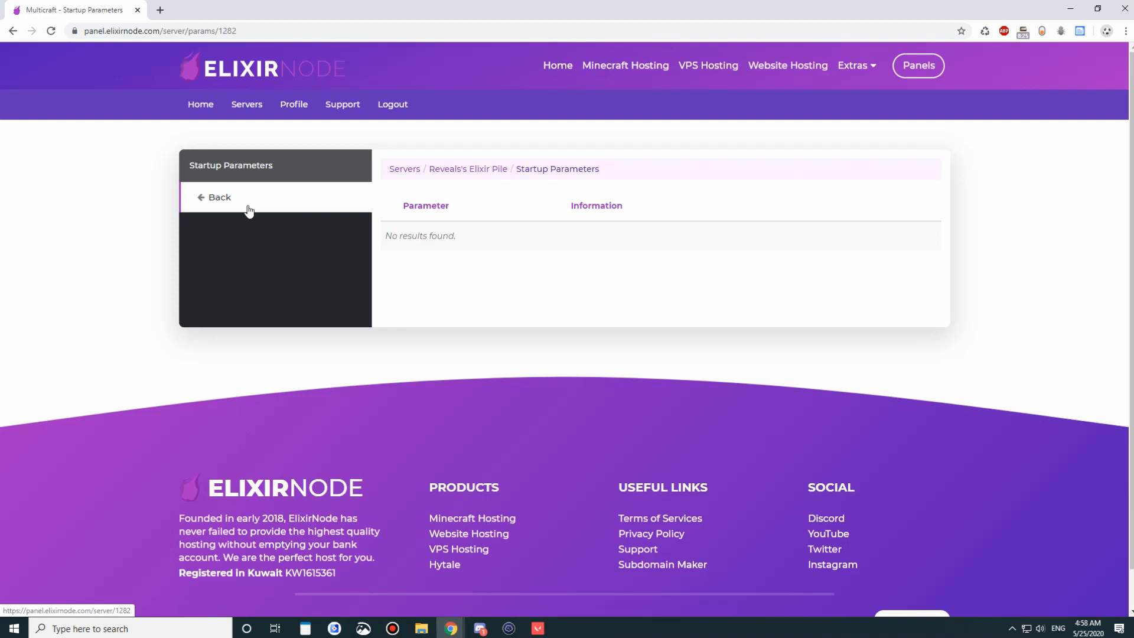
click(218, 197)
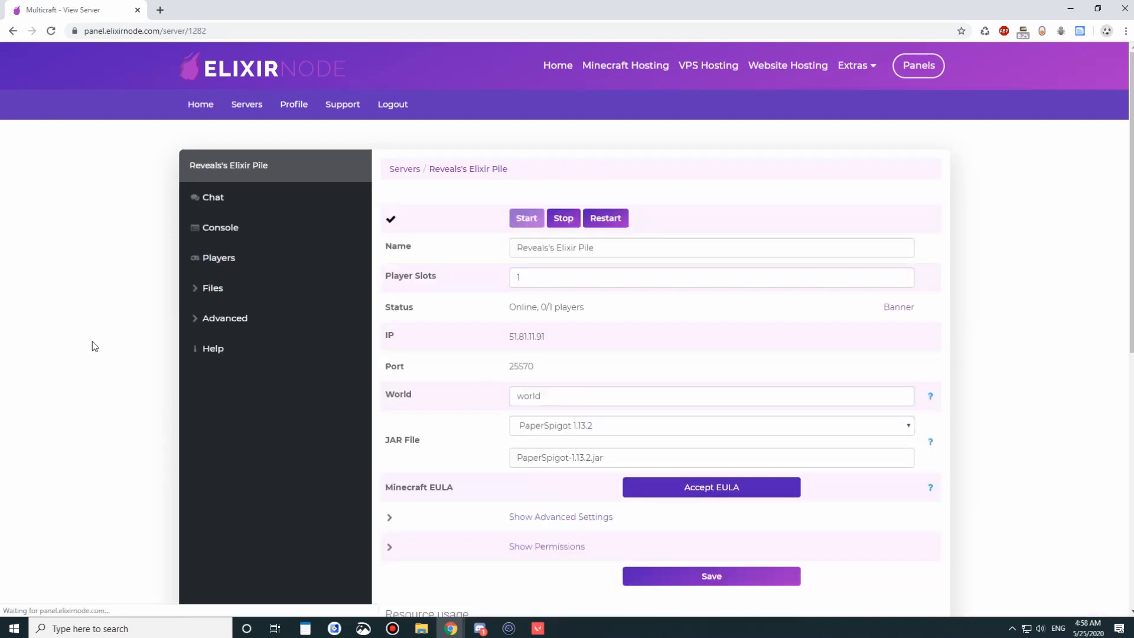
click(224, 319)
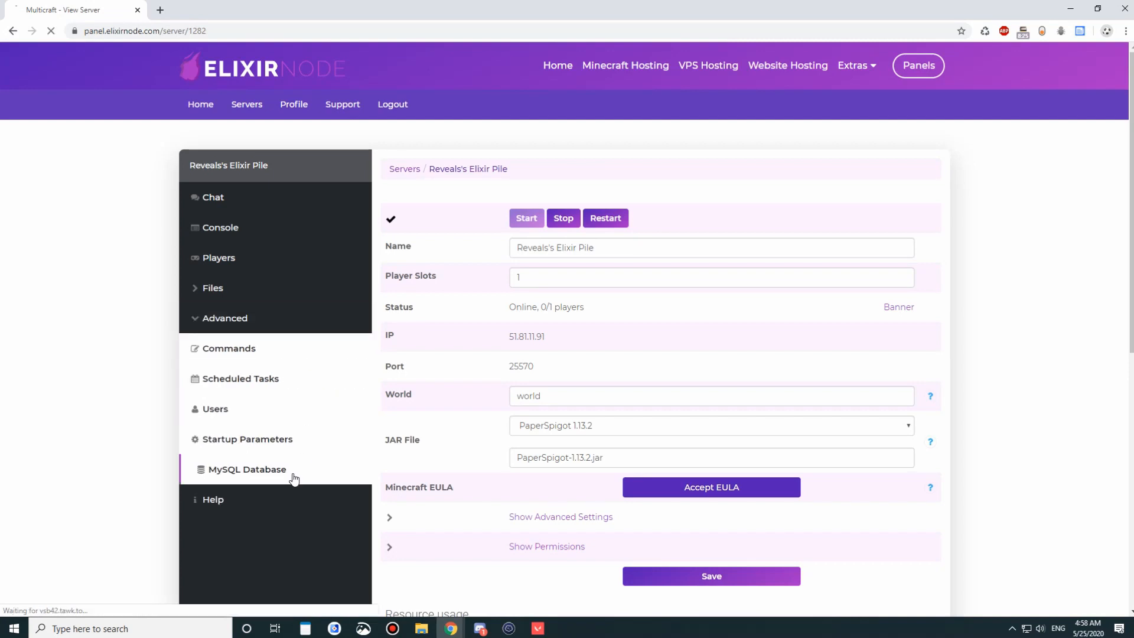
- Create the server's MySQL database, generate a new password, and open phpMyAdmin via its Administration Link
click(246, 468)
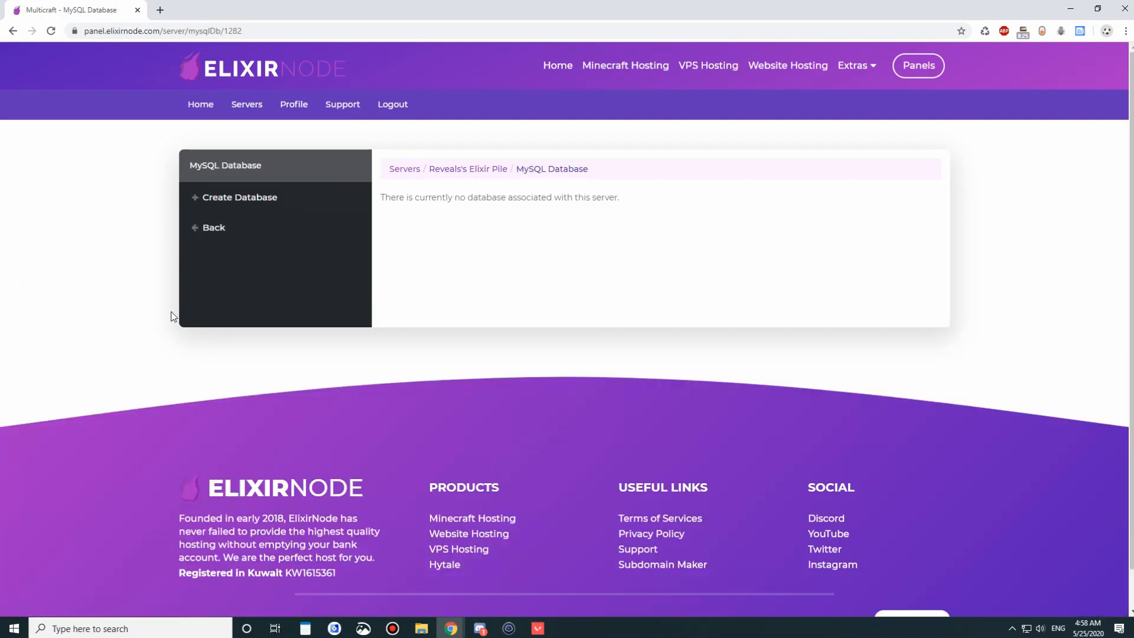
click(239, 196)
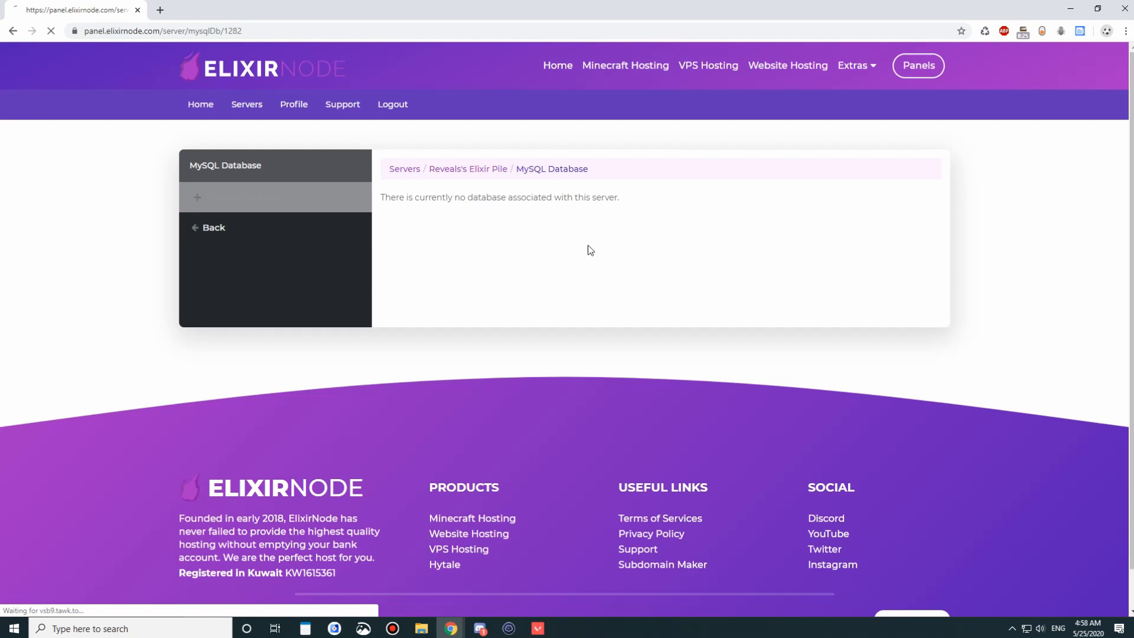
click(197, 196)
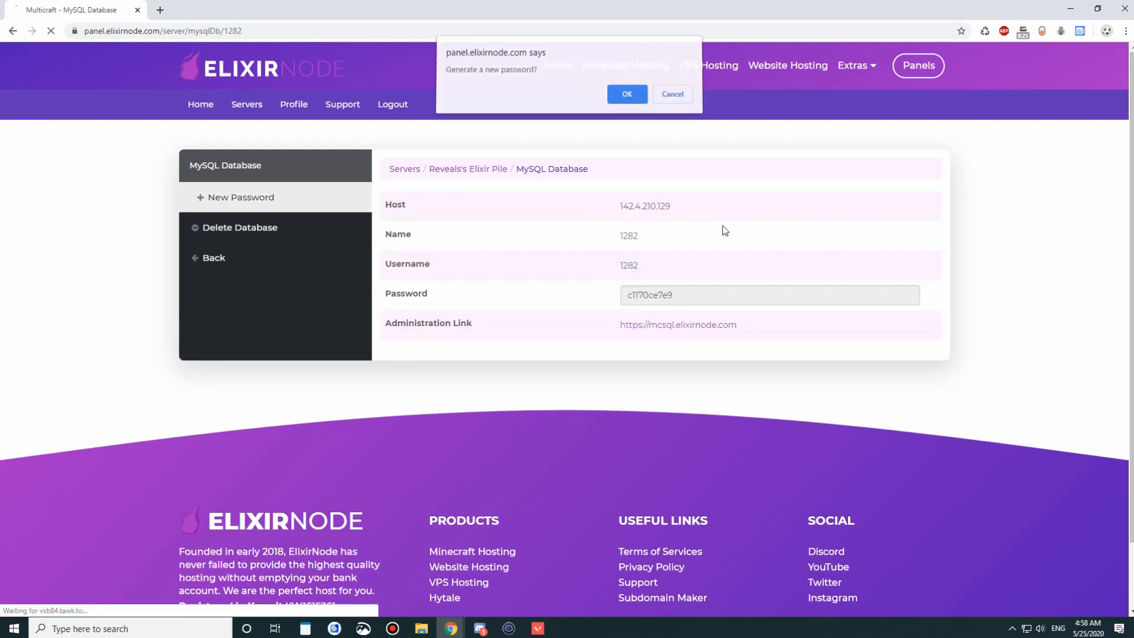
click(626, 94)
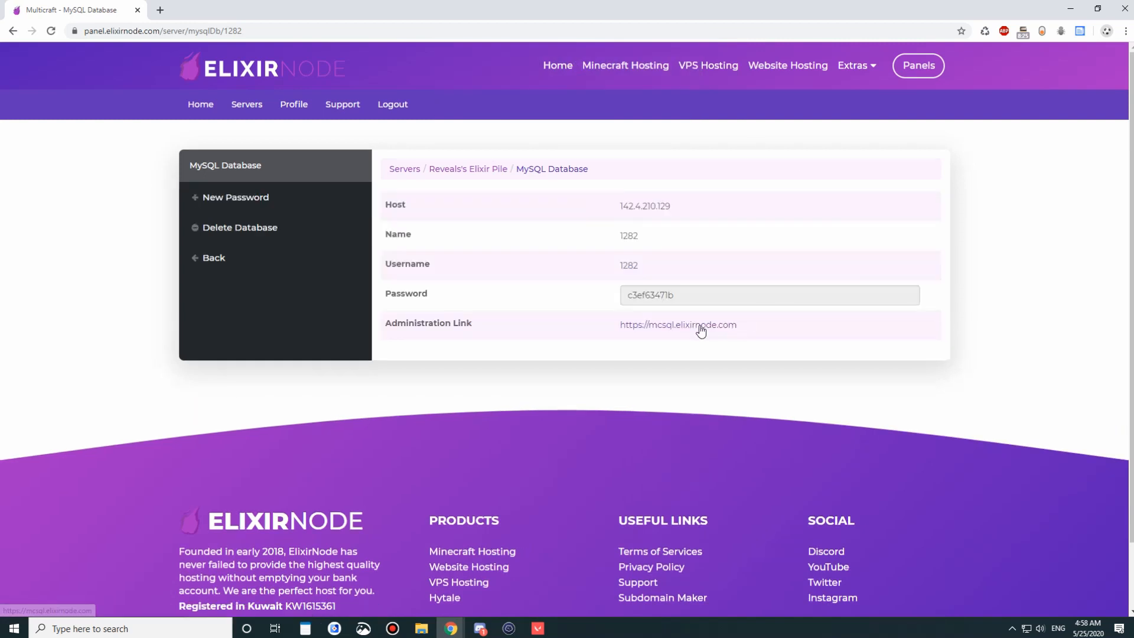
click(677, 324)
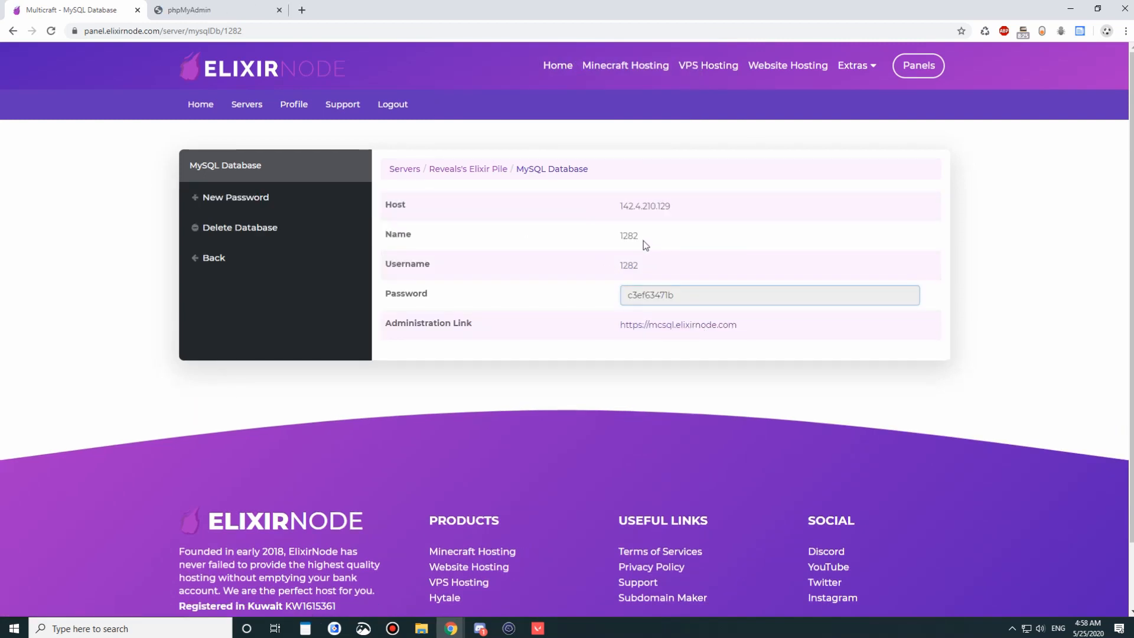
click(188, 9)
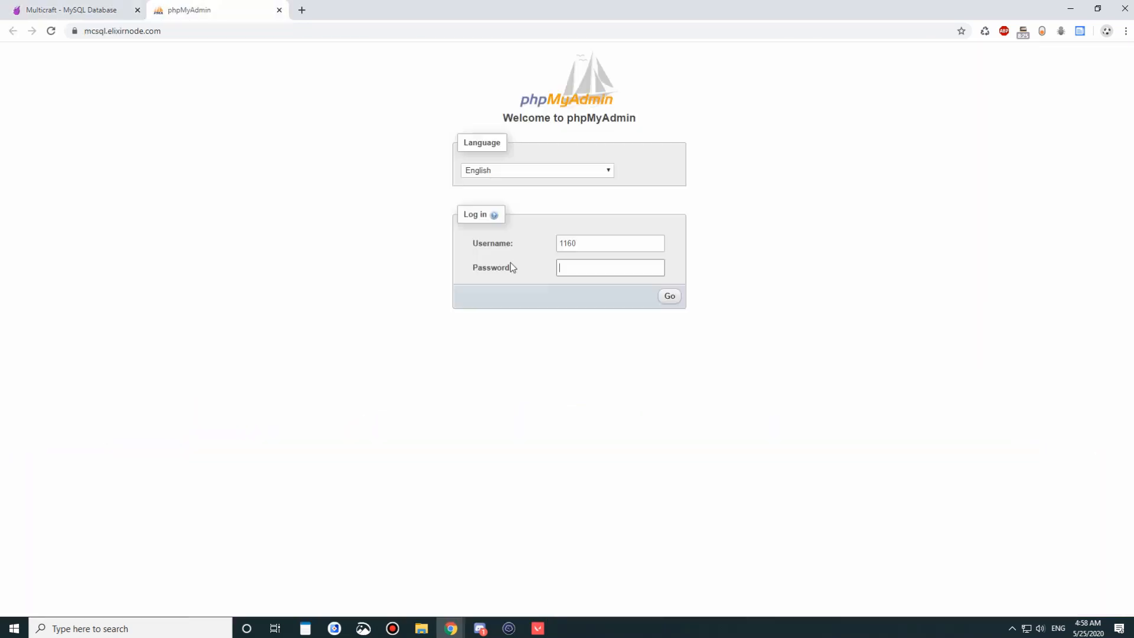
- Log in to phpMyAdmin with the database username and password to list database 1282
click(72, 10)
text(1282)
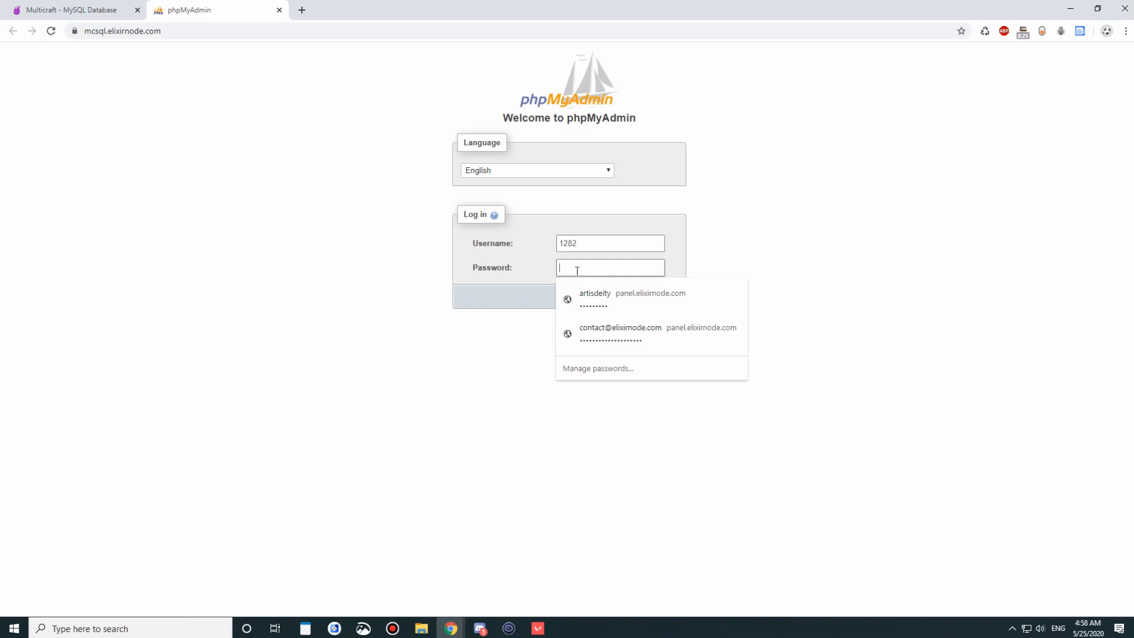
click(569, 296)
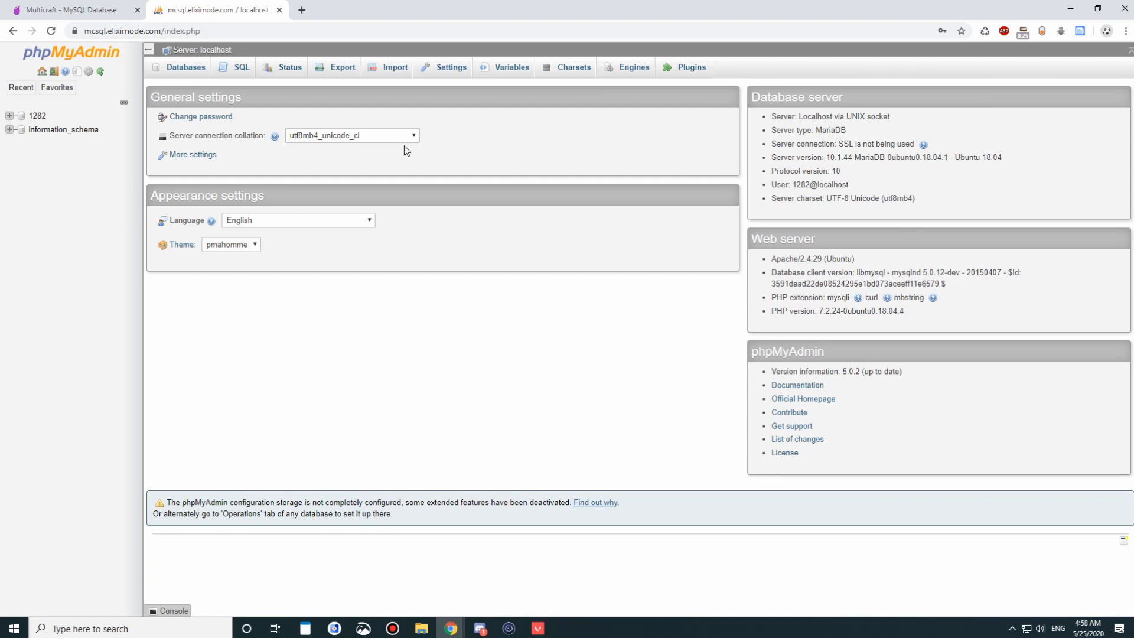
mouse_move(196, 6)
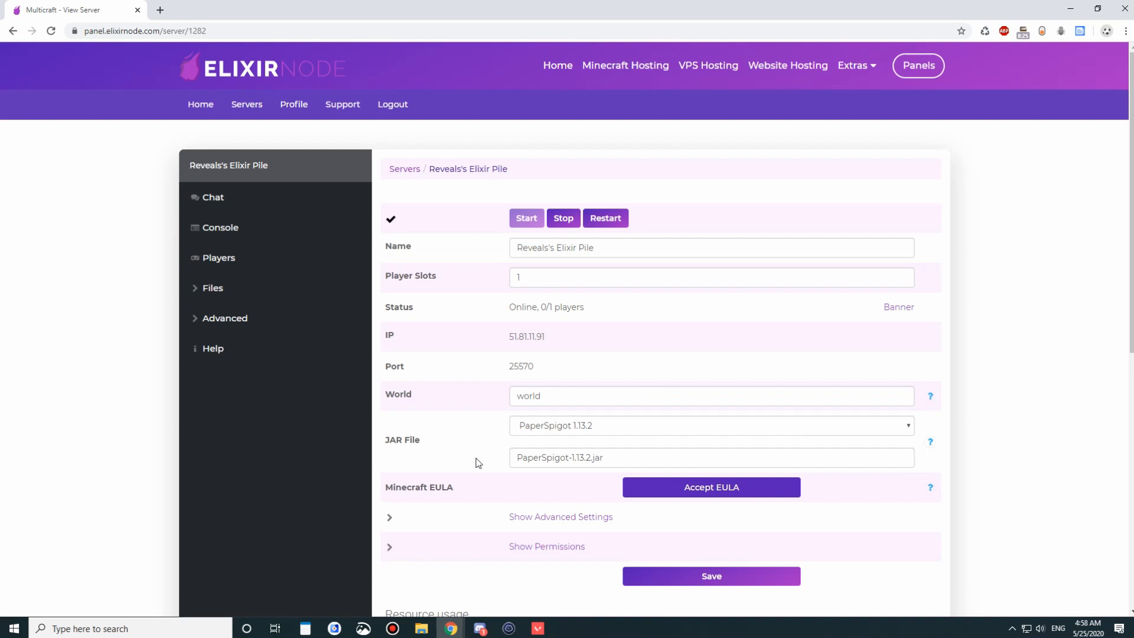
- Browse the JAR File versions: Bedrock, Craftbukkit, Forge, PaperSpigot, Spigot and Vanilla
scroll(down, 3)
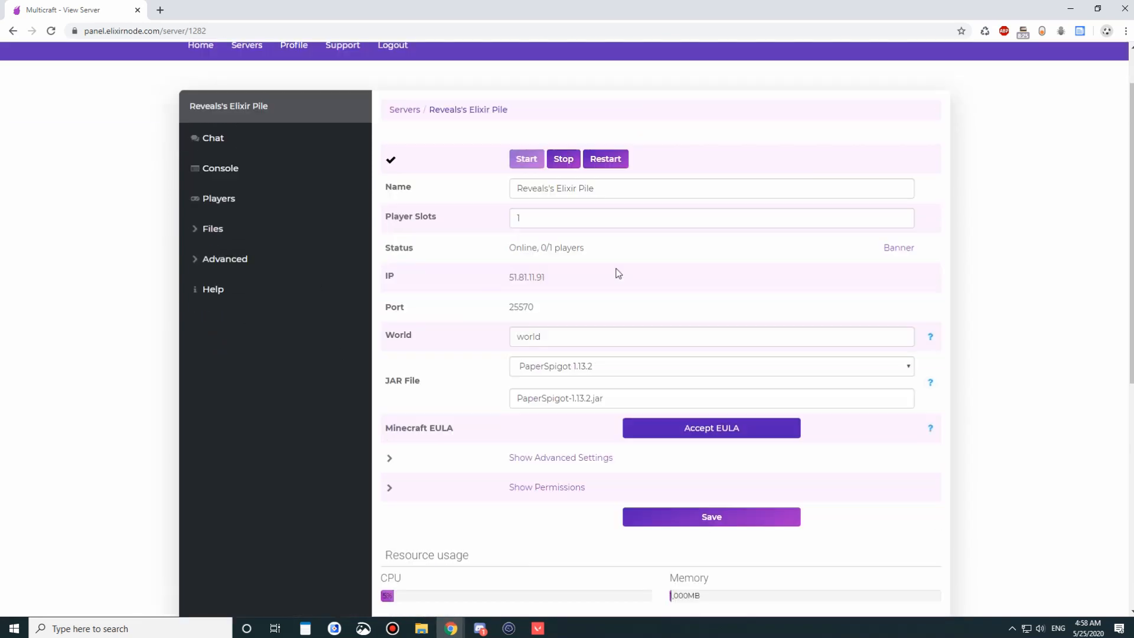
mouse_move(786, 156)
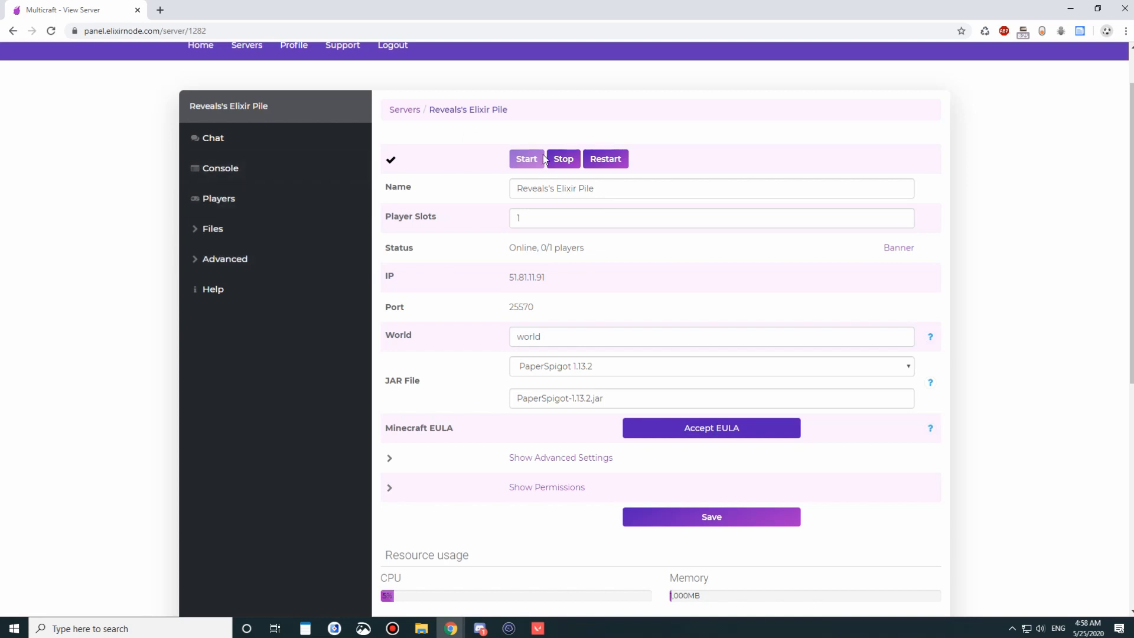
scroll(down, 3)
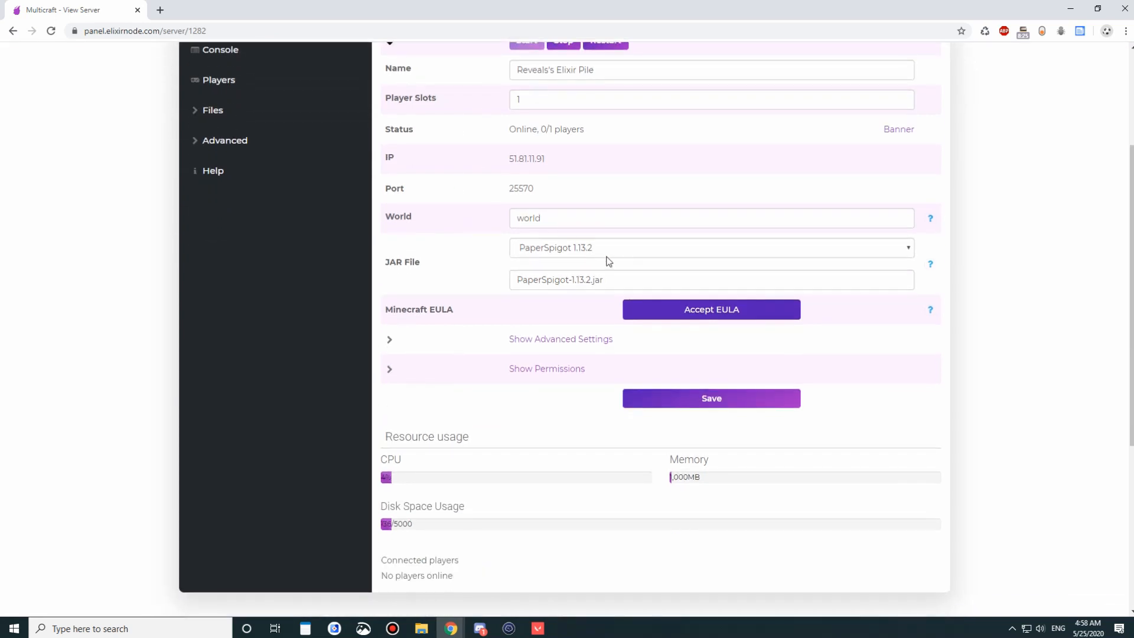
click(711, 248)
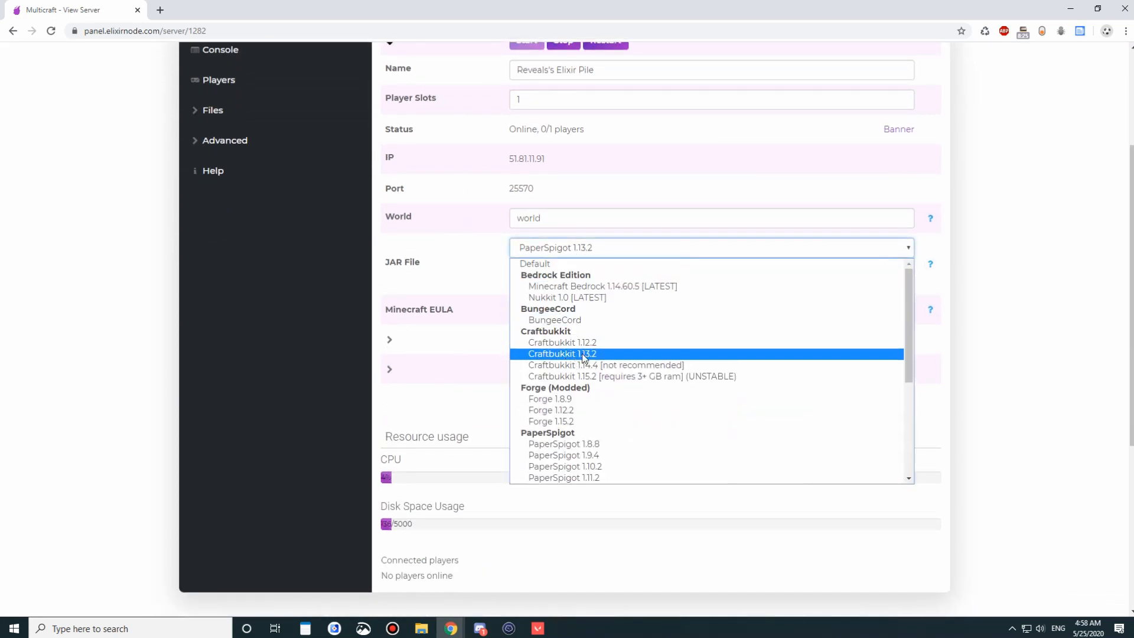
mouse_move(607, 399)
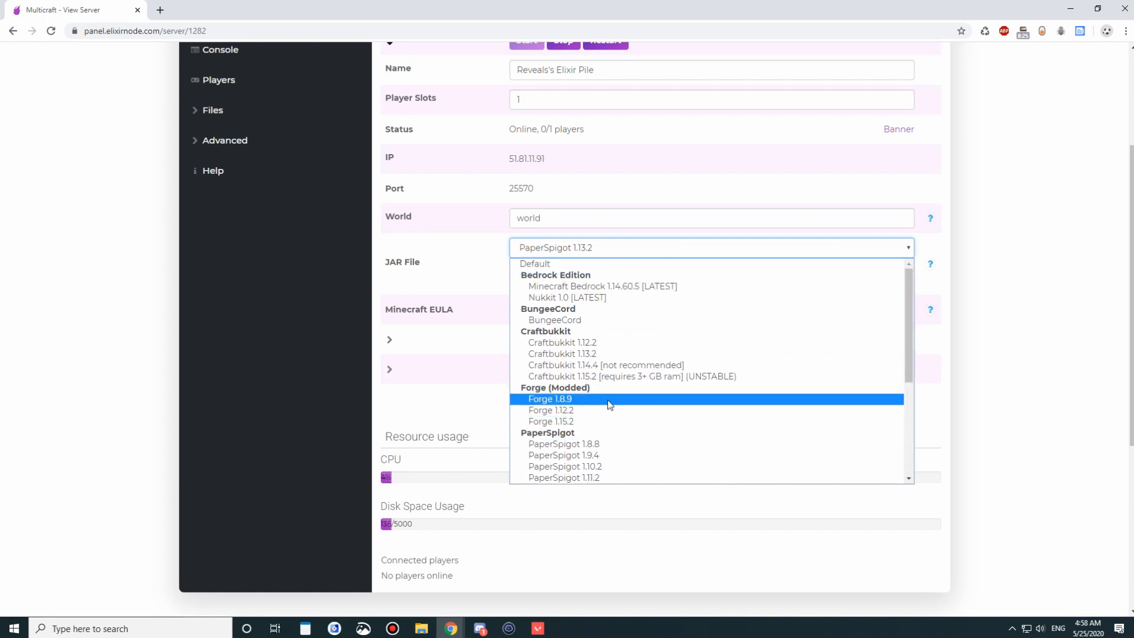
scroll(down, 3)
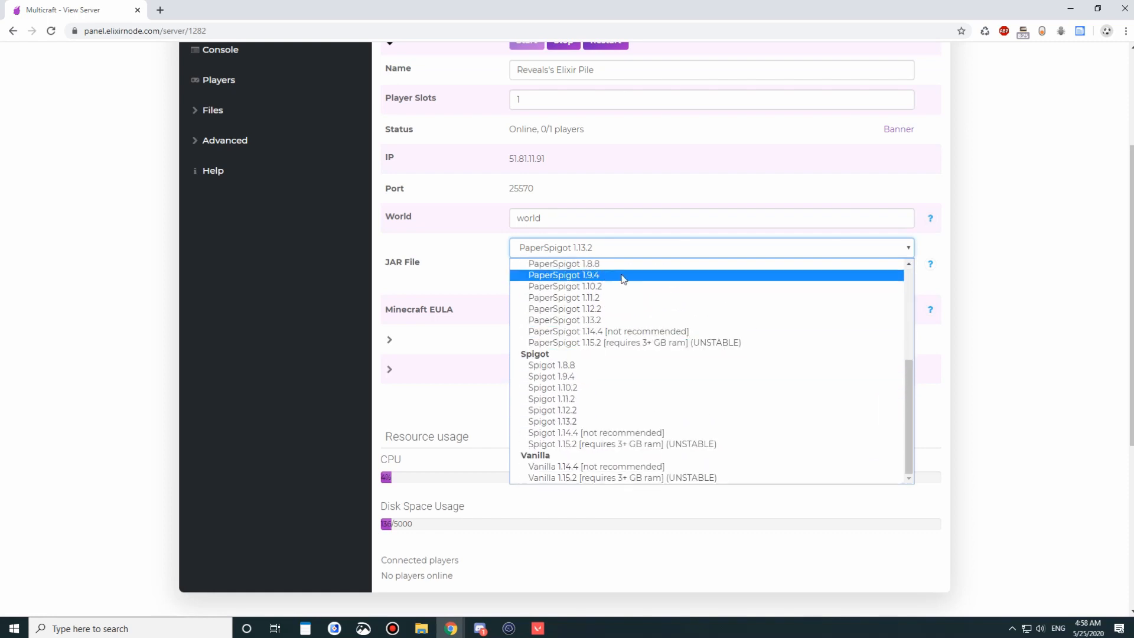
scroll(up, 3)
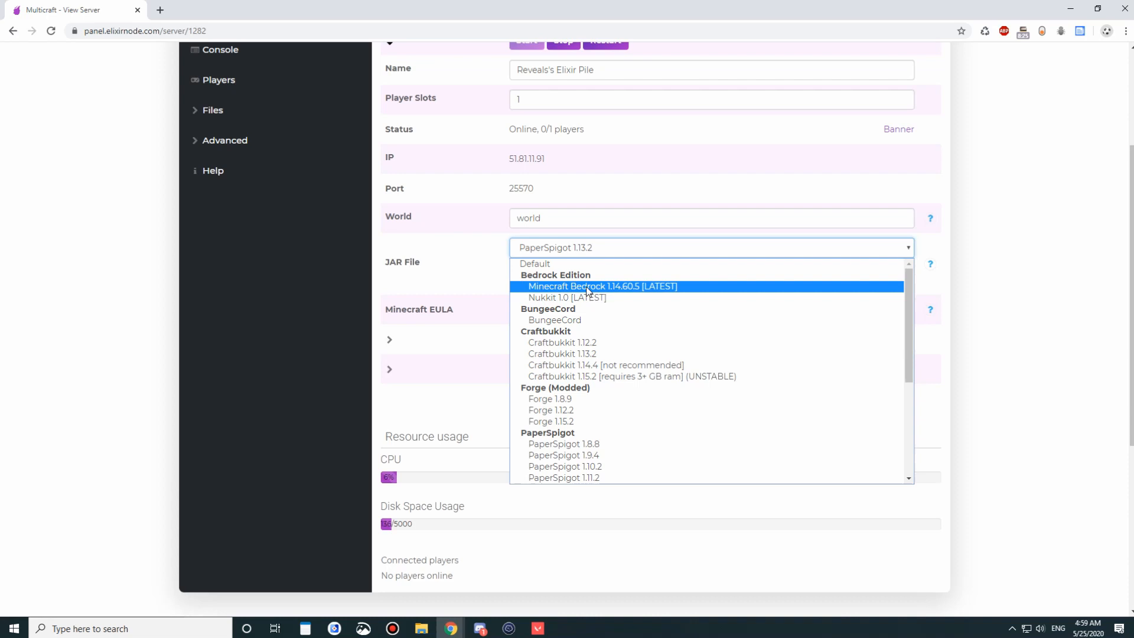
mouse_move(588, 290)
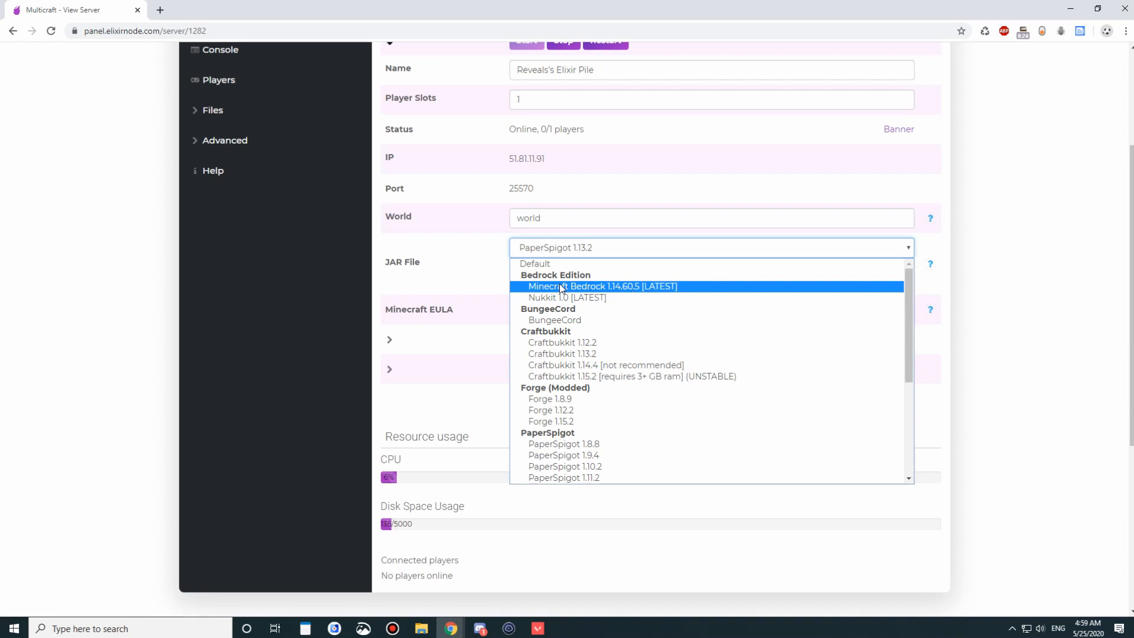
mouse_move(567, 297)
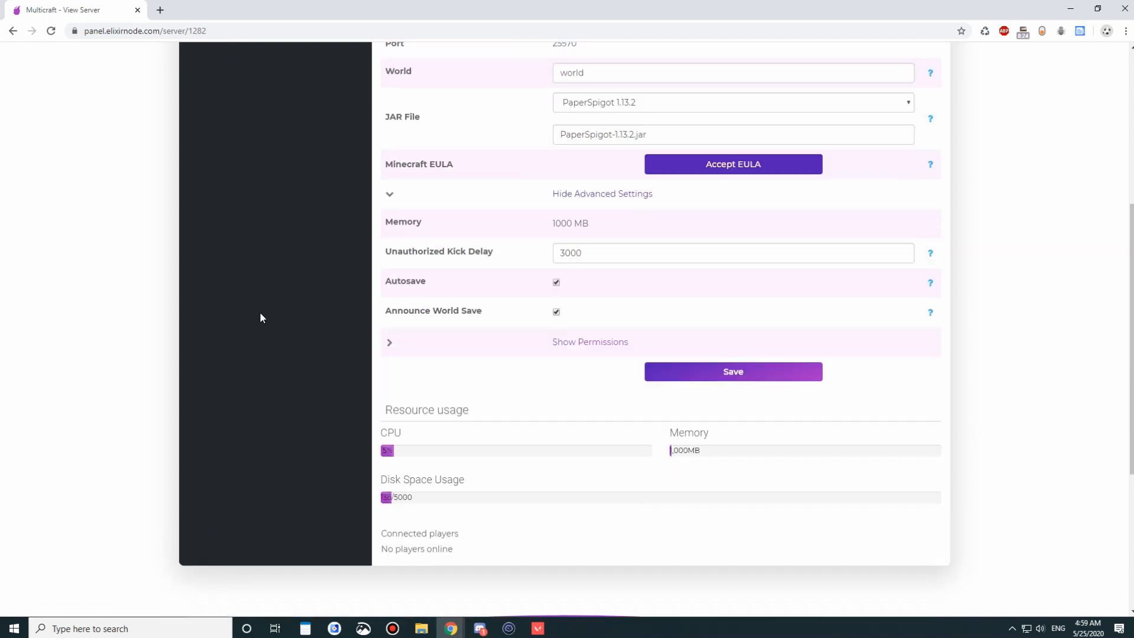
- Keep Autosave on, turn off Announce World Save, and show the Guest and Moderator permissions
scroll(up, 3)
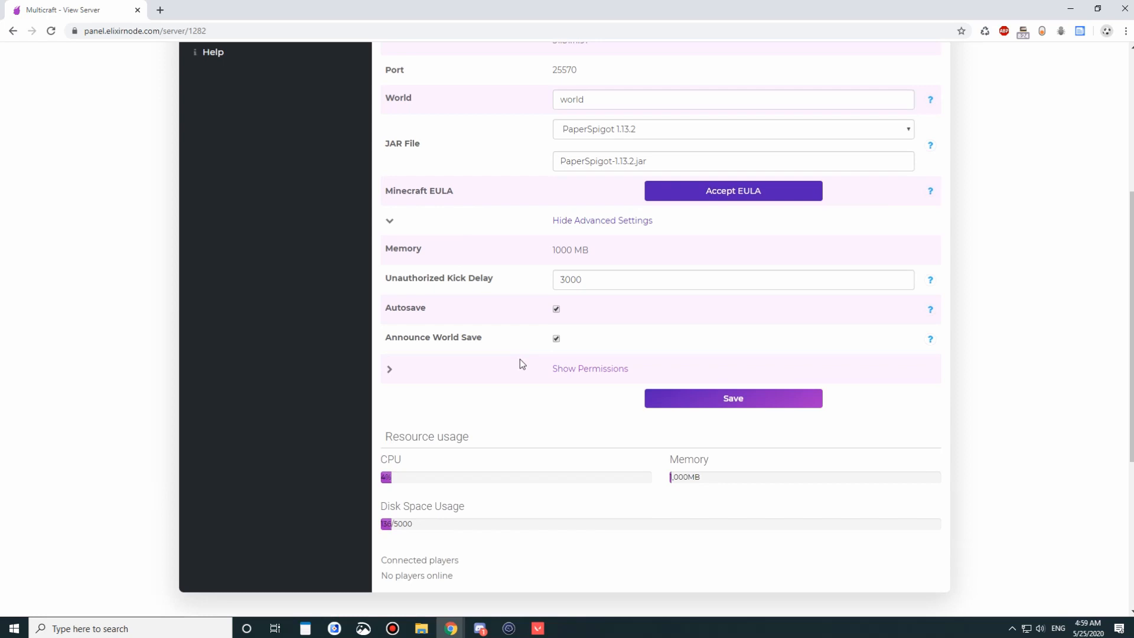
mouse_move(554, 319)
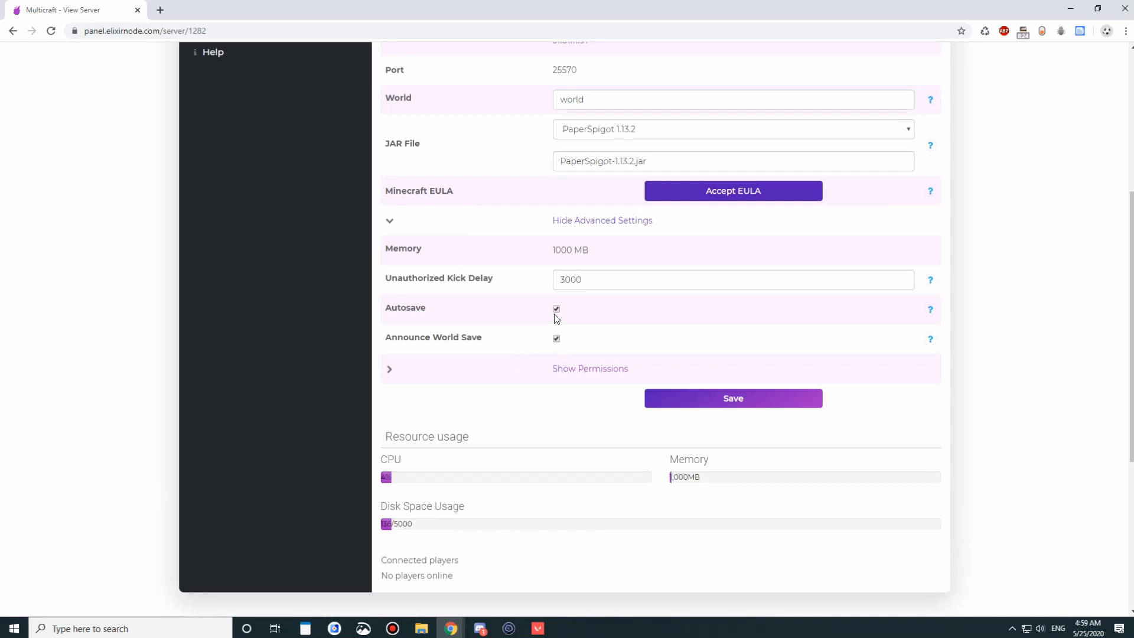
click(556, 309)
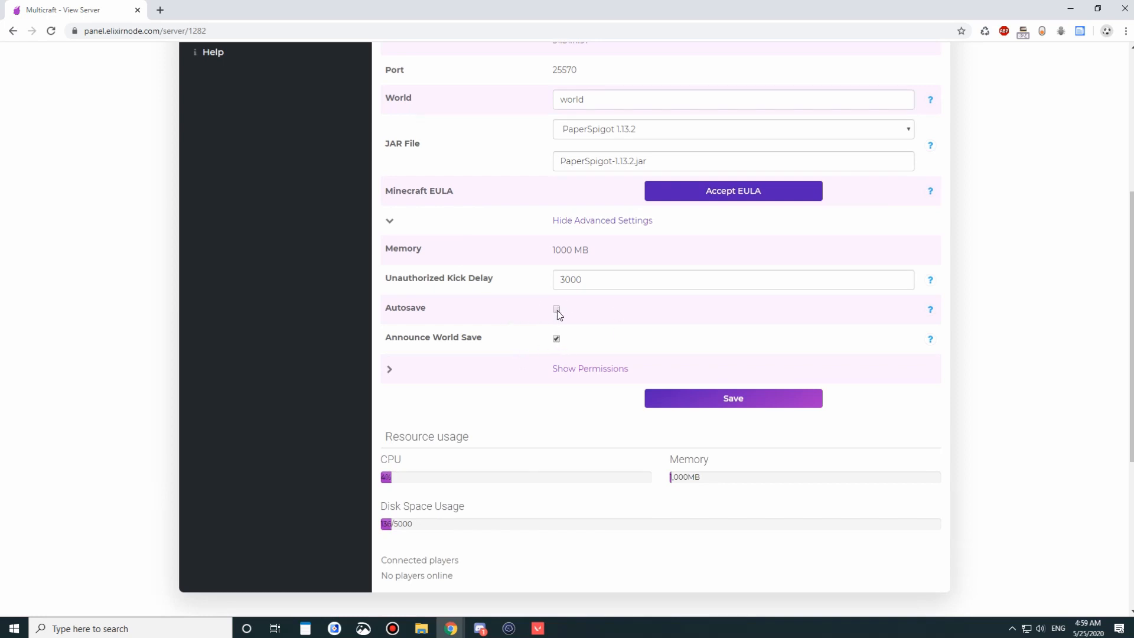
click(556, 338)
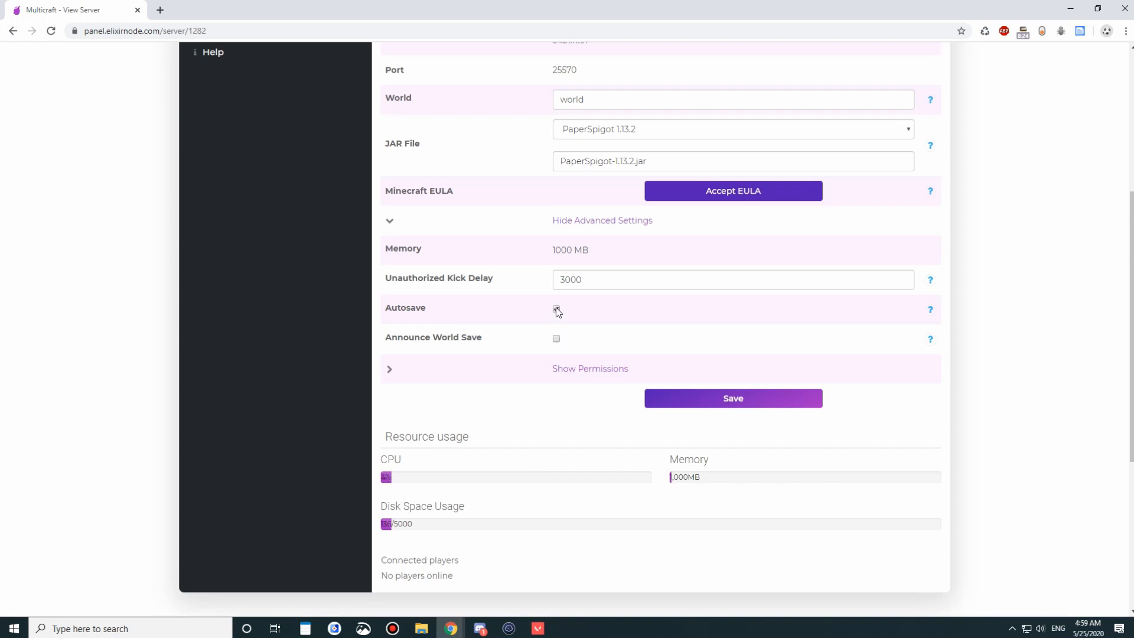
click(557, 309)
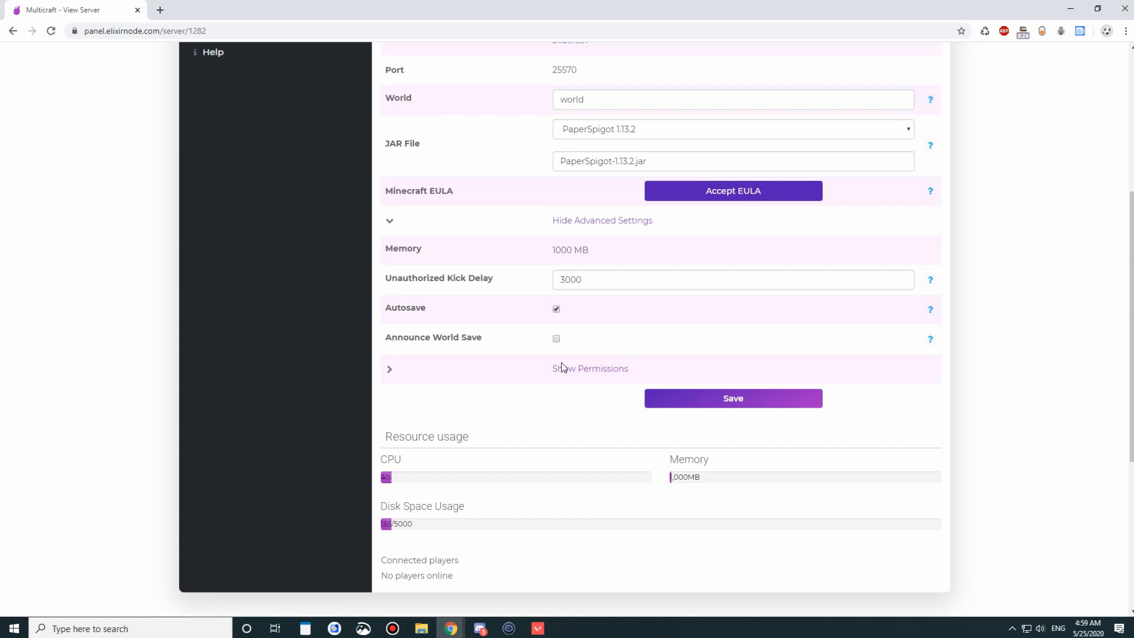
click(590, 368)
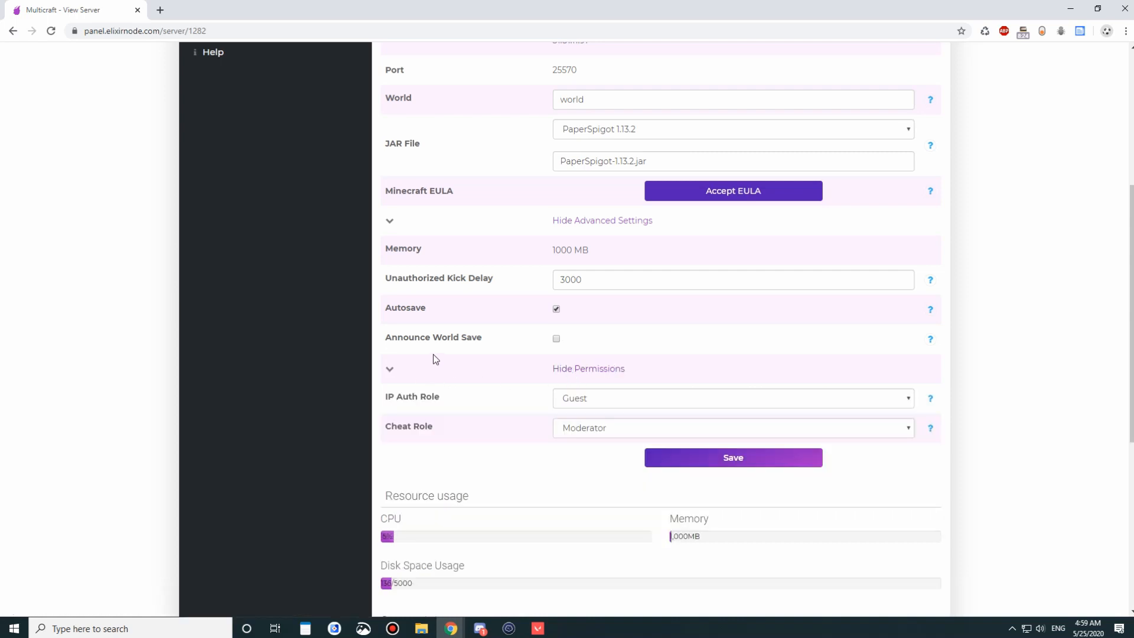
scroll(down, 3)
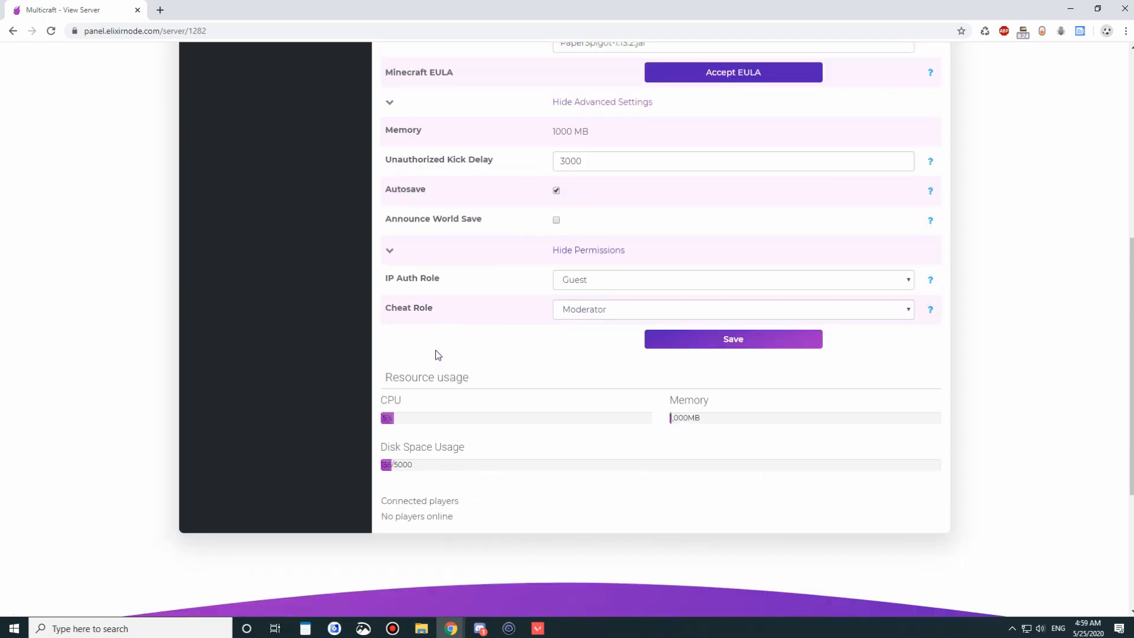
mouse_move(462, 327)
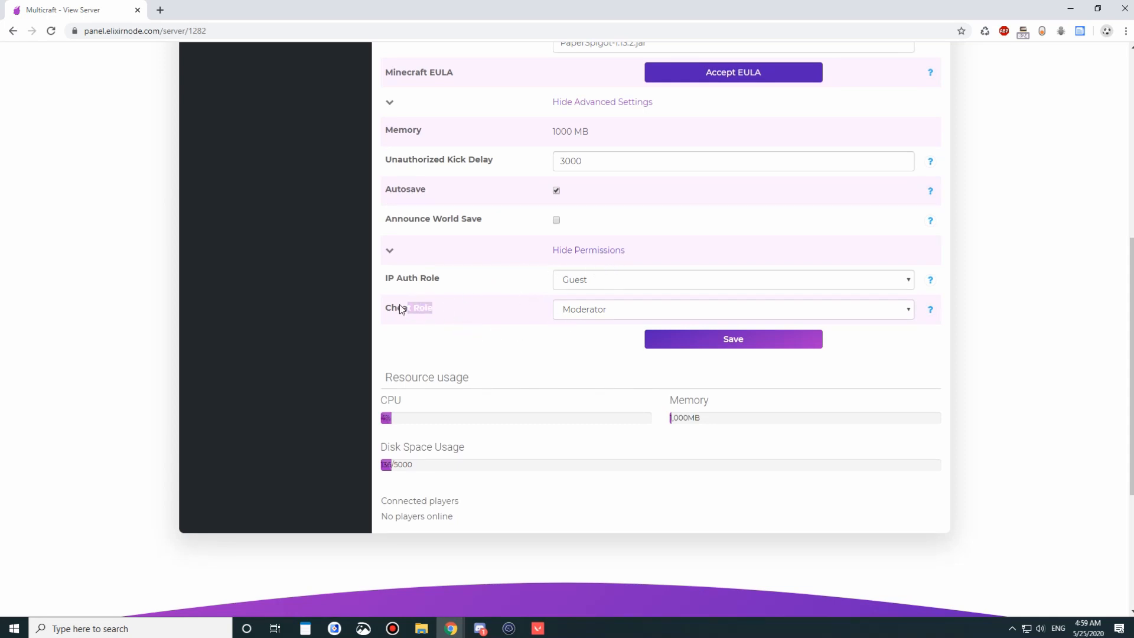
mouse_move(928, 309)
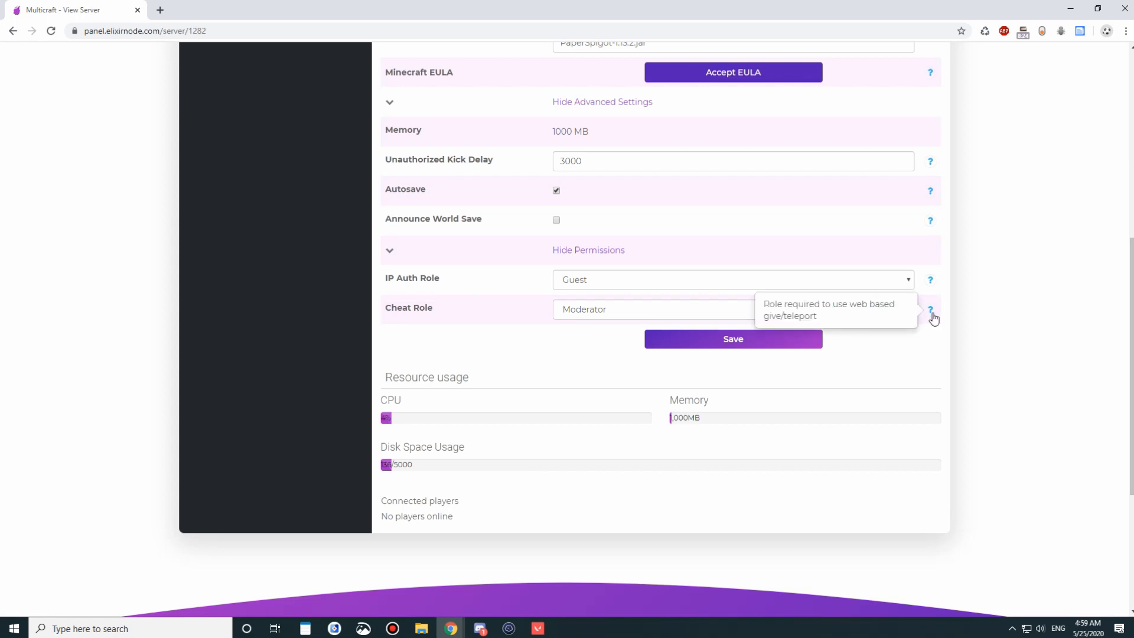
mouse_move(575, 254)
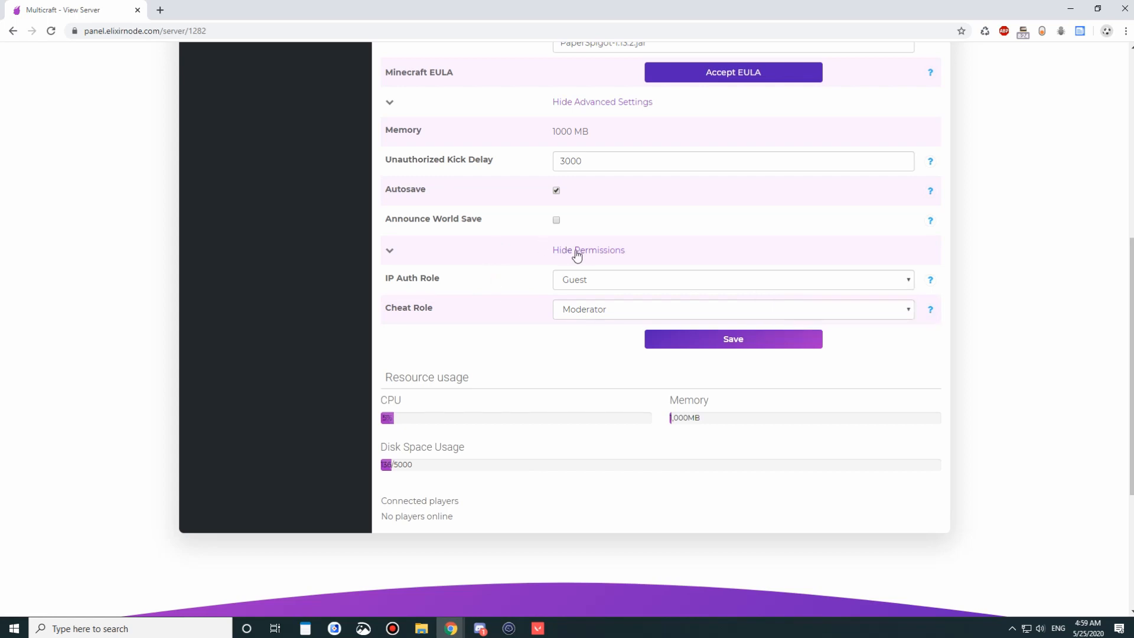
- Hide permissions, set Player Slots to 10, and save the server settings
click(588, 249)
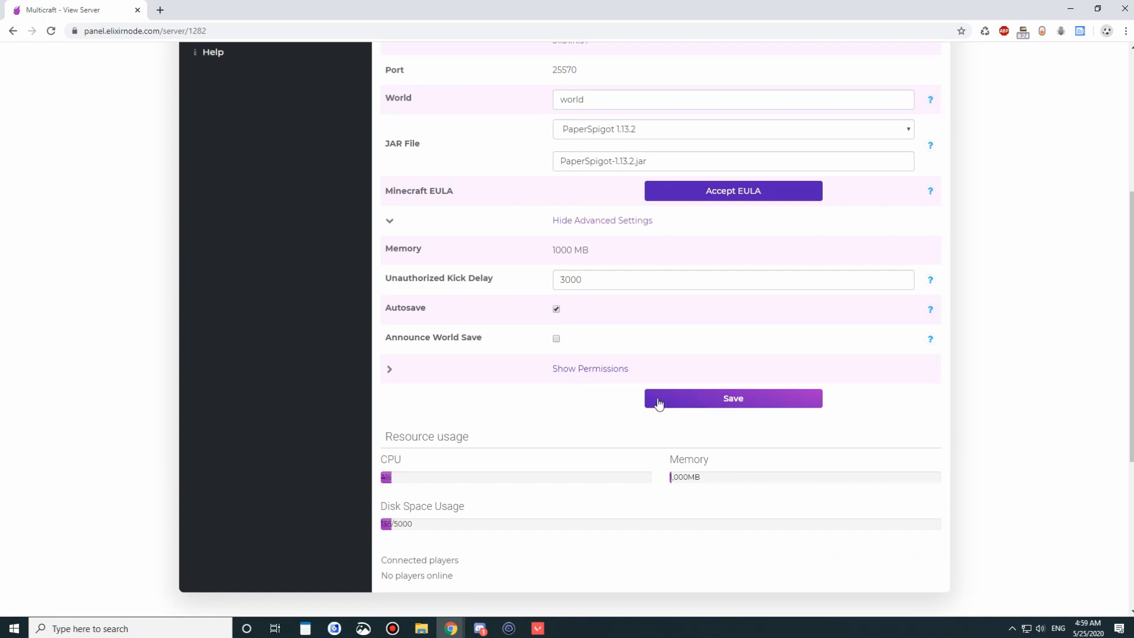
scroll(up, 3)
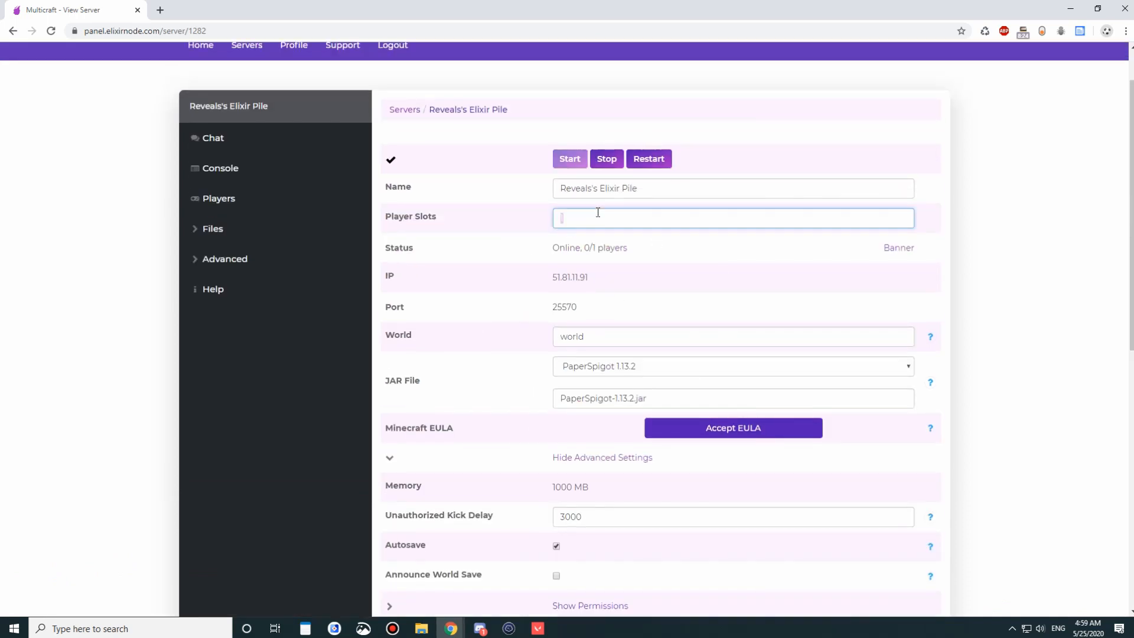
text(10)
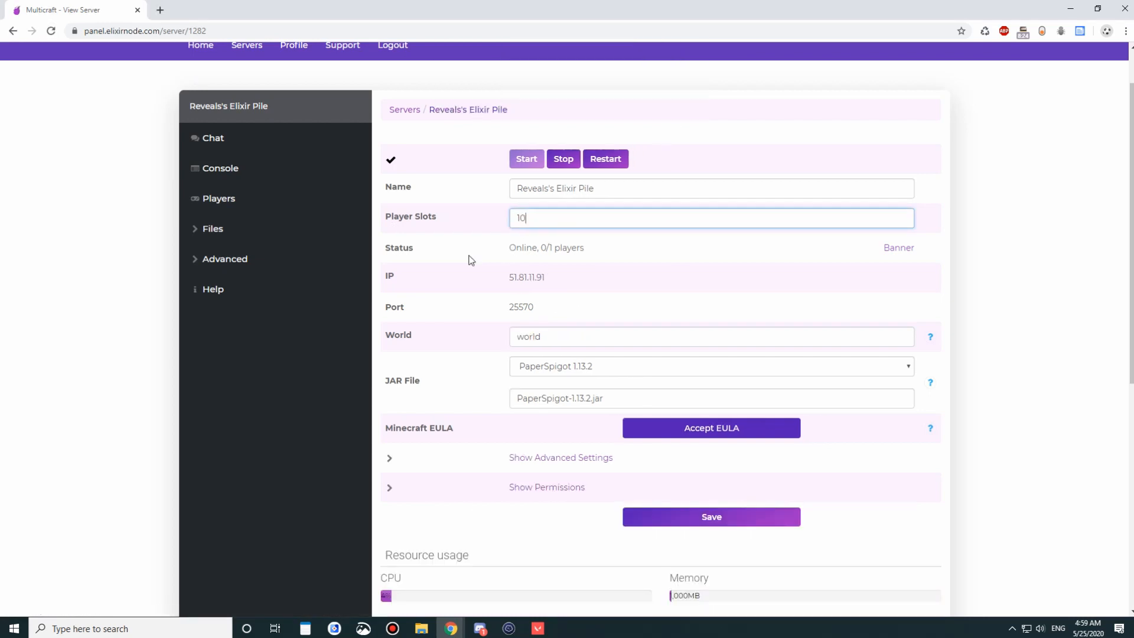
scroll(down, 3)
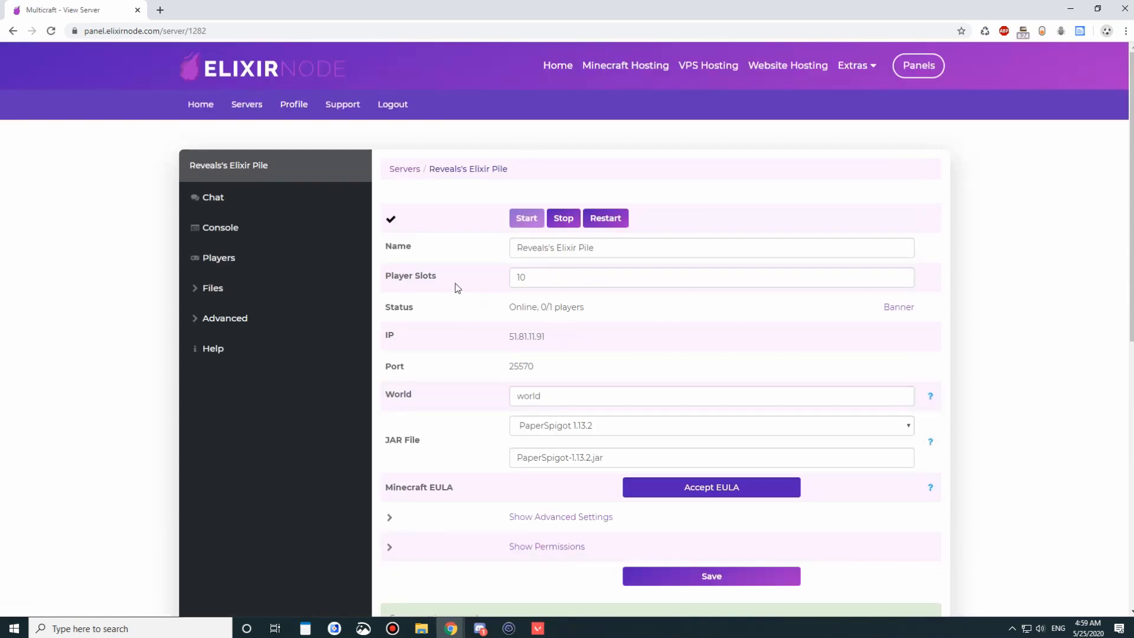
click(710, 576)
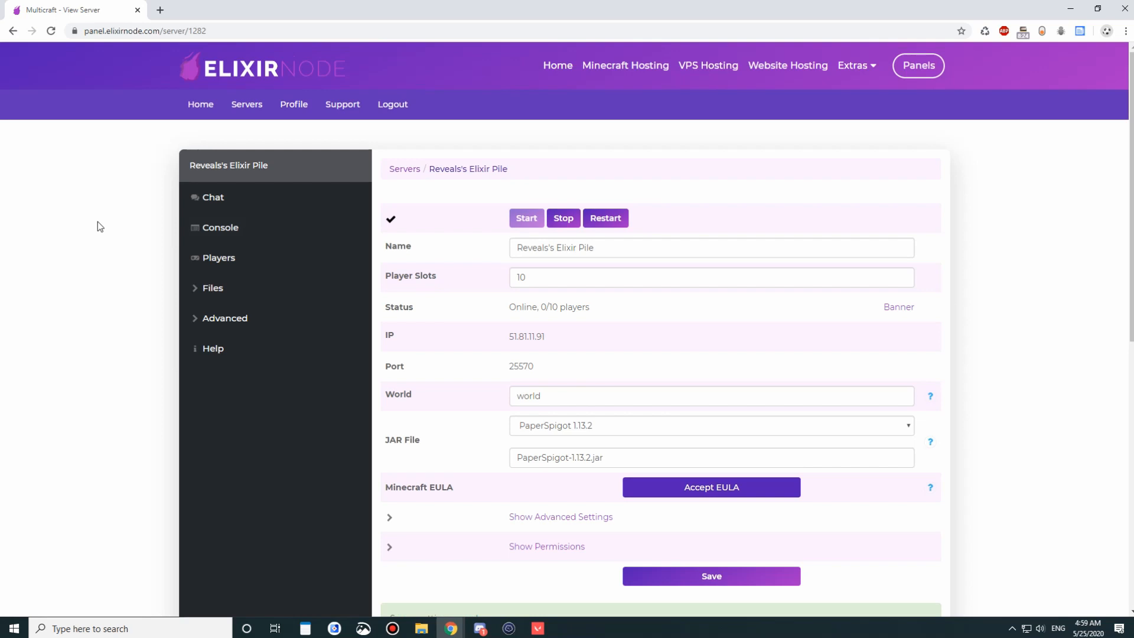
click(292, 104)
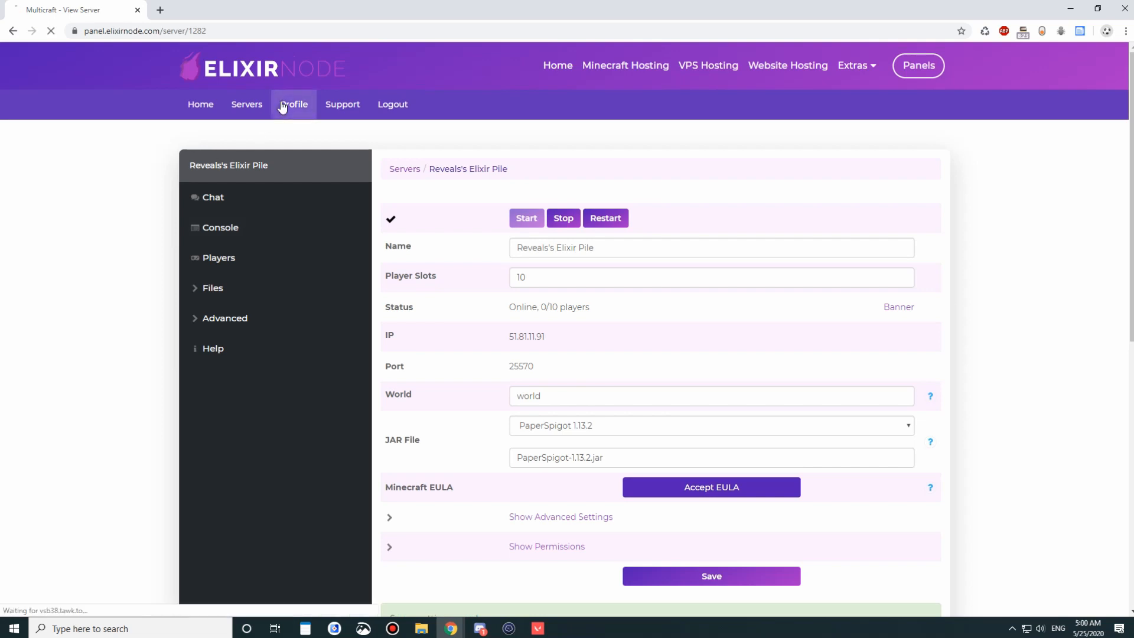
- Open the Reveals account profile with language, email, password and Google Authenticator settings
click(293, 104)
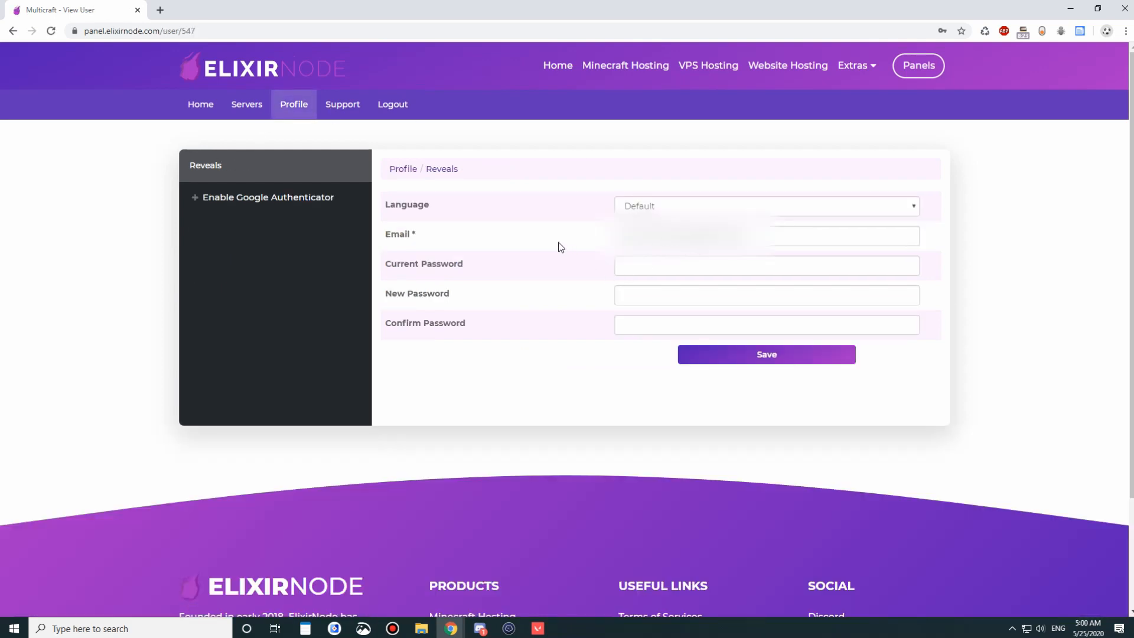
mouse_move(601, 326)
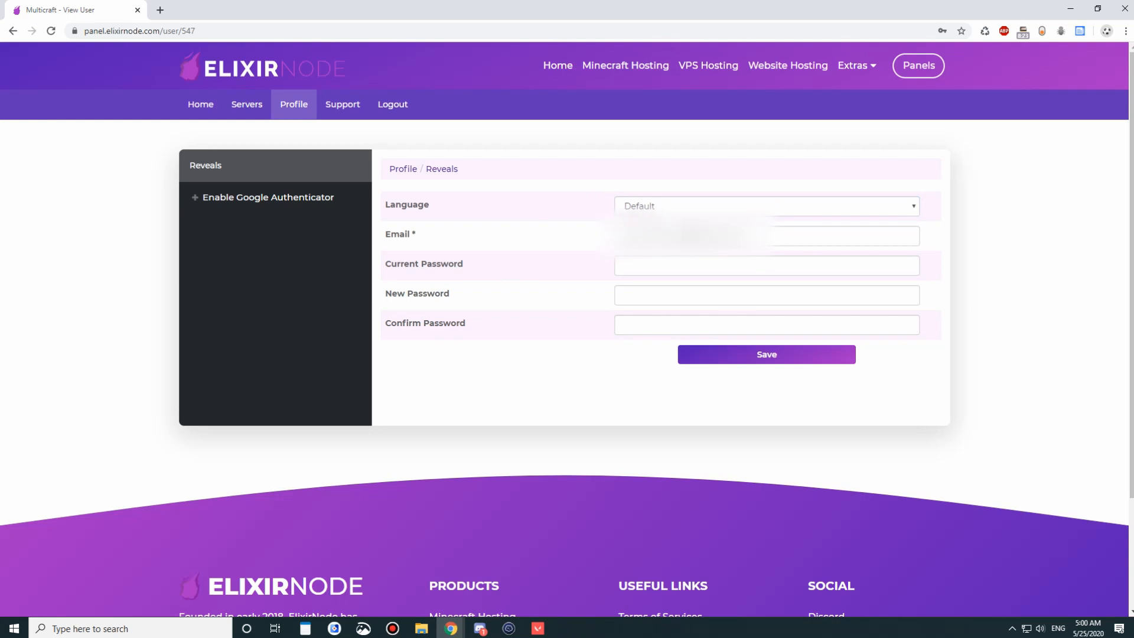
click(267, 197)
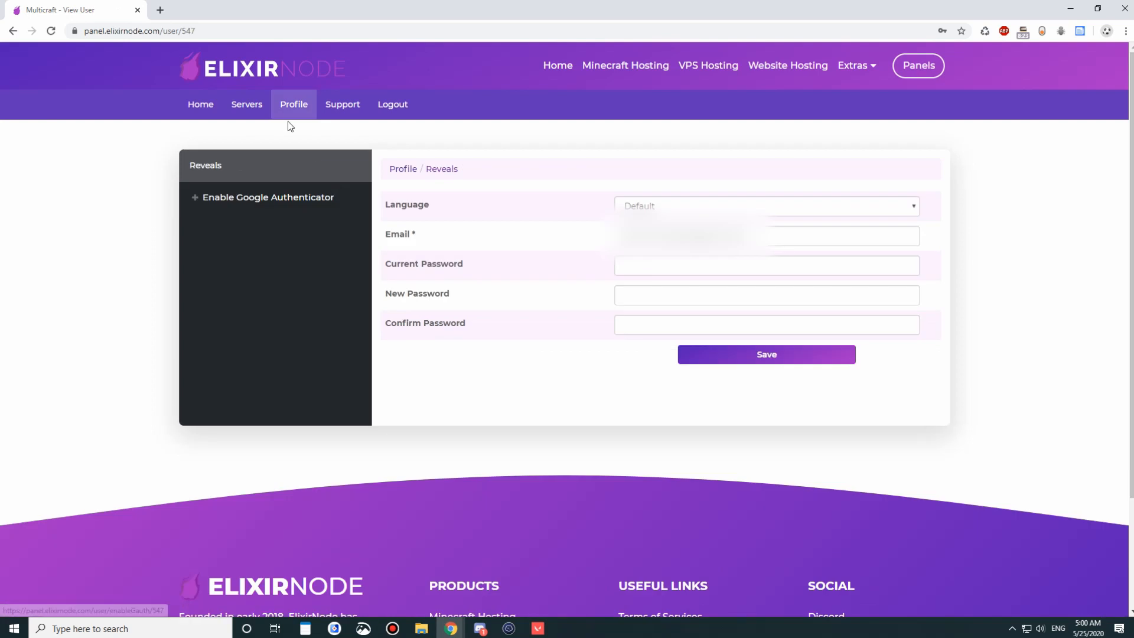
mouse_move(247, 104)
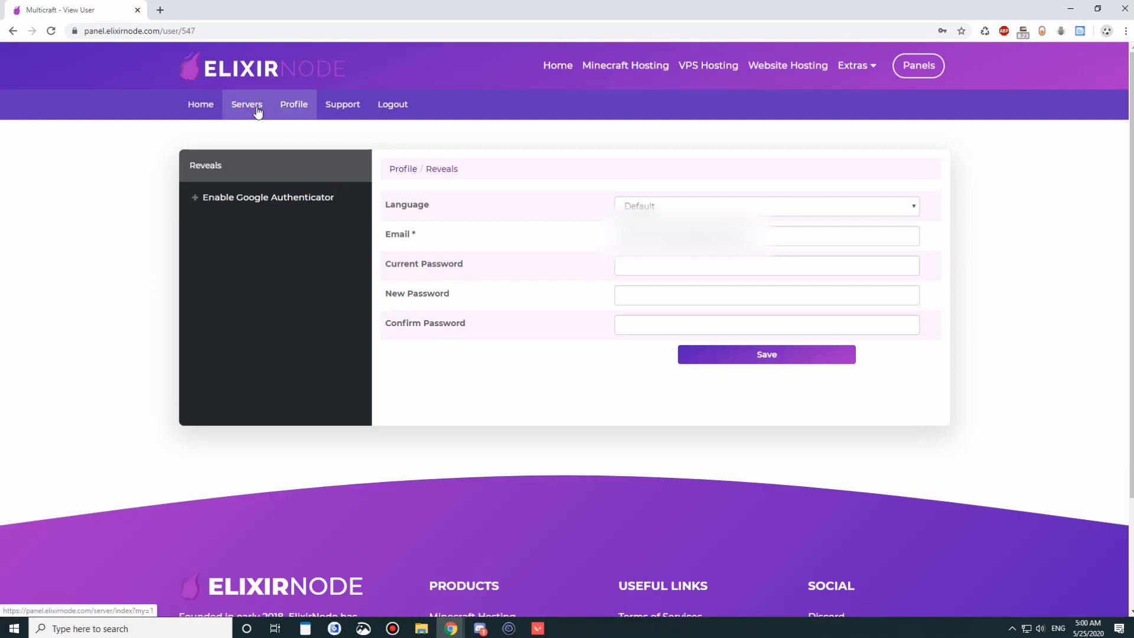
- Return to the Reveals's Elixir Pile overview and scroll down to resource usage and the footer
click(247, 104)
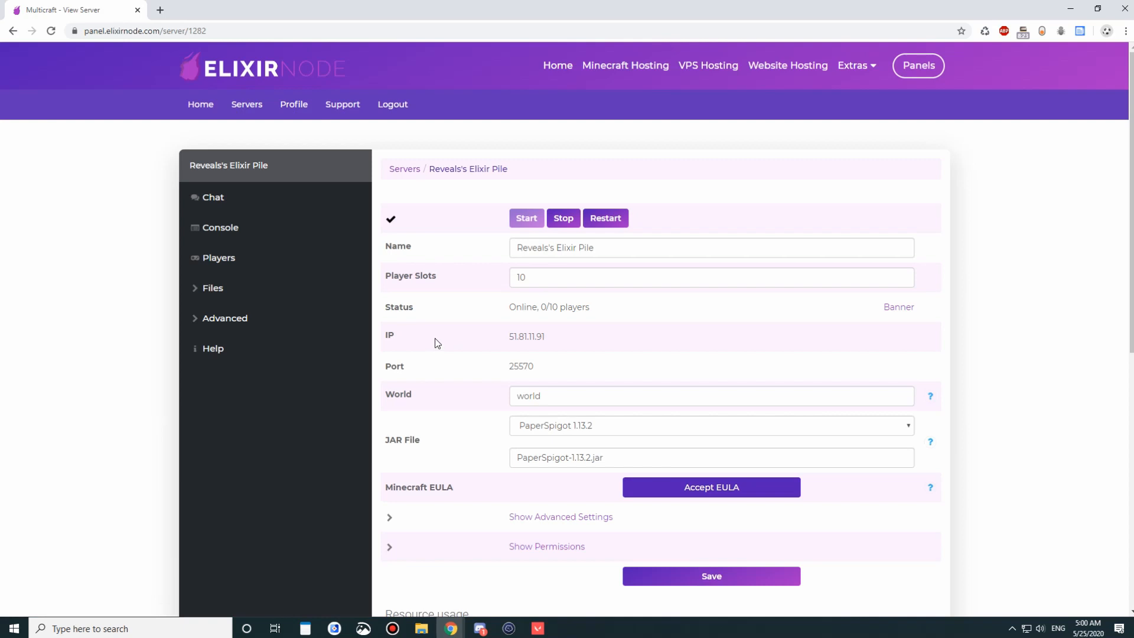
mouse_move(344, 125)
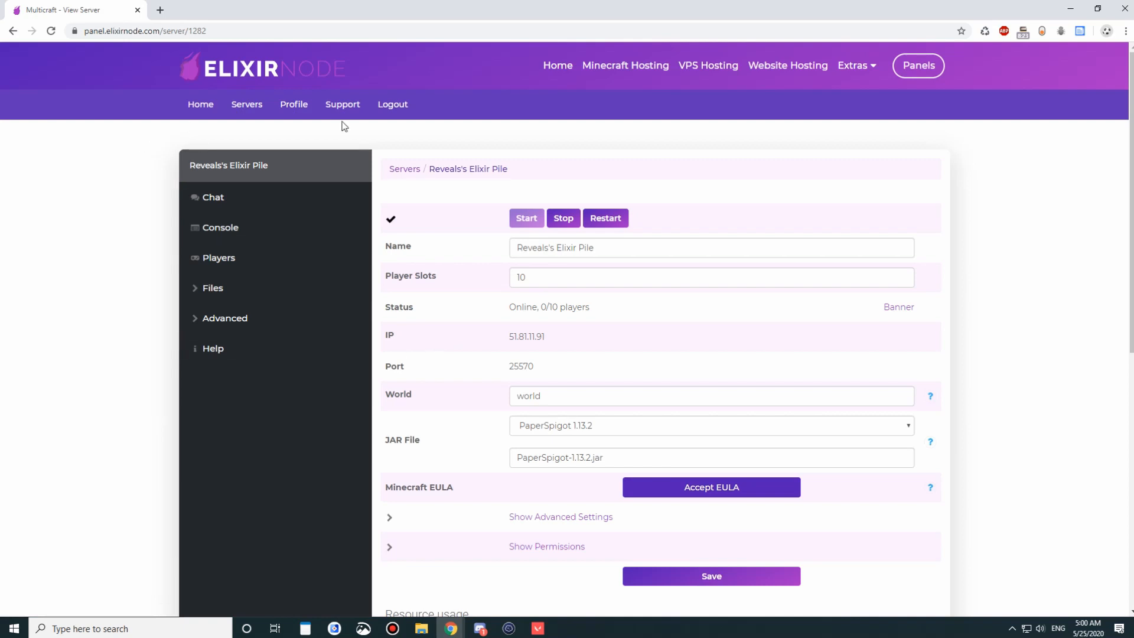
mouse_move(364, 151)
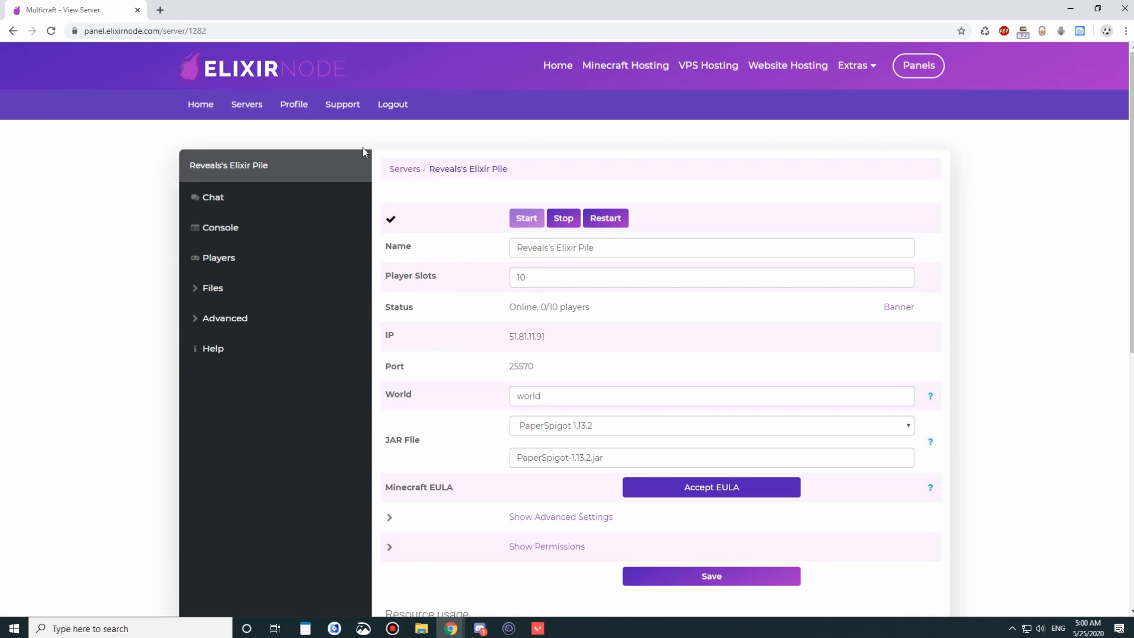
mouse_move(405, 164)
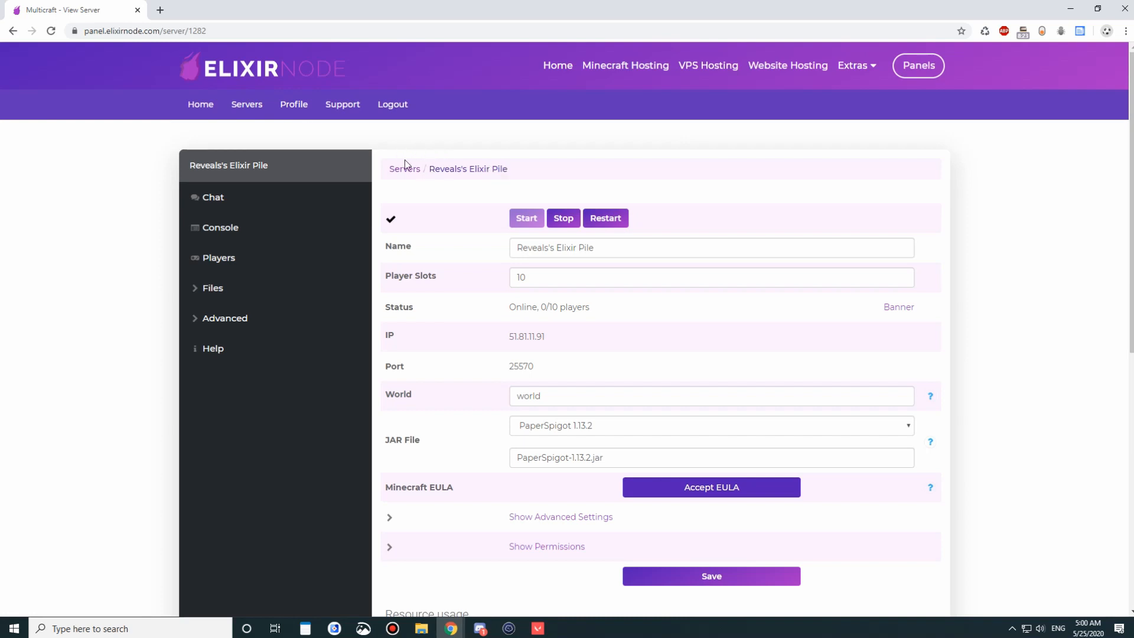
mouse_move(413, 156)
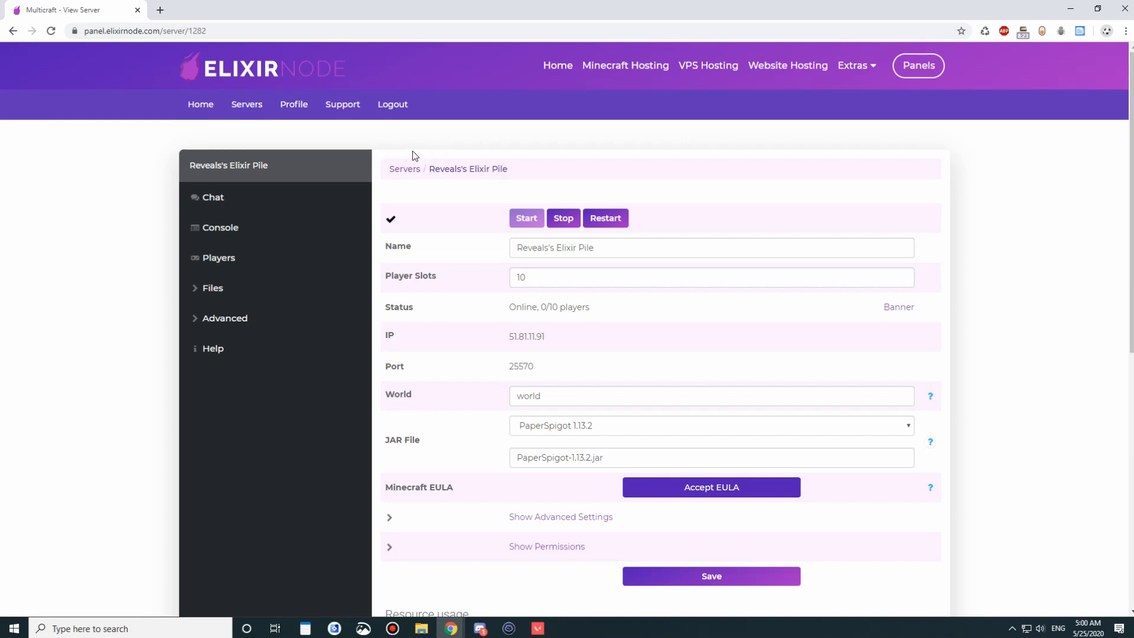
mouse_move(479, 173)
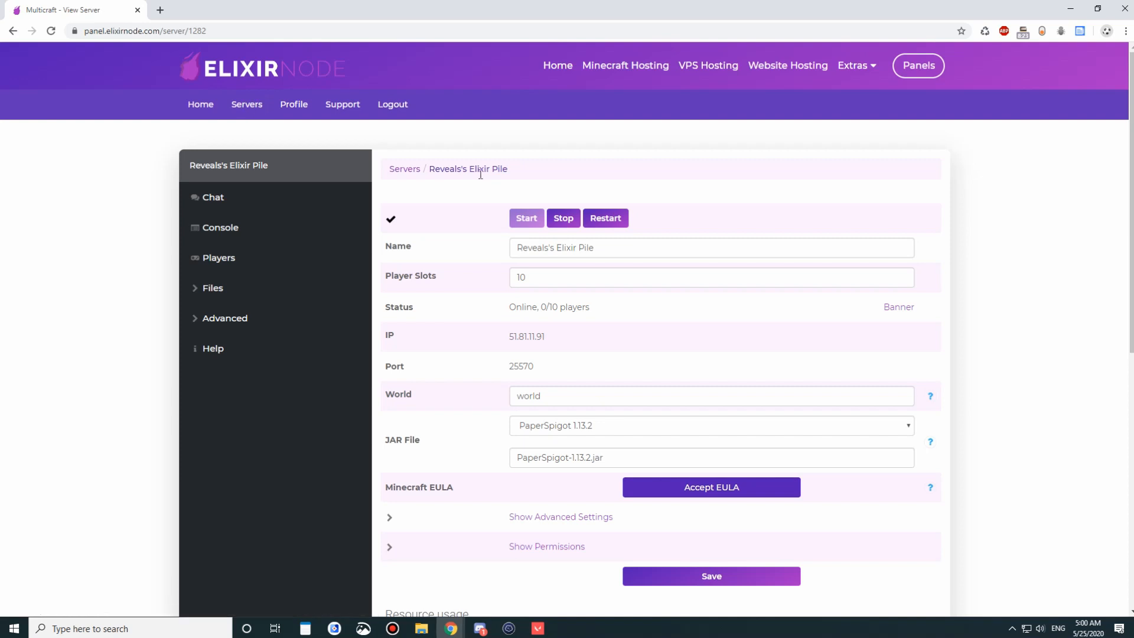
mouse_move(526, 89)
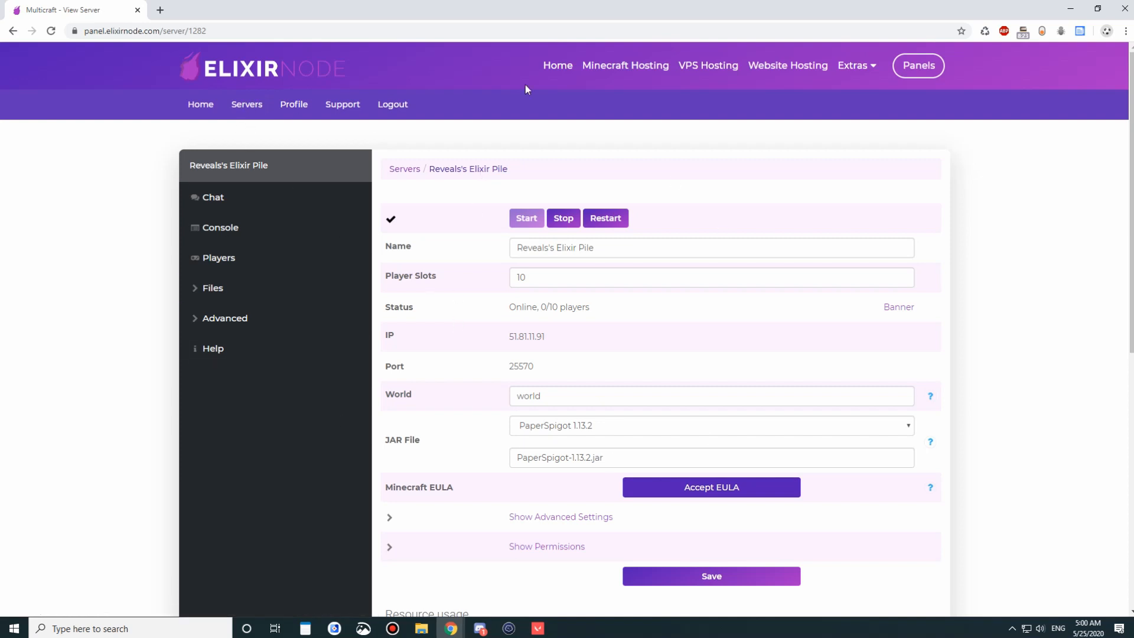
click(247, 104)
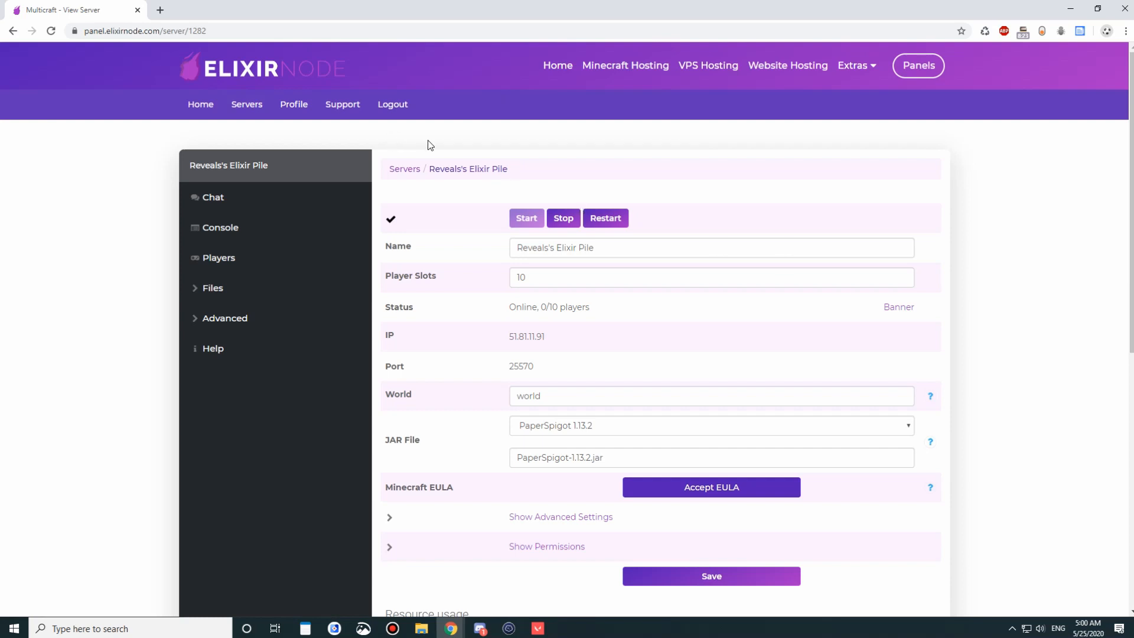
scroll(down, 3)
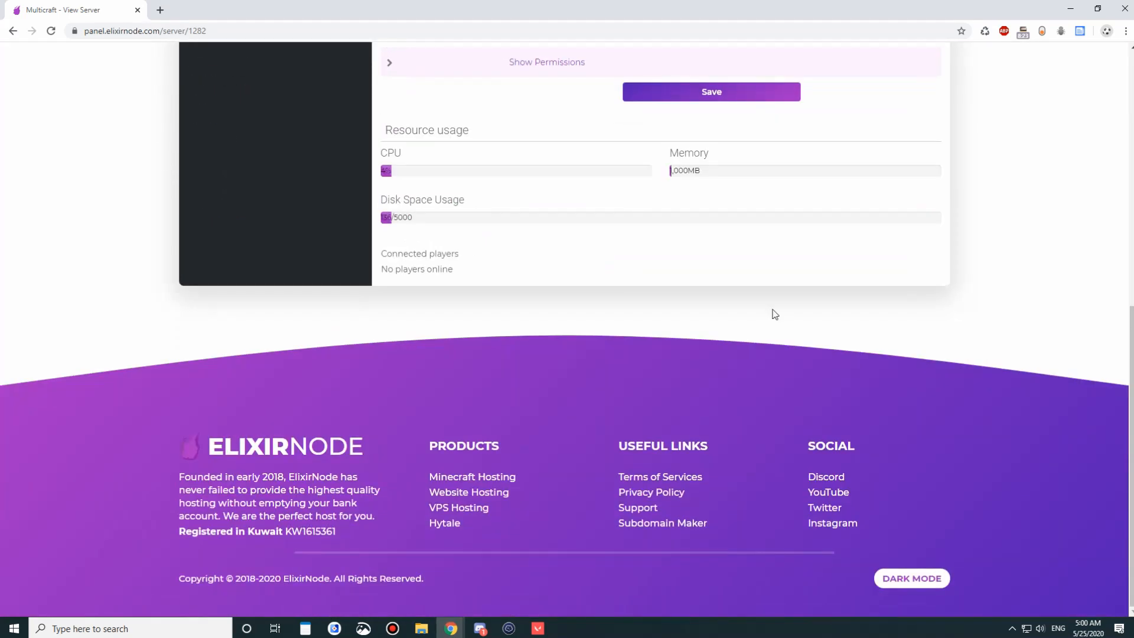
mouse_move(956, 438)
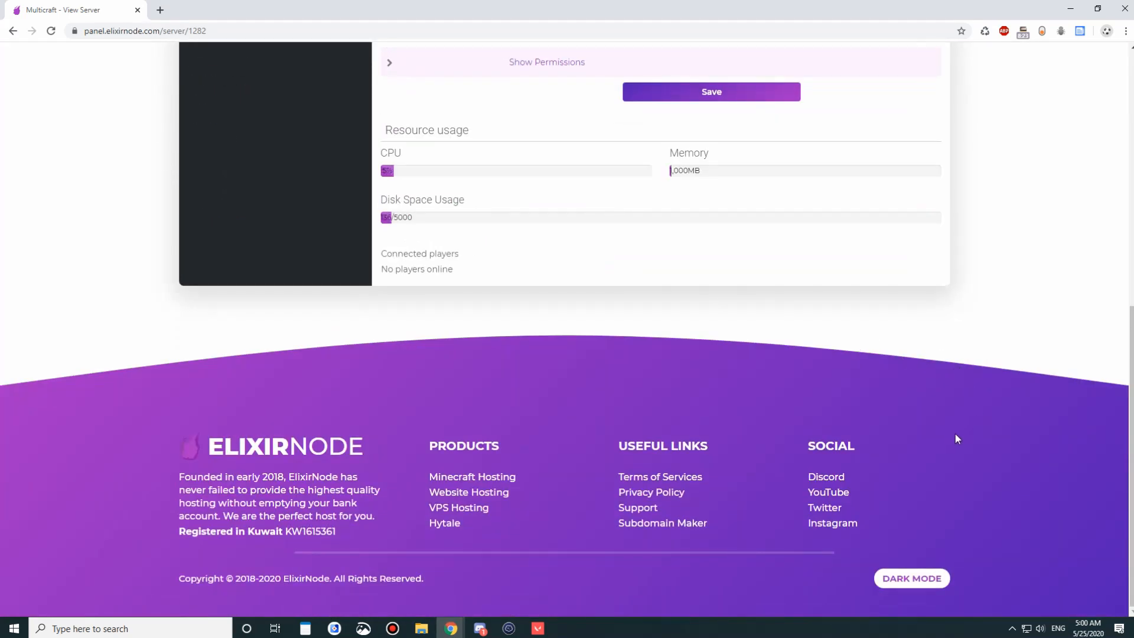
- Switch the panel to dark mode and open the server console
click(911, 577)
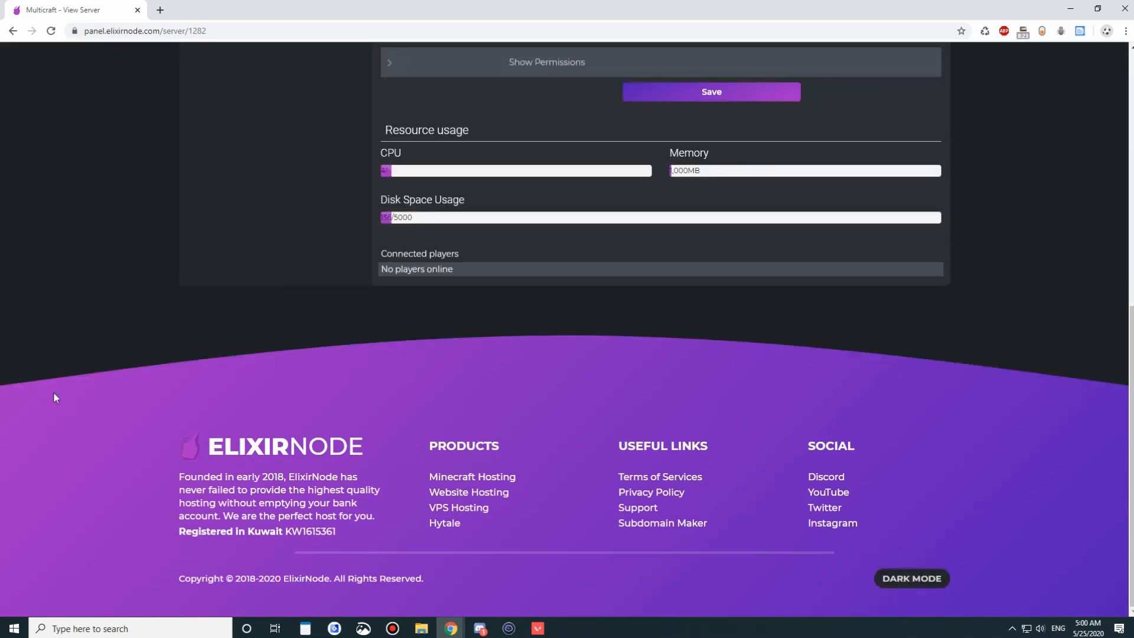
scroll(up, 3)
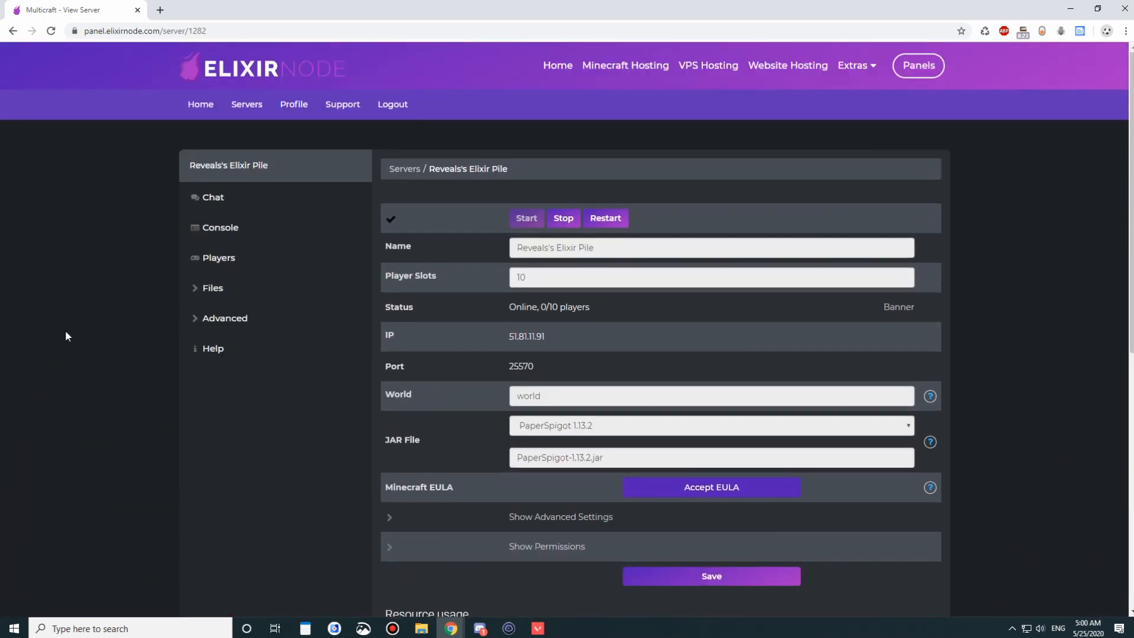
click(225, 226)
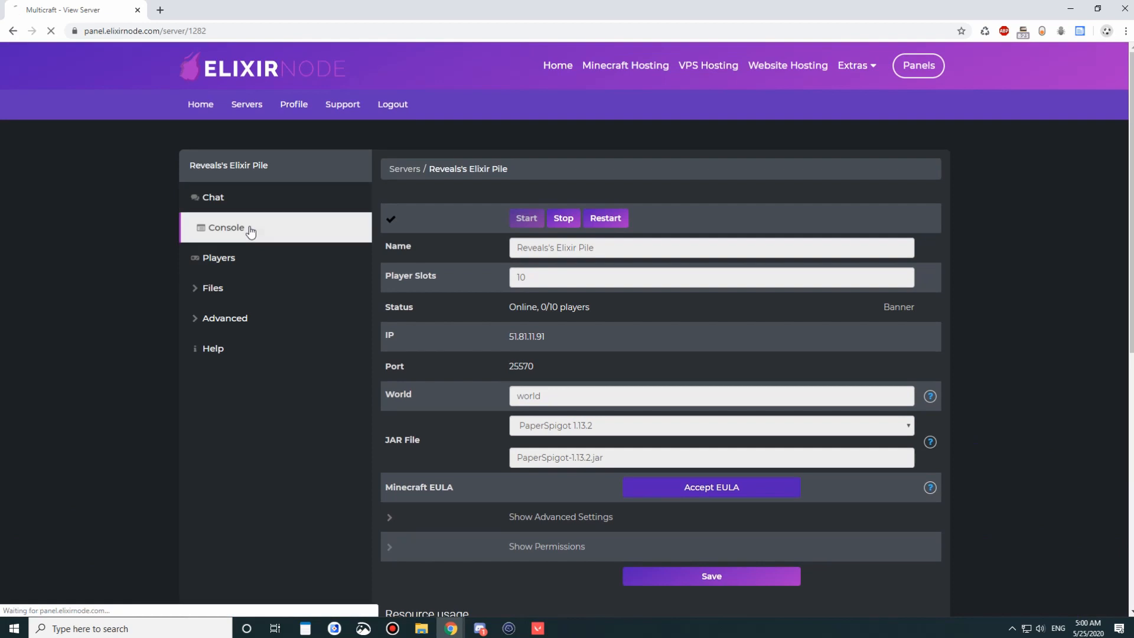
click(226, 227)
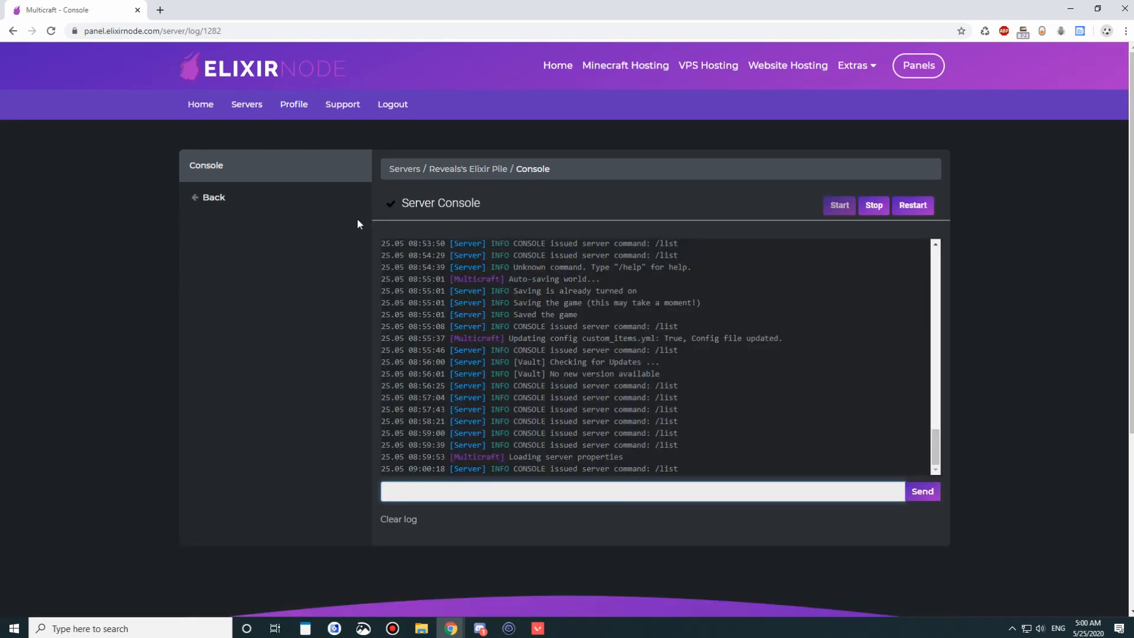
- Log in to the web FTP client, then return to the server overview's resource usage
click(214, 197)
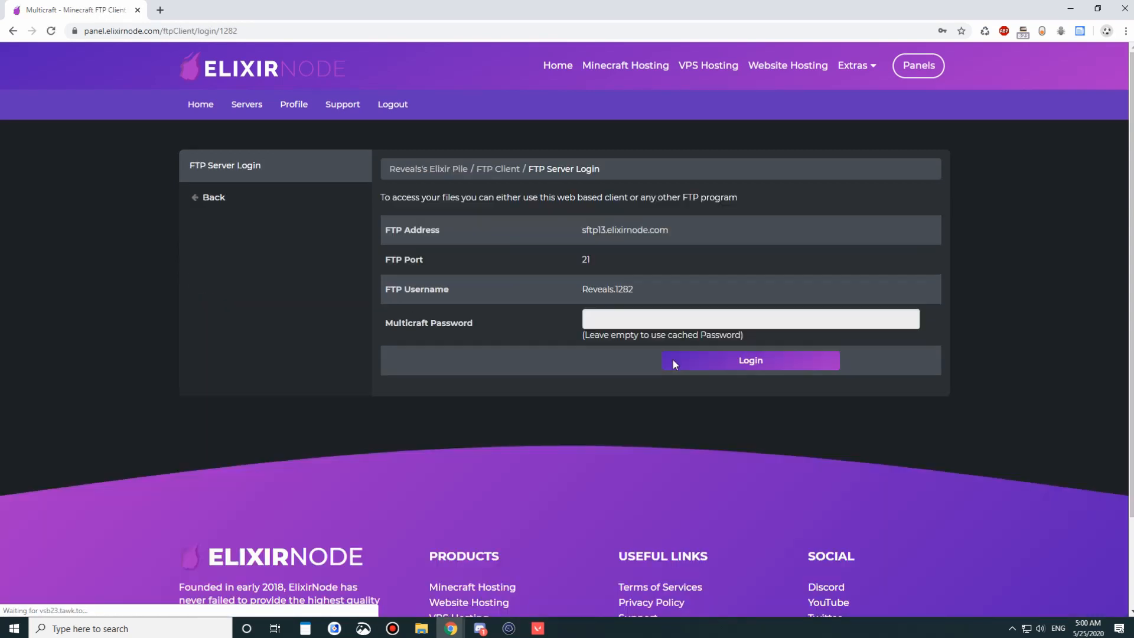
click(750, 318)
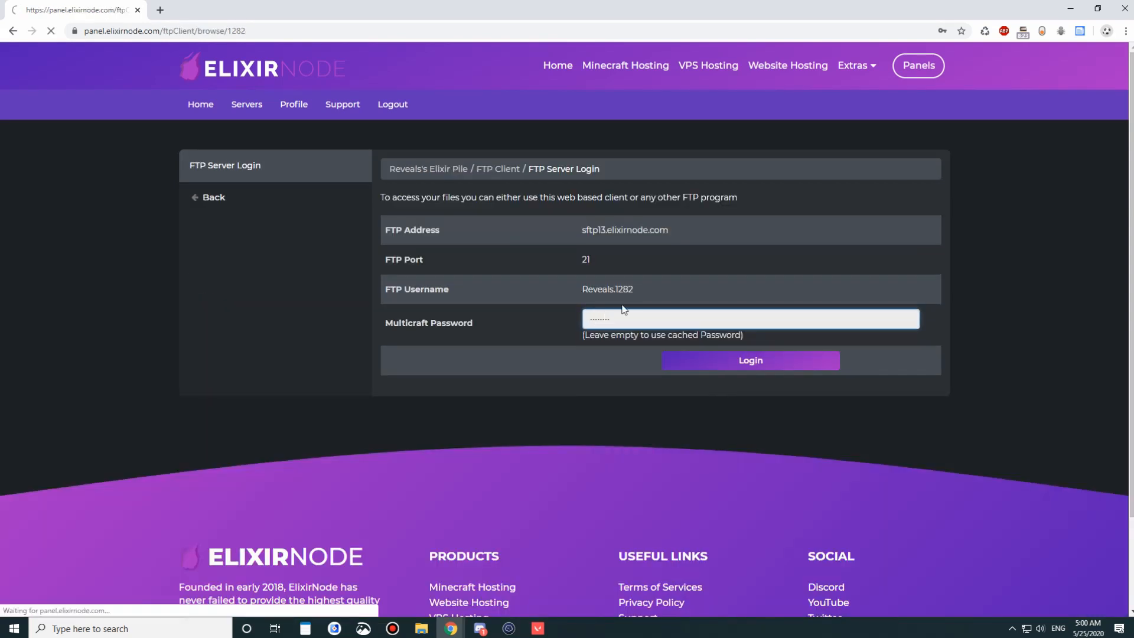
click(749, 360)
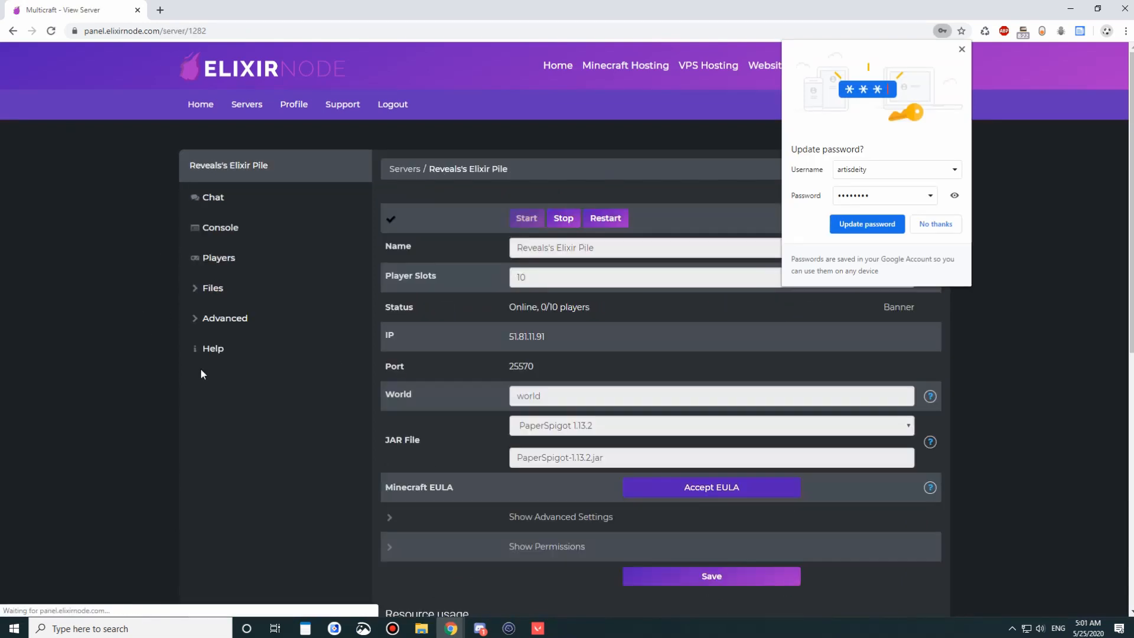
click(934, 223)
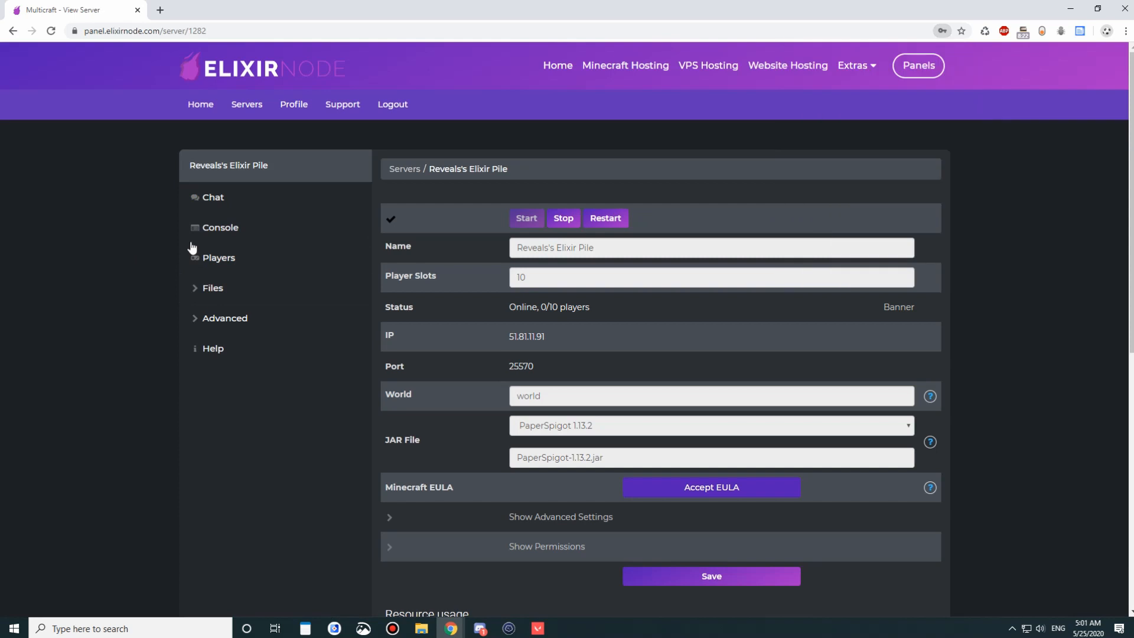
mouse_move(150, 254)
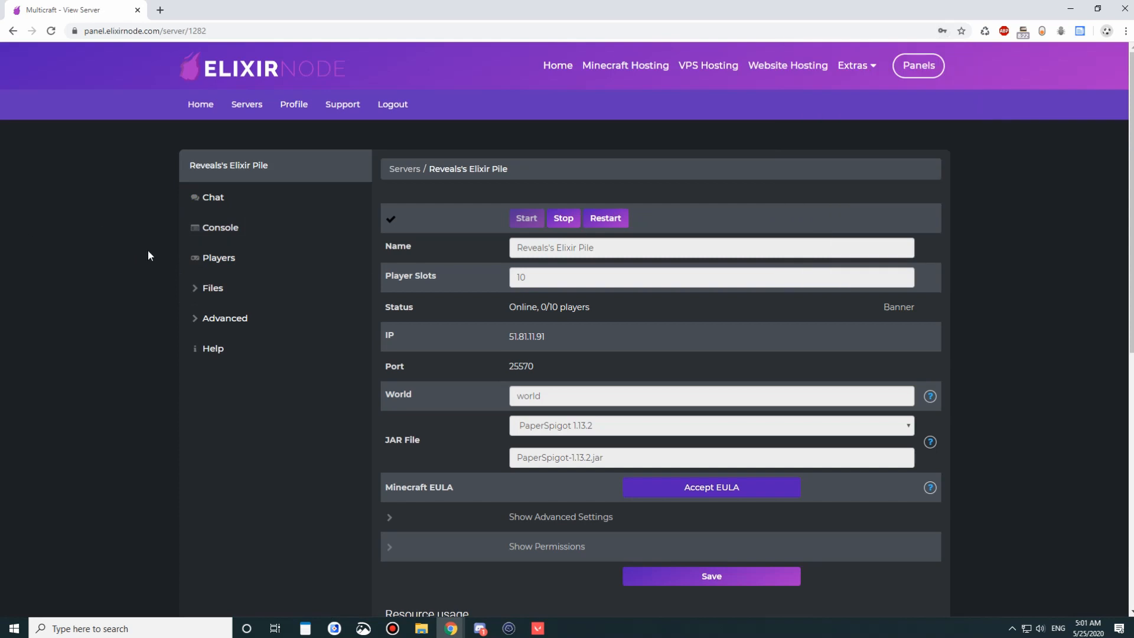
scroll(down, 3)
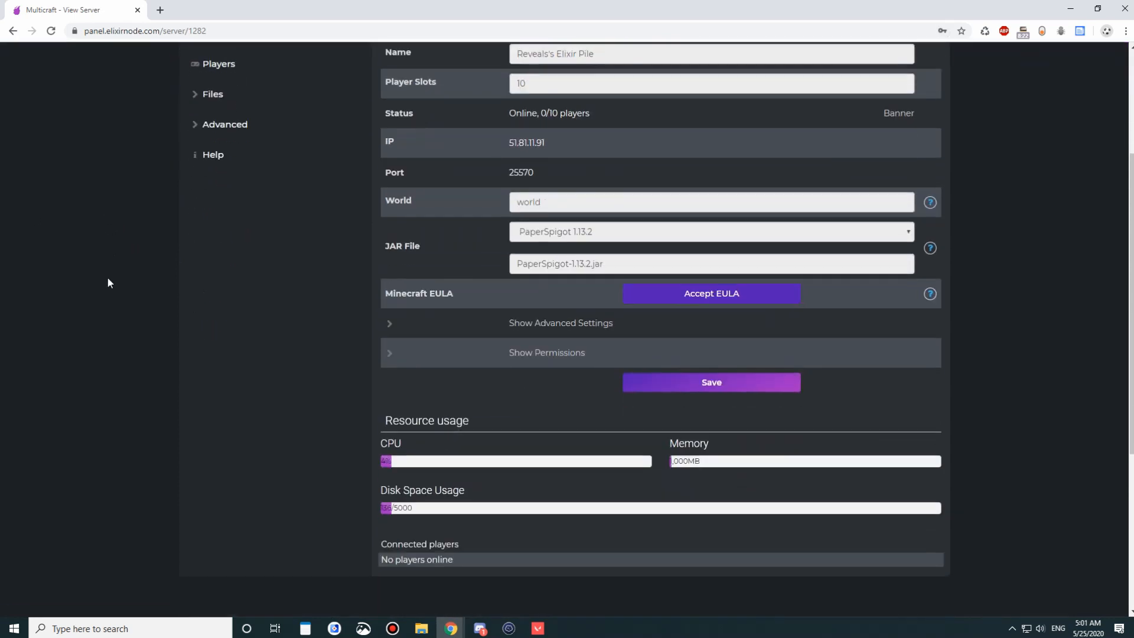
scroll(up, 3)
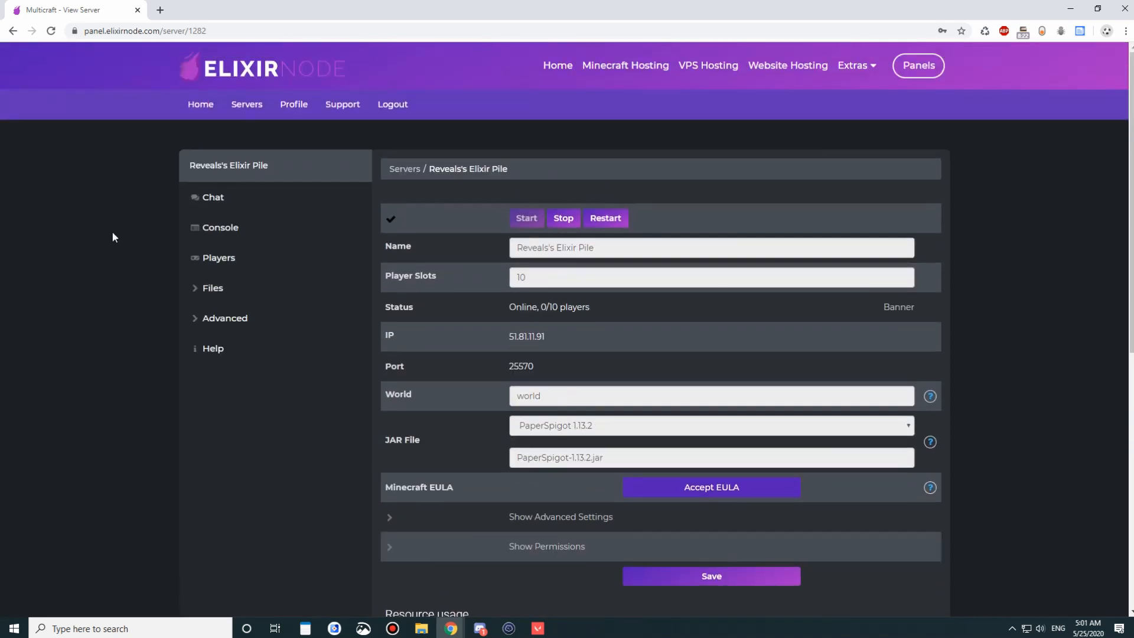
scroll(down, 3)
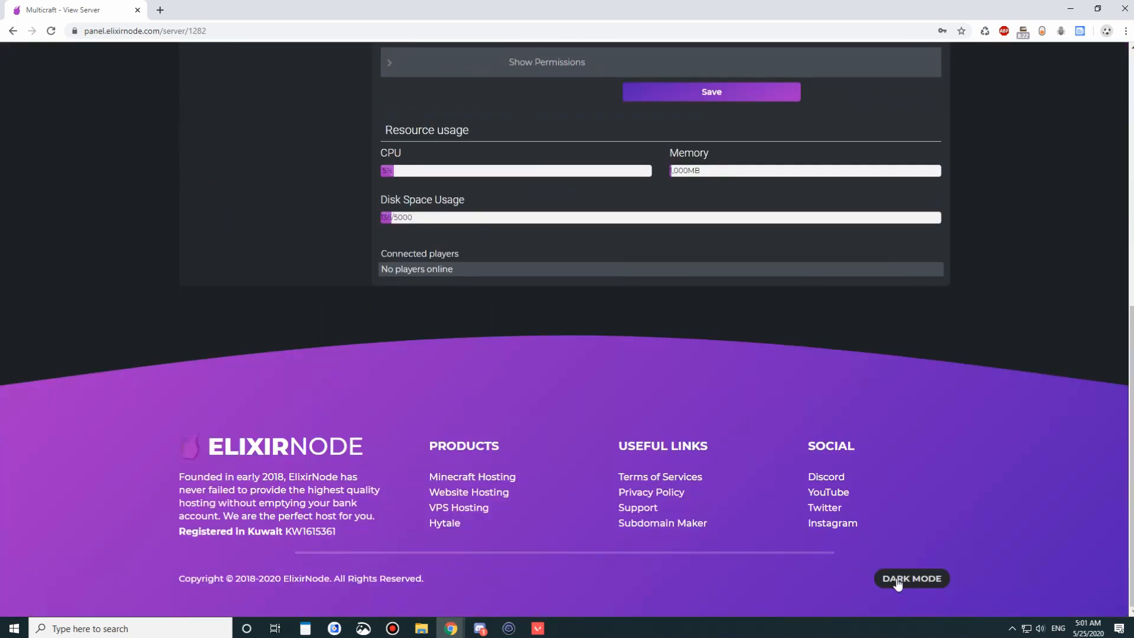
- Restore light mode and open the Minecraft Hosting pricing page with Bargain, Premium and Deluxe plans
scroll(up, 3)
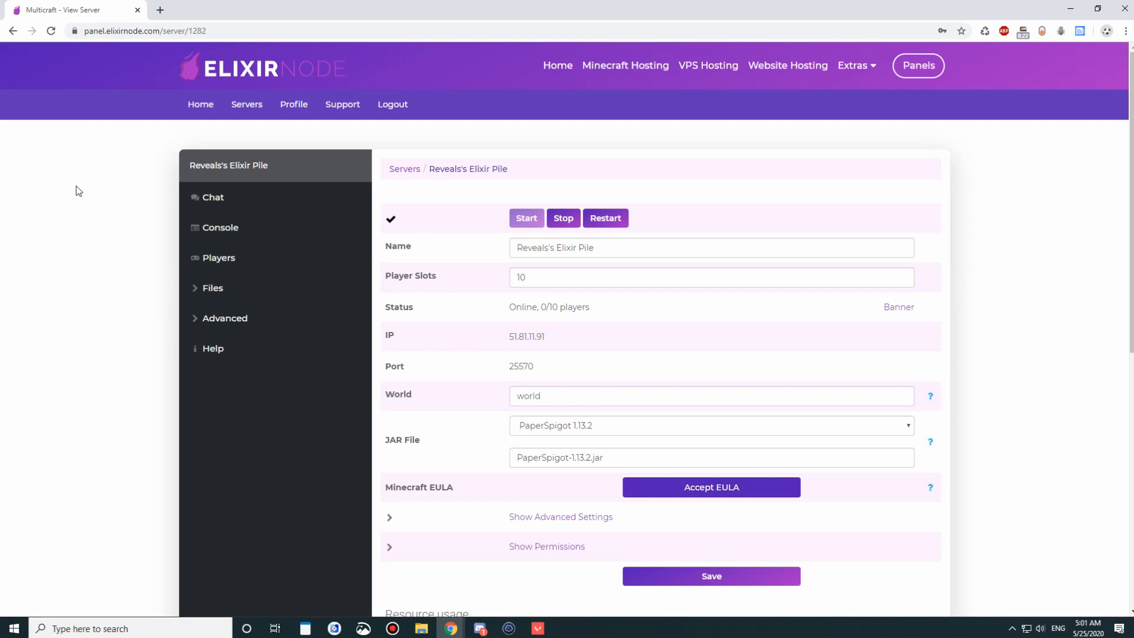
mouse_move(625, 65)
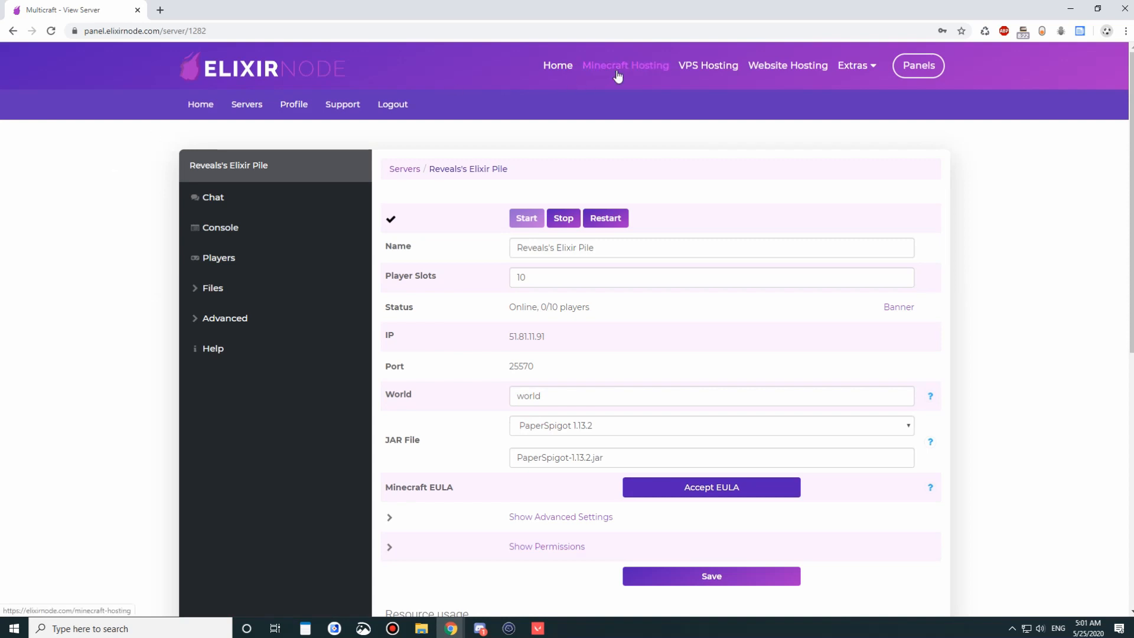
click(624, 65)
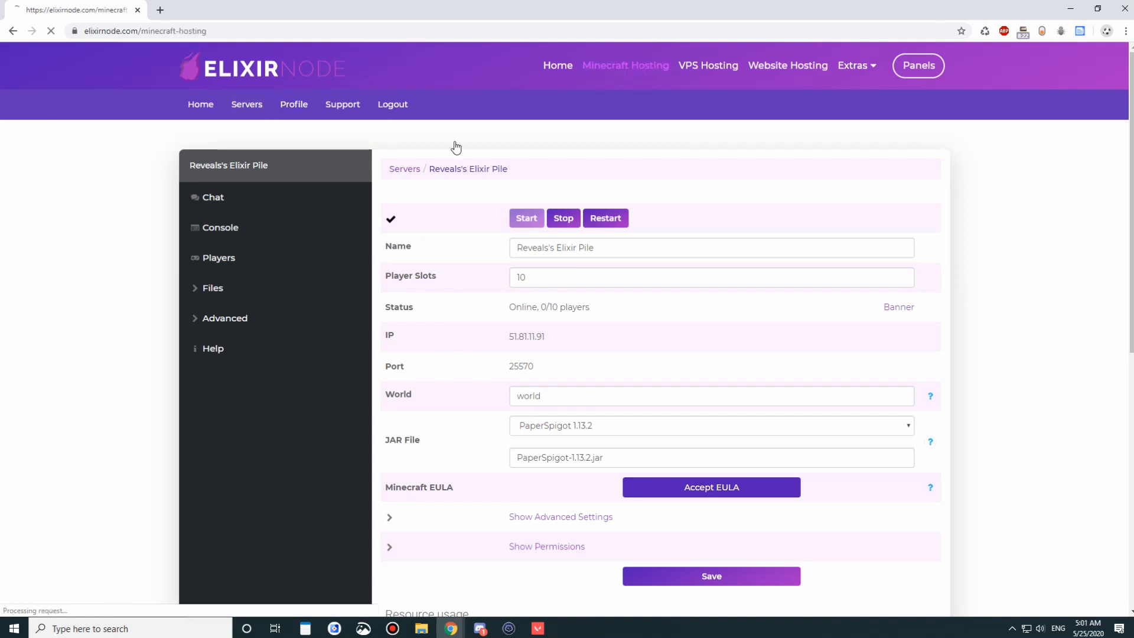
click(624, 65)
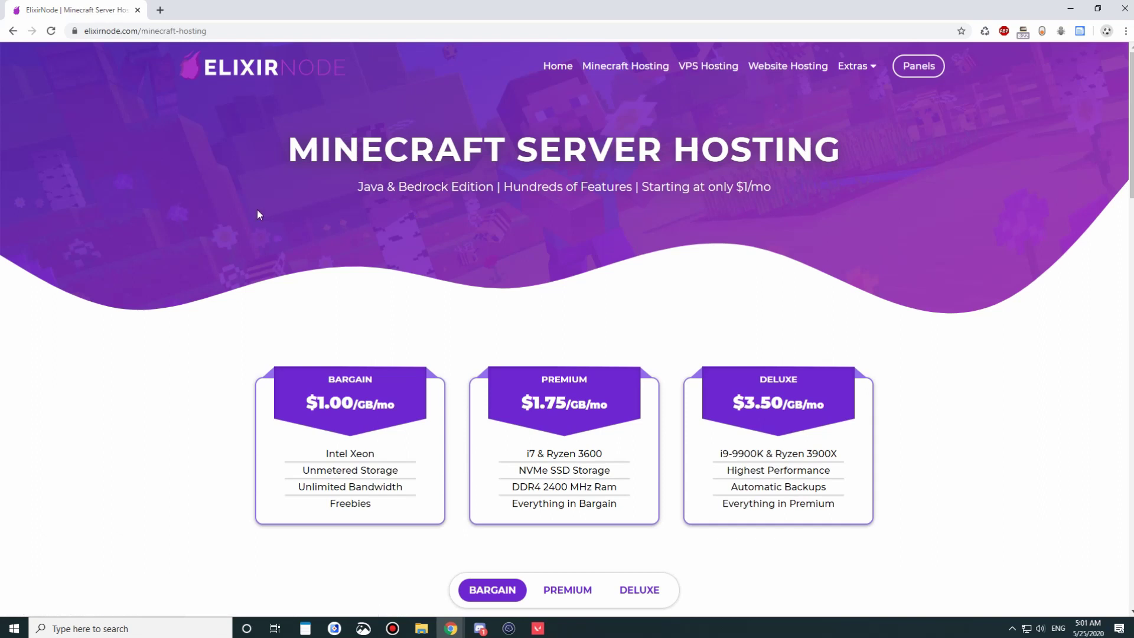